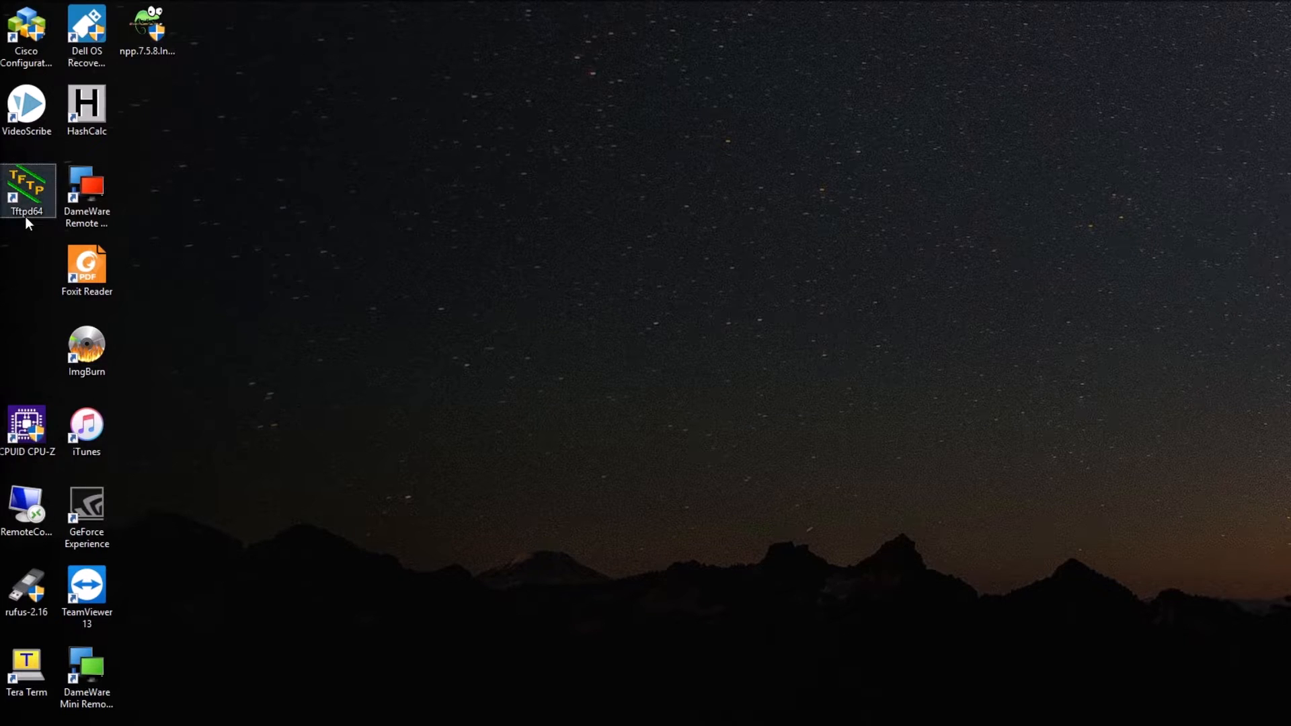
{"action": "mouse_move", "coordinate": [32, 218]}
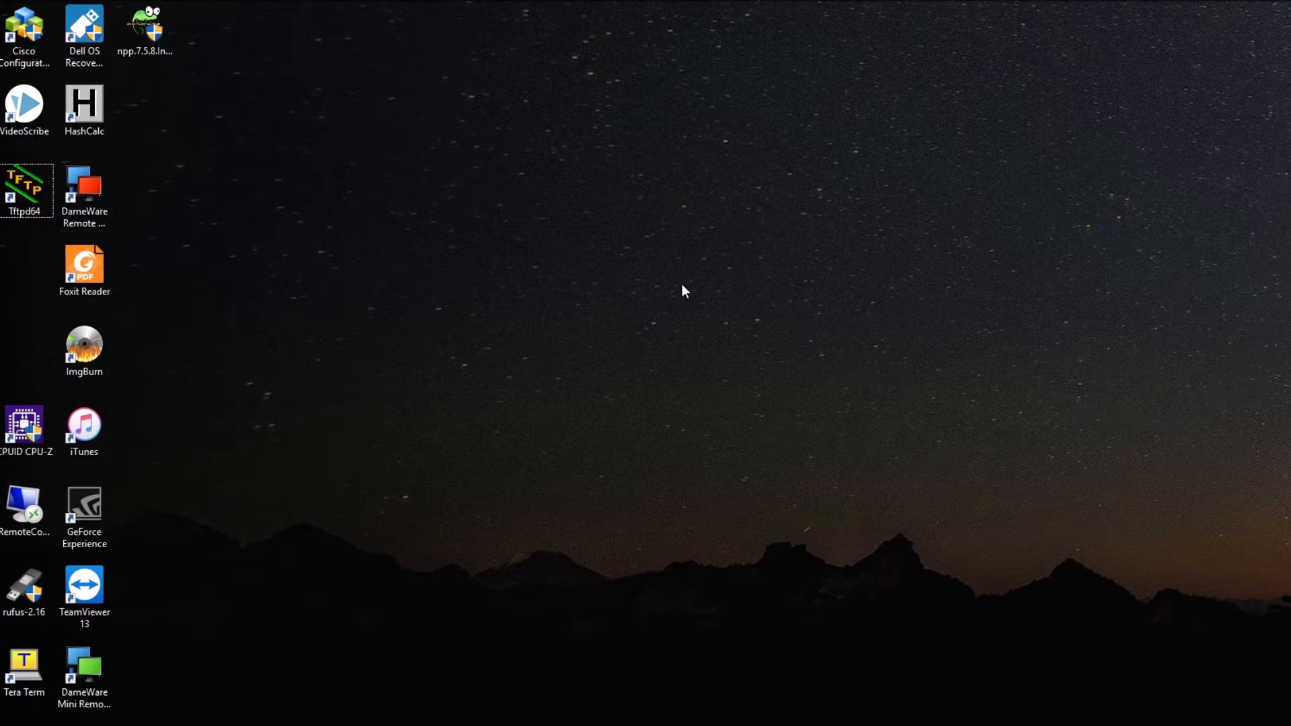
{"action": "mouse_move", "coordinate": [806, 528]}
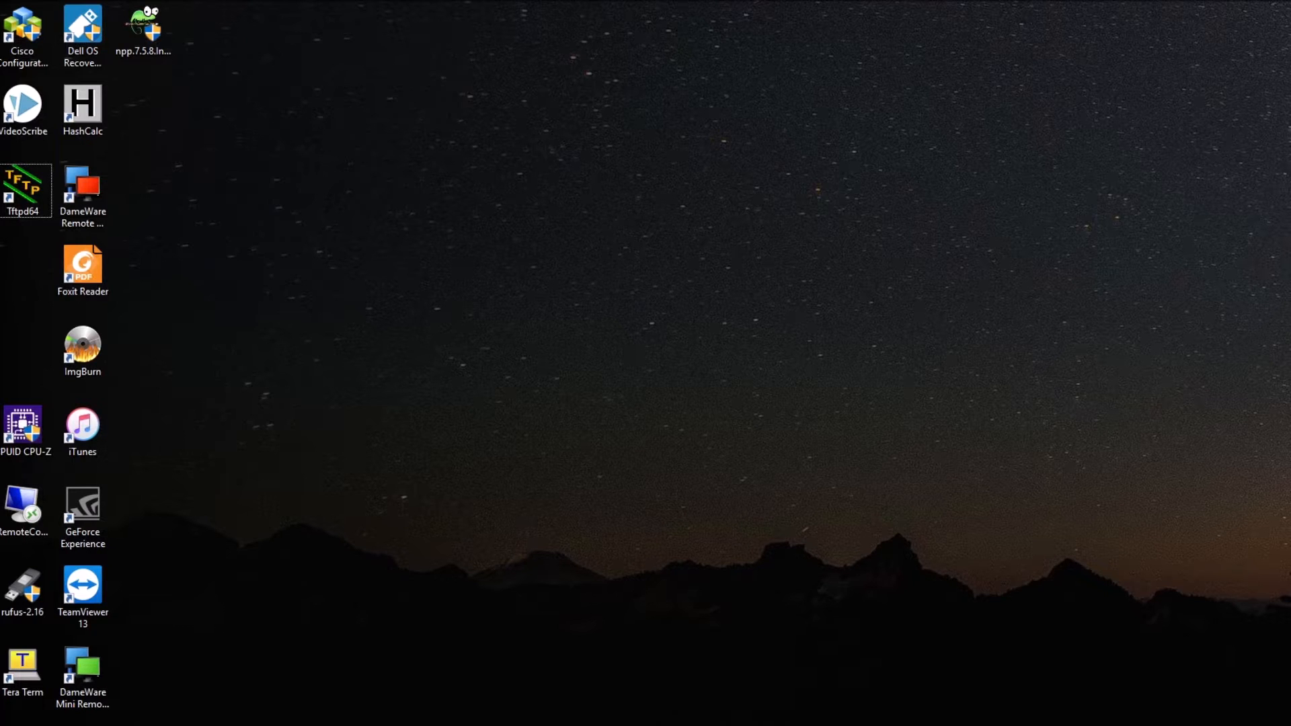
- Launch Tftpd64, centre its window, and keep 10.1.11.100 as the server interface
{"action": "double_click", "coordinate": [22, 181]}
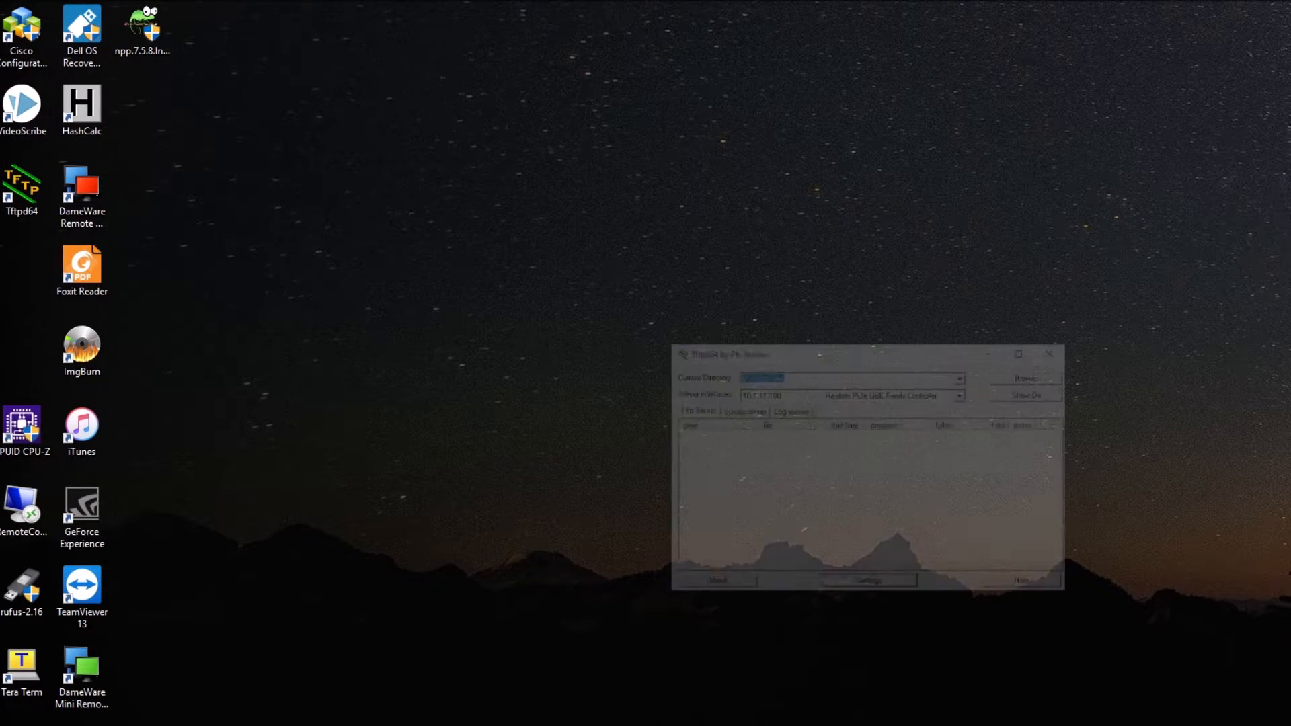
{"action": "left_click_drag", "start_coordinate": [863, 354], "coordinate": [741, 148]}
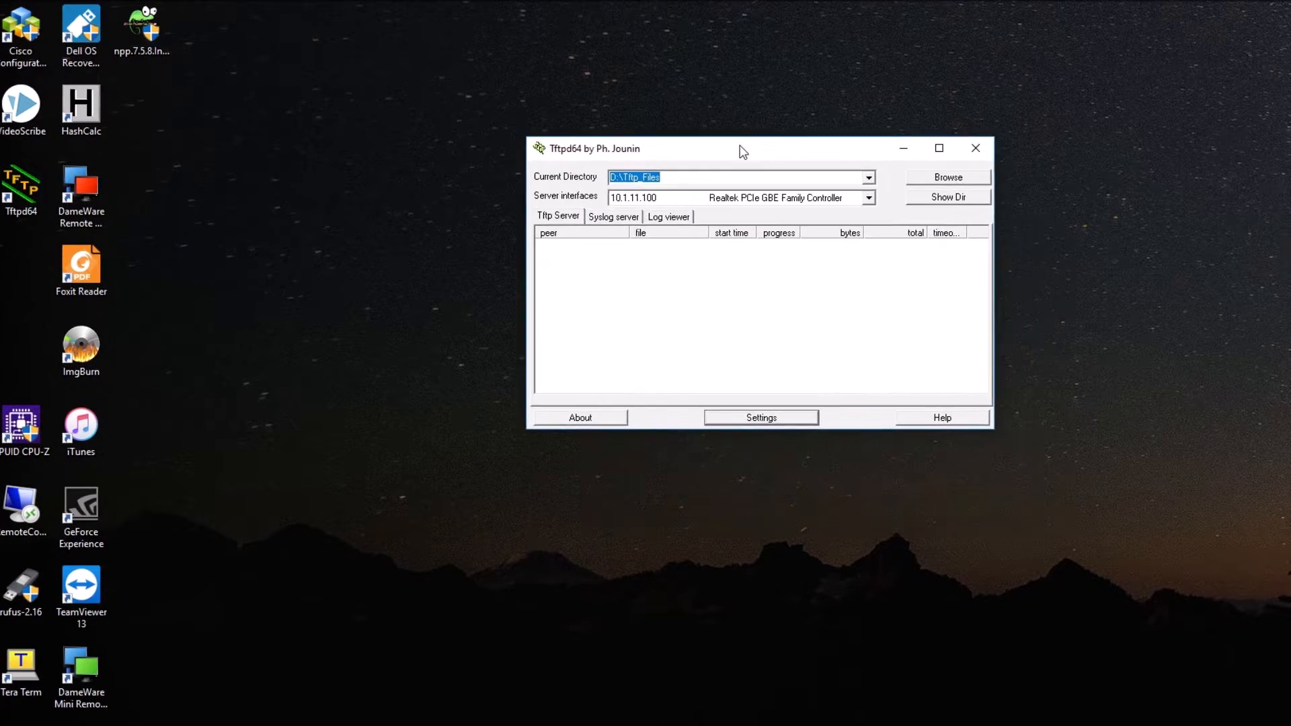
{"action": "mouse_move", "coordinate": [784, 212]}
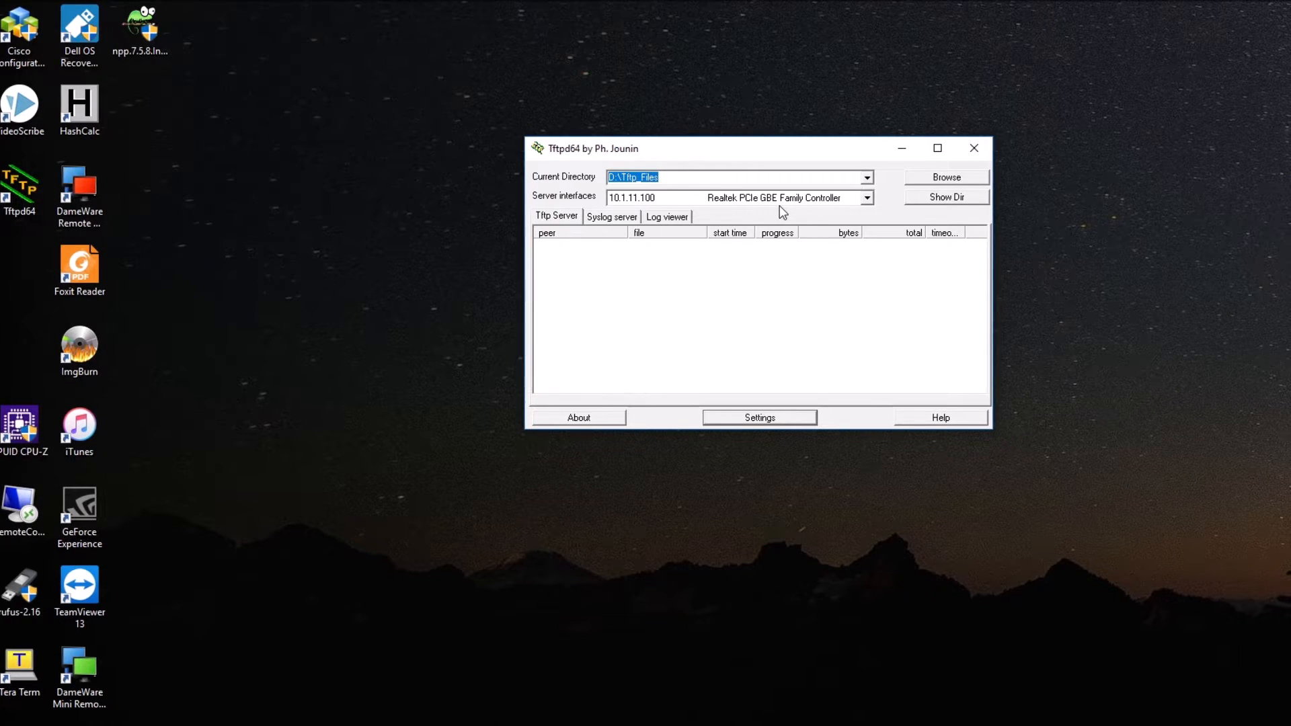
{"action": "mouse_move", "coordinate": [782, 249]}
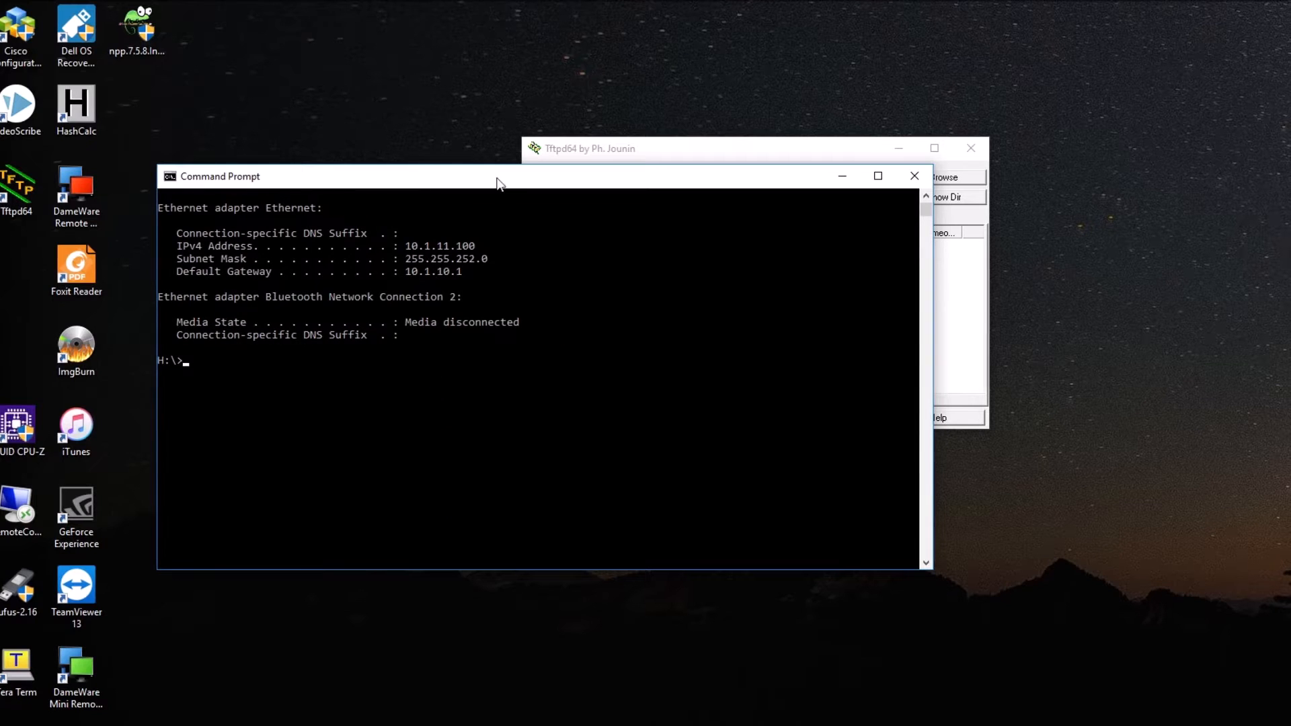
{"action": "left_click_drag", "start_coordinate": [494, 176], "coordinate": [700, 172]}
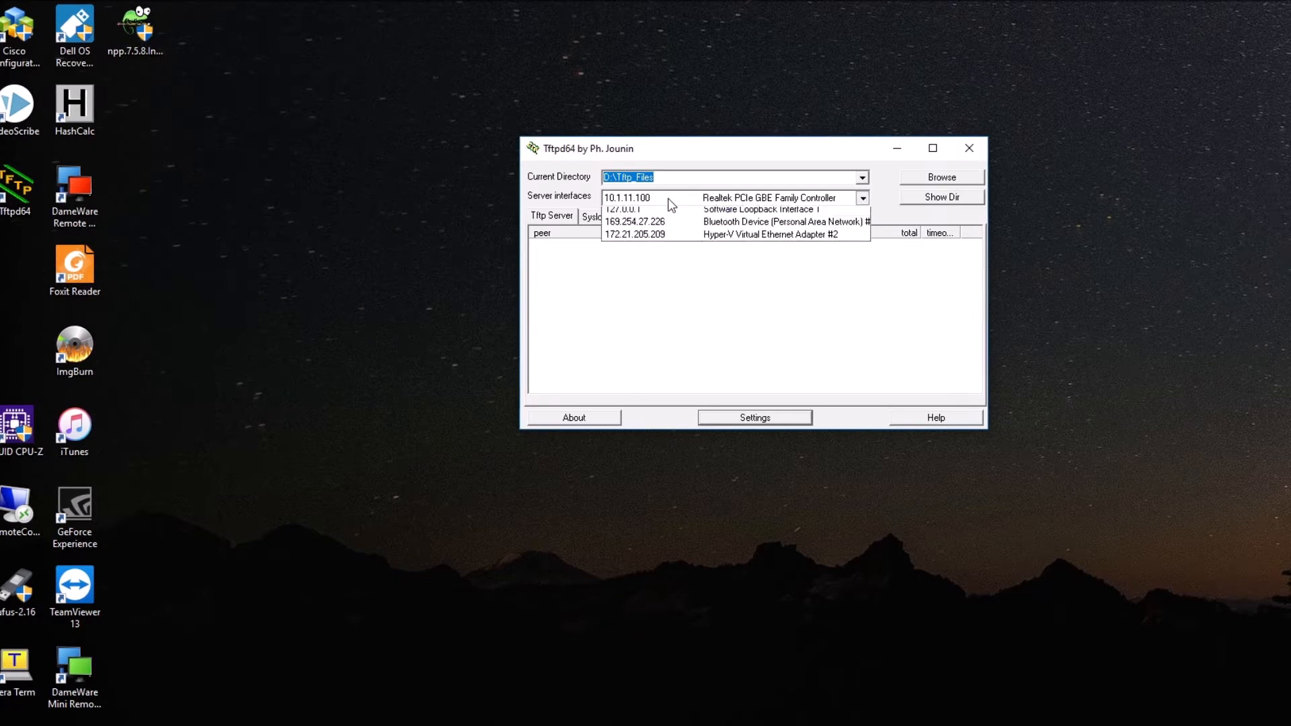
{"action": "left_click", "coordinate": [641, 198]}
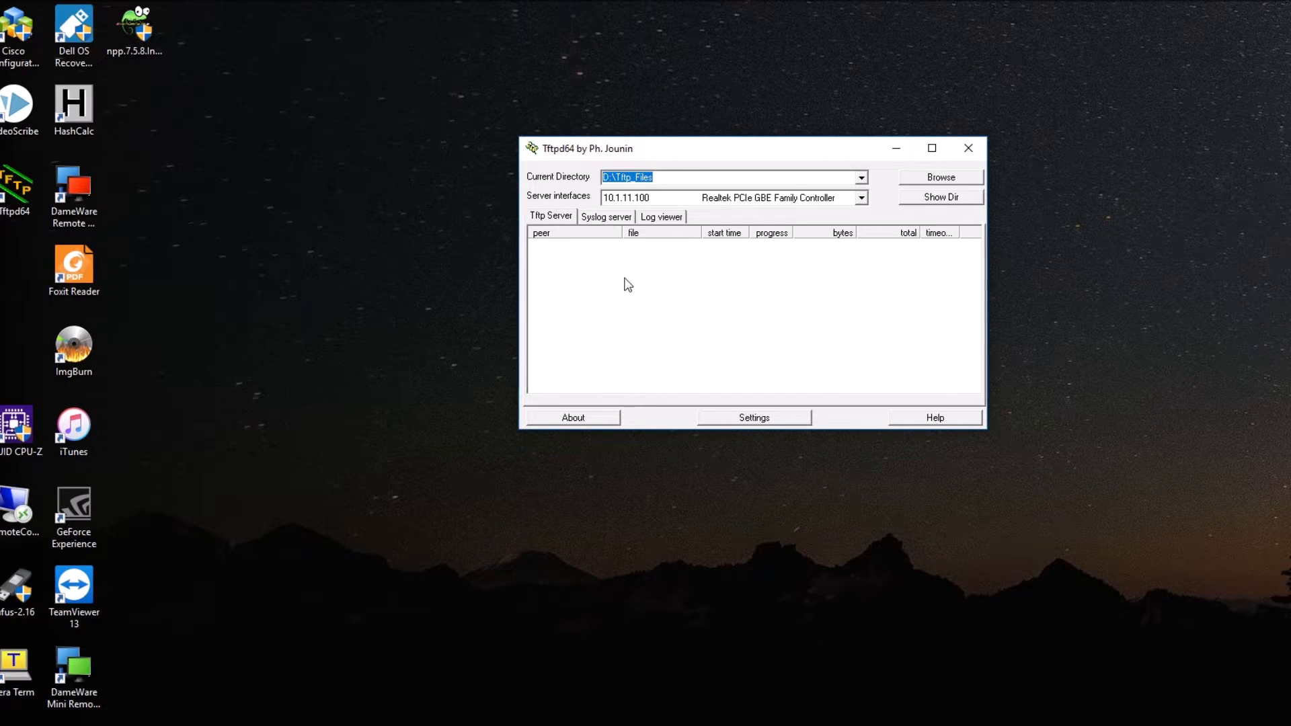
{"action": "mouse_move", "coordinate": [658, 200]}
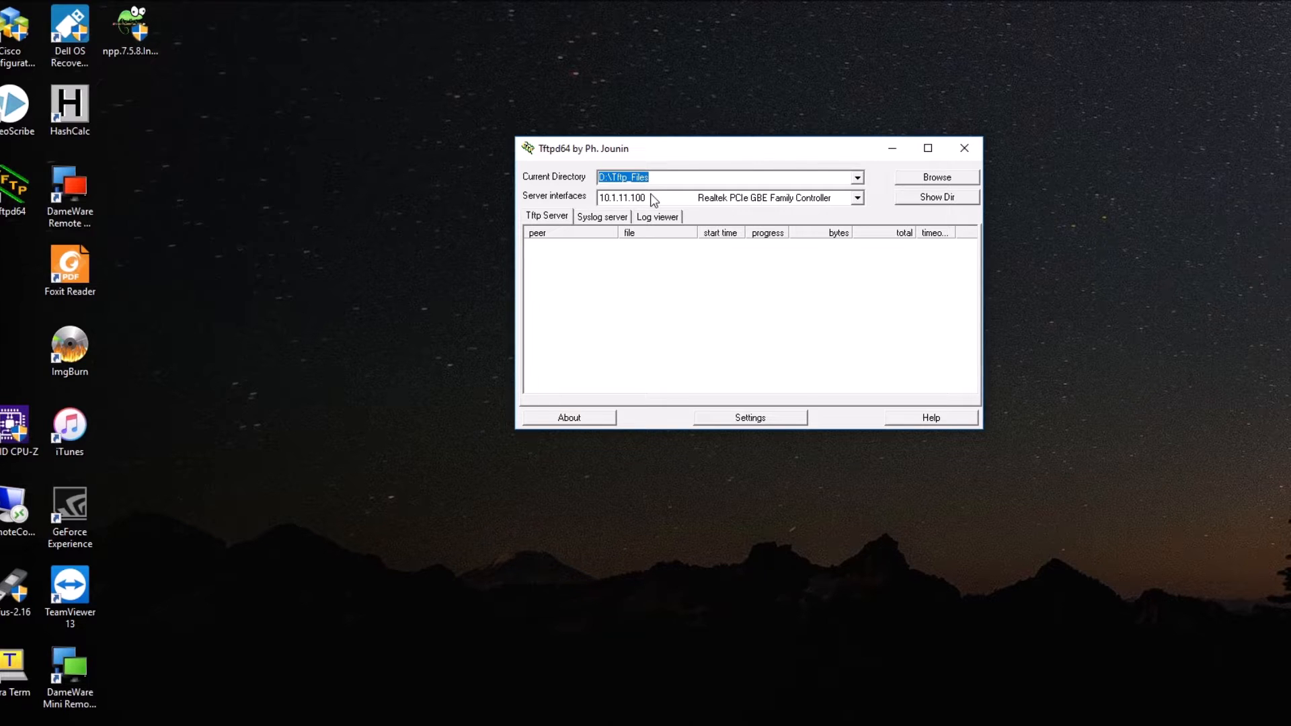
{"action": "mouse_move", "coordinate": [704, 226]}
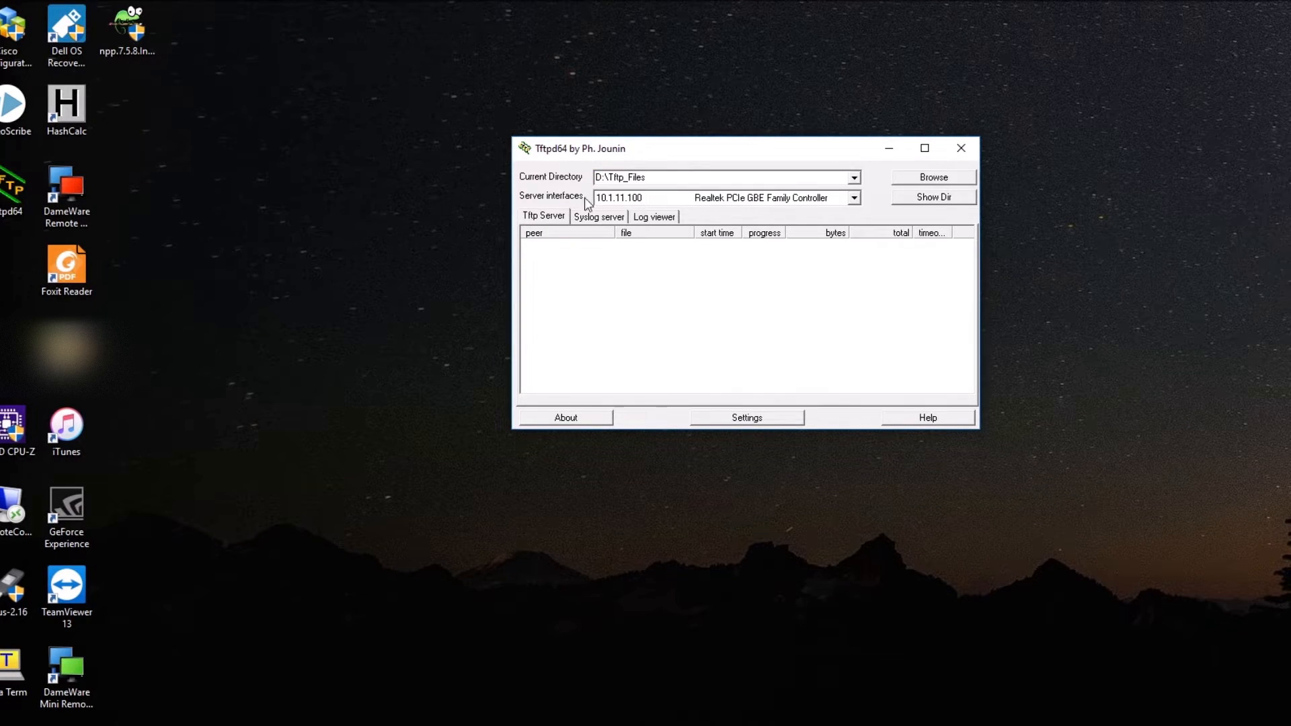
{"action": "triple_click", "coordinate": [620, 178]}
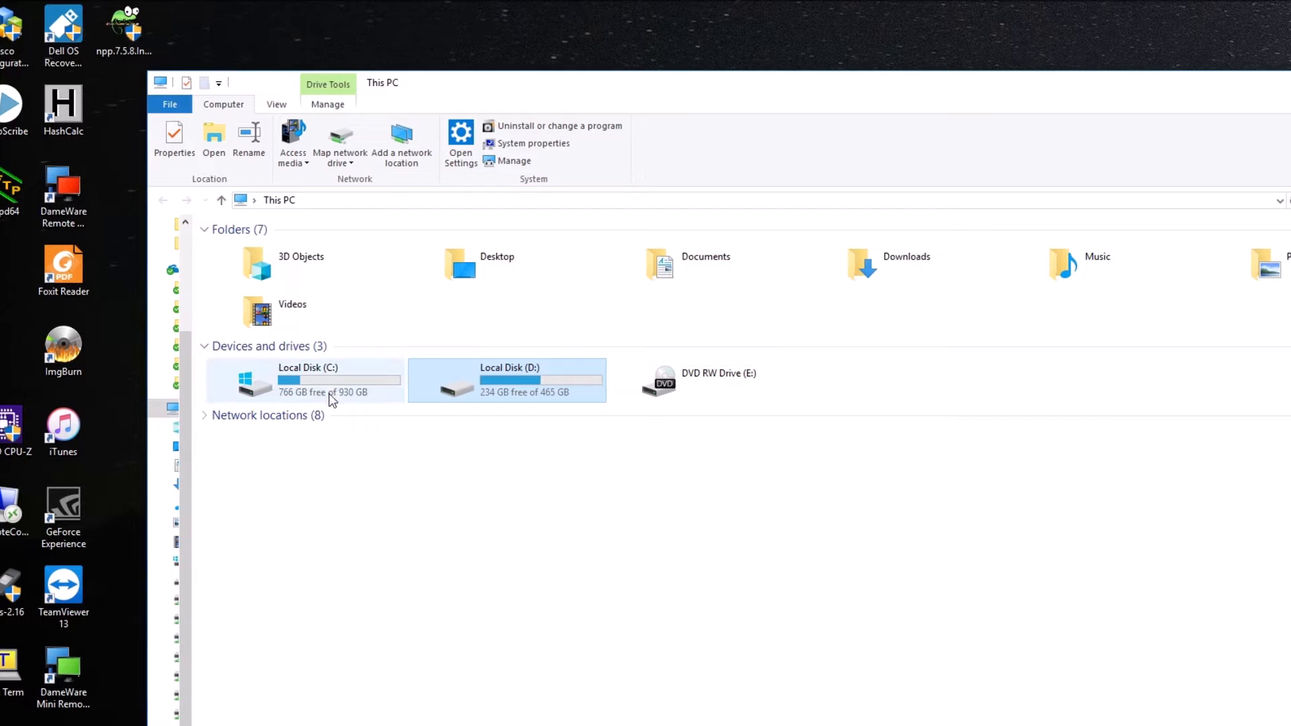
{"action": "left_click", "coordinate": [325, 382]}
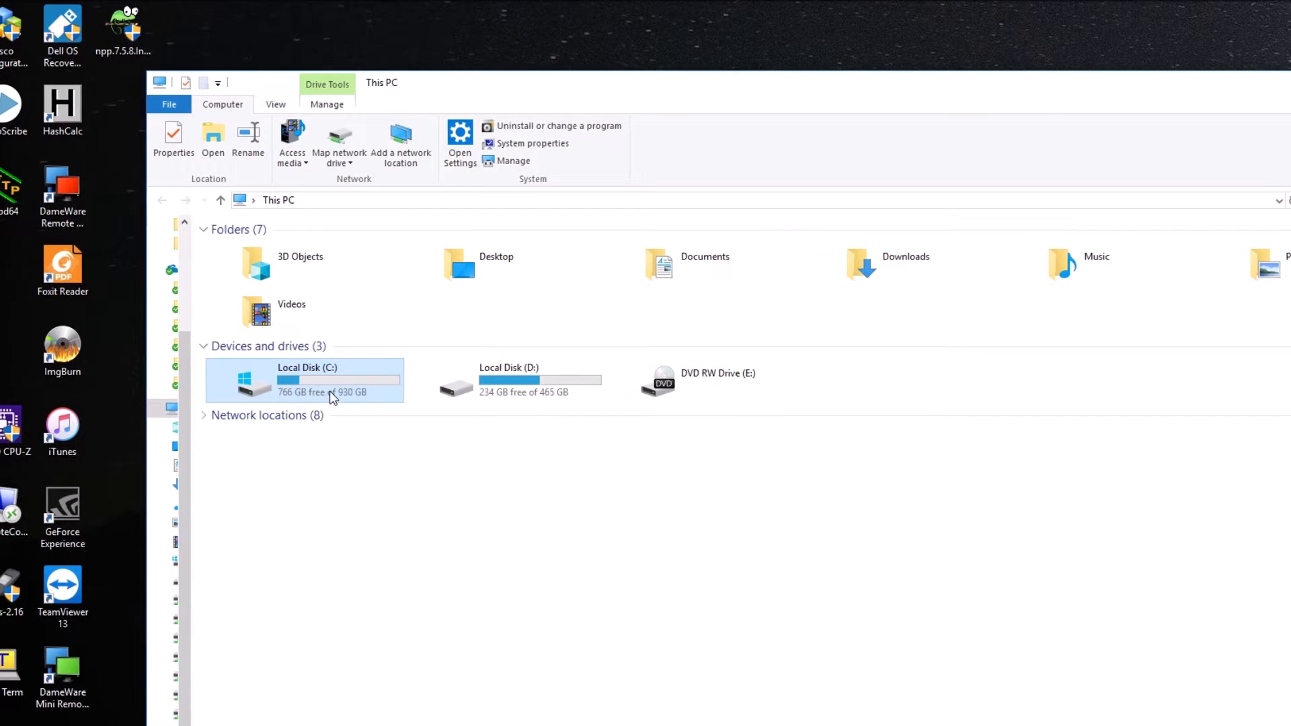
{"action": "left_click", "coordinate": [534, 381]}
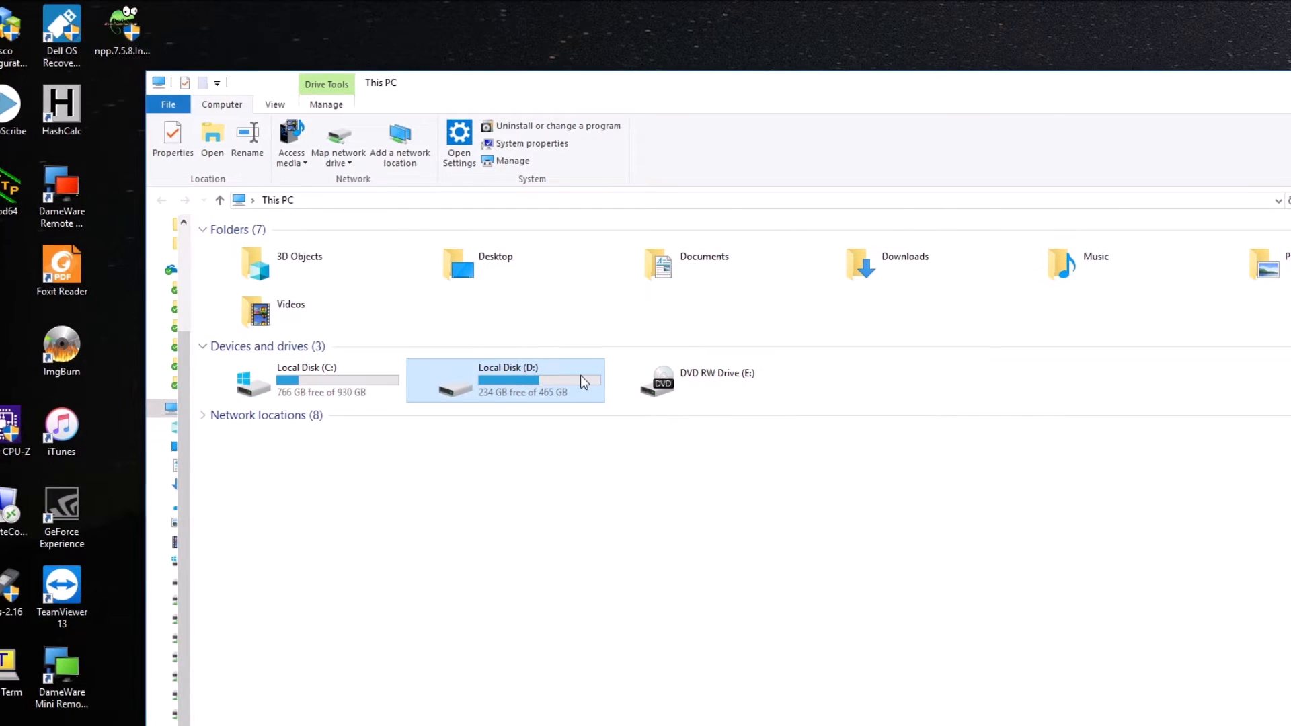
{"action": "mouse_move", "coordinate": [582, 382]}
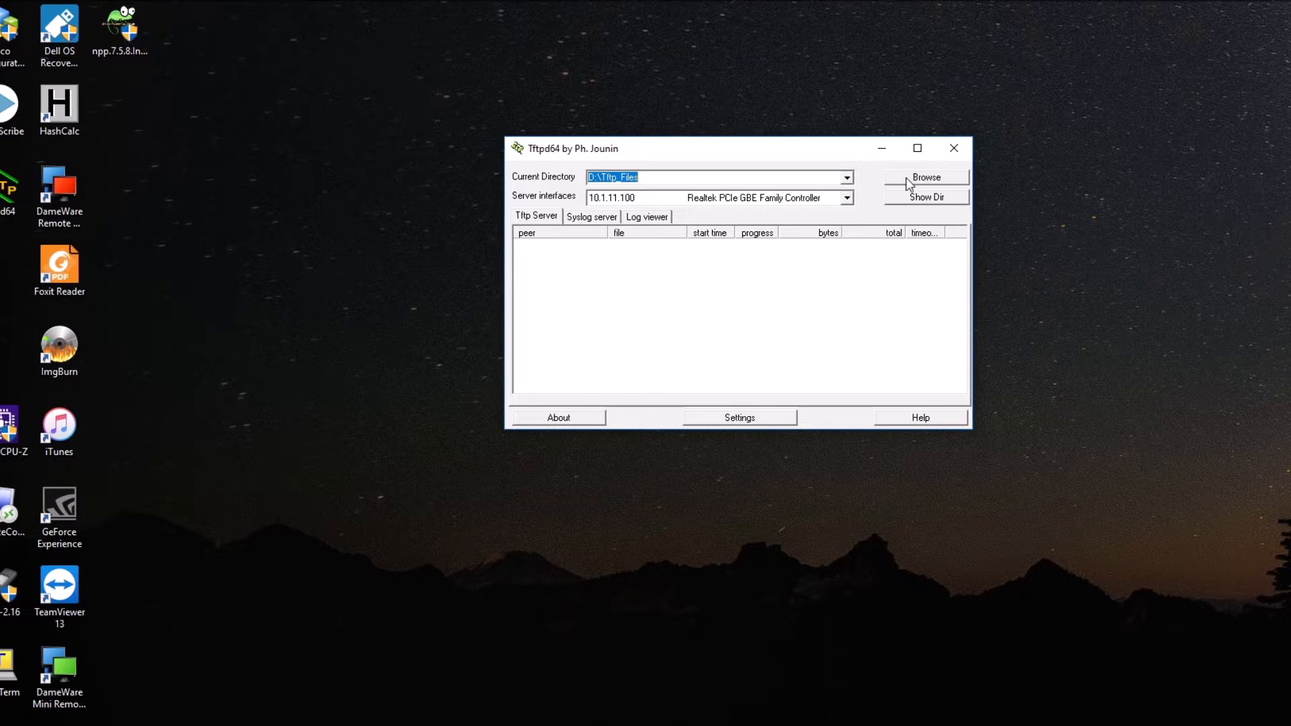
- Confirm D:\Tftp_Files as the served folder and list the four available interface addresses
{"action": "left_click", "coordinate": [650, 177]}
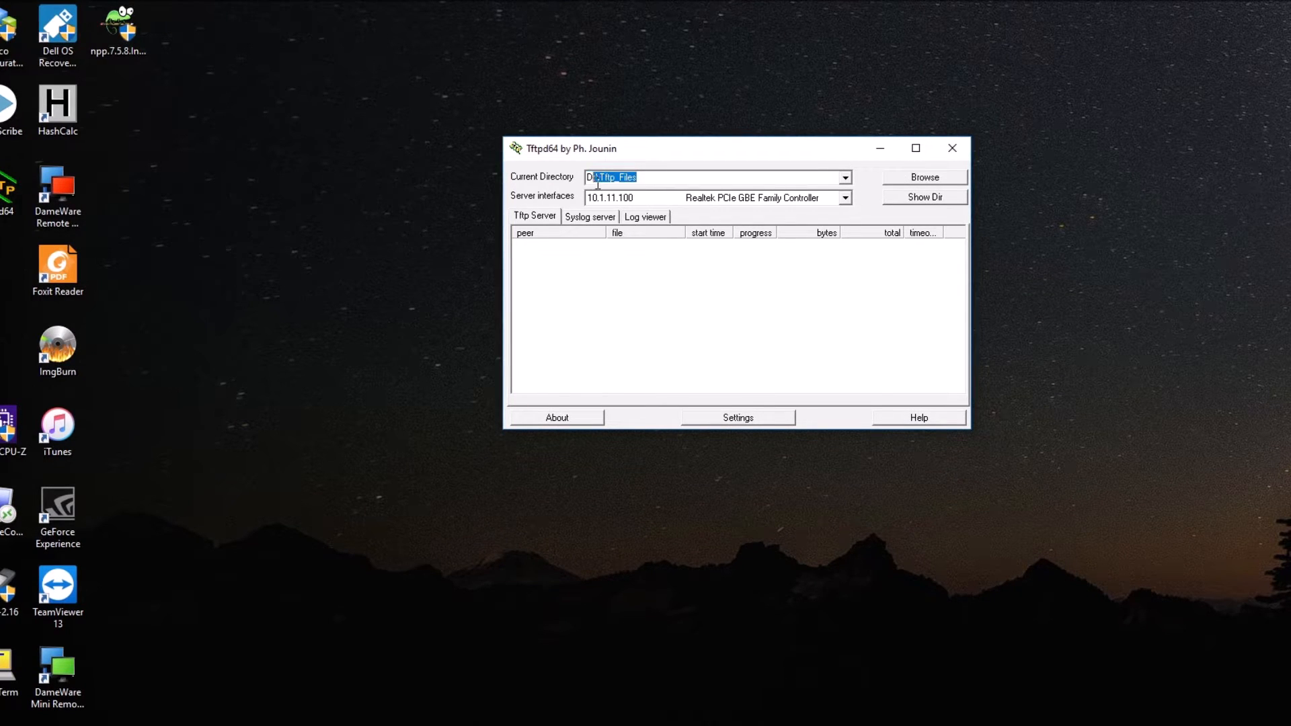
{"action": "left_click", "coordinate": [924, 177]}
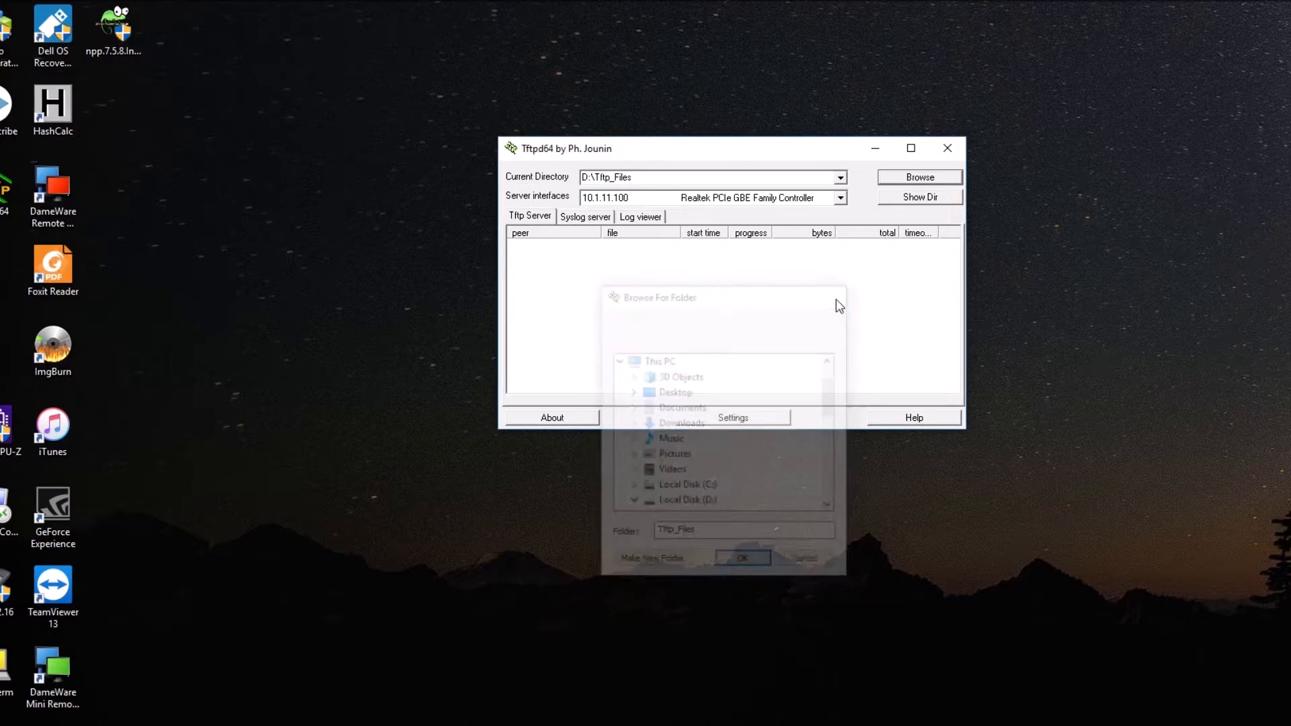
{"action": "left_click", "coordinate": [842, 197]}
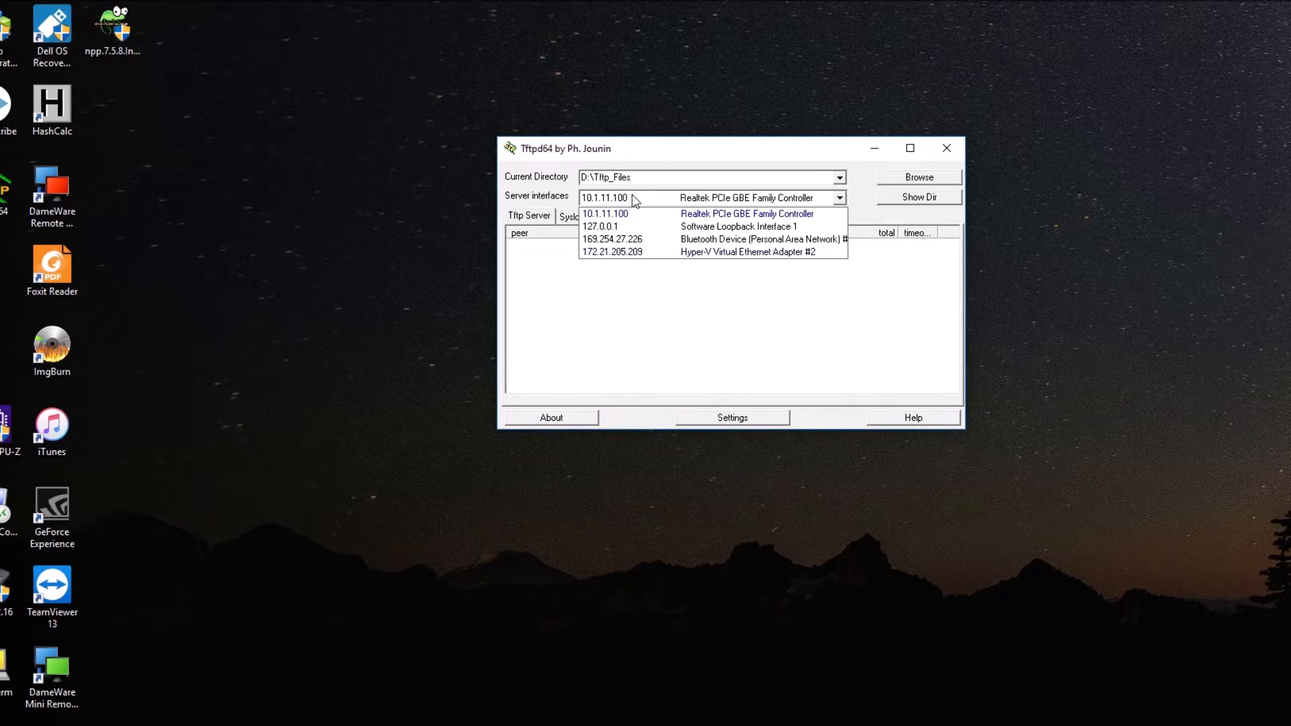
- Review settings: TFTP Standard security on port 69, TFTP and Syslog services enabled
{"action": "left_click", "coordinate": [732, 418]}
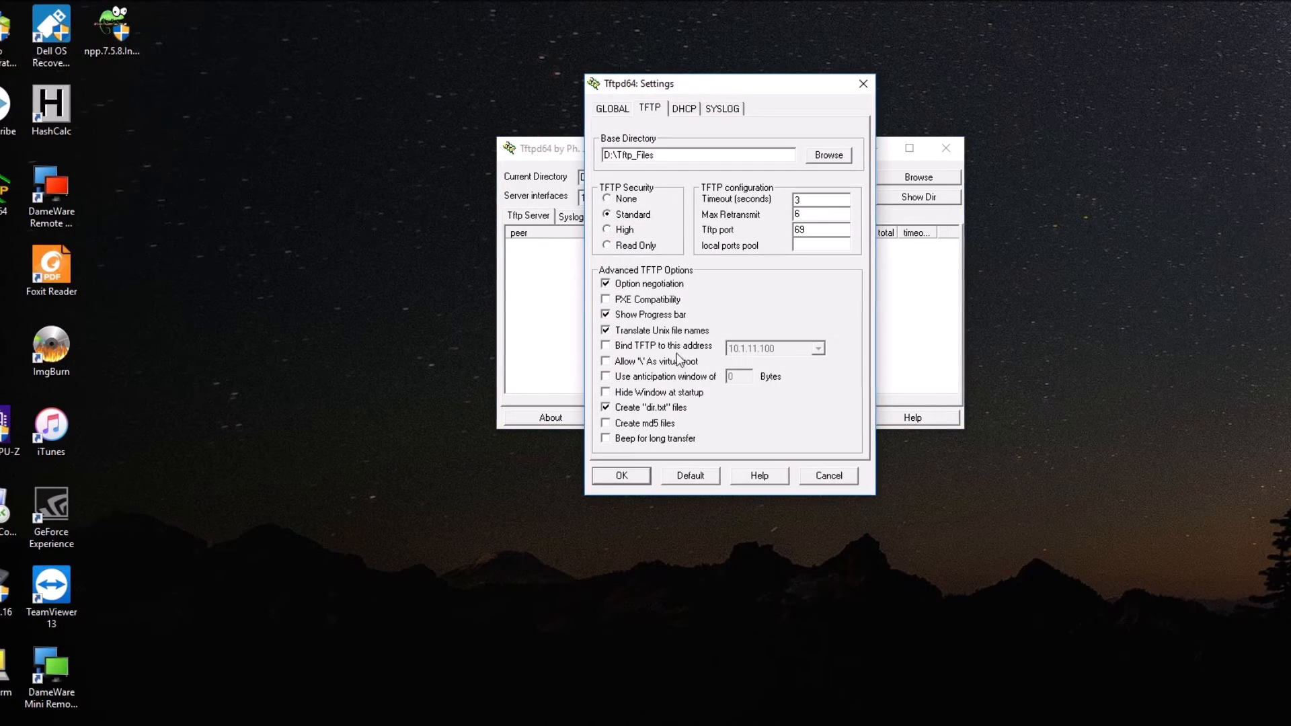
{"action": "left_click", "coordinate": [662, 155]}
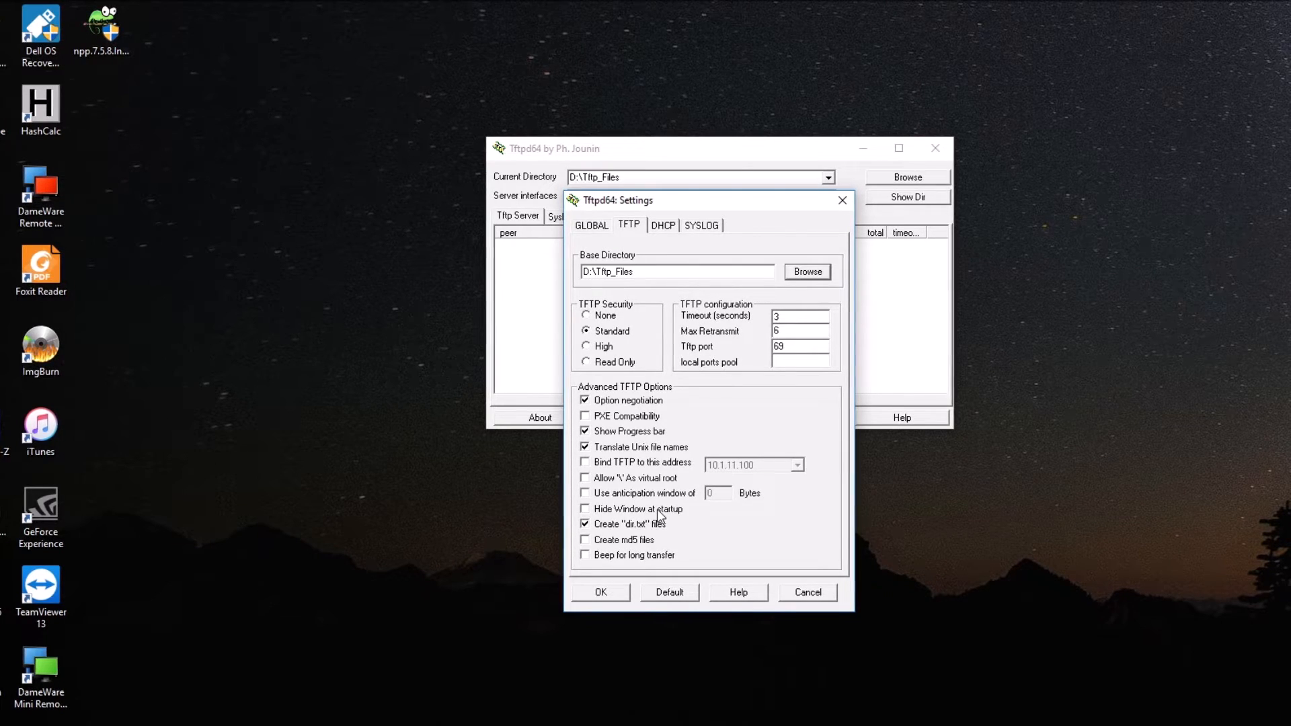
{"action": "left_click", "coordinate": [591, 226]}
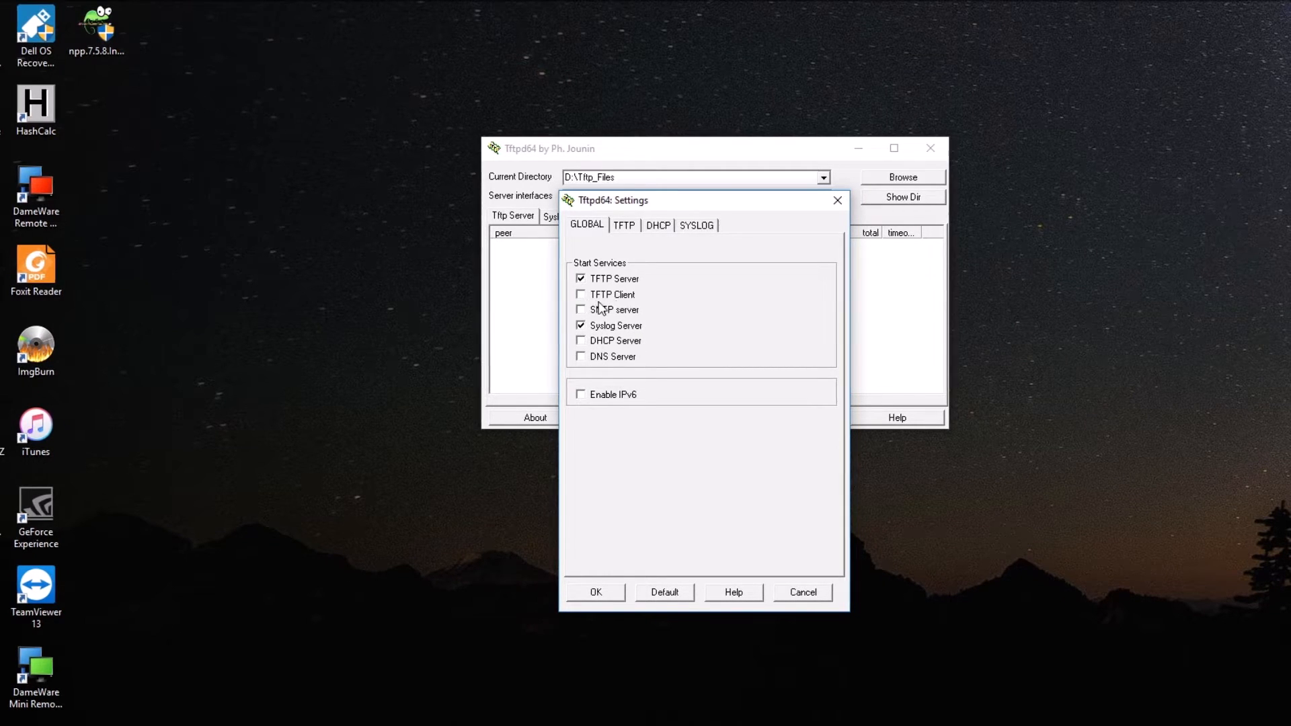
{"action": "left_click", "coordinate": [580, 326]}
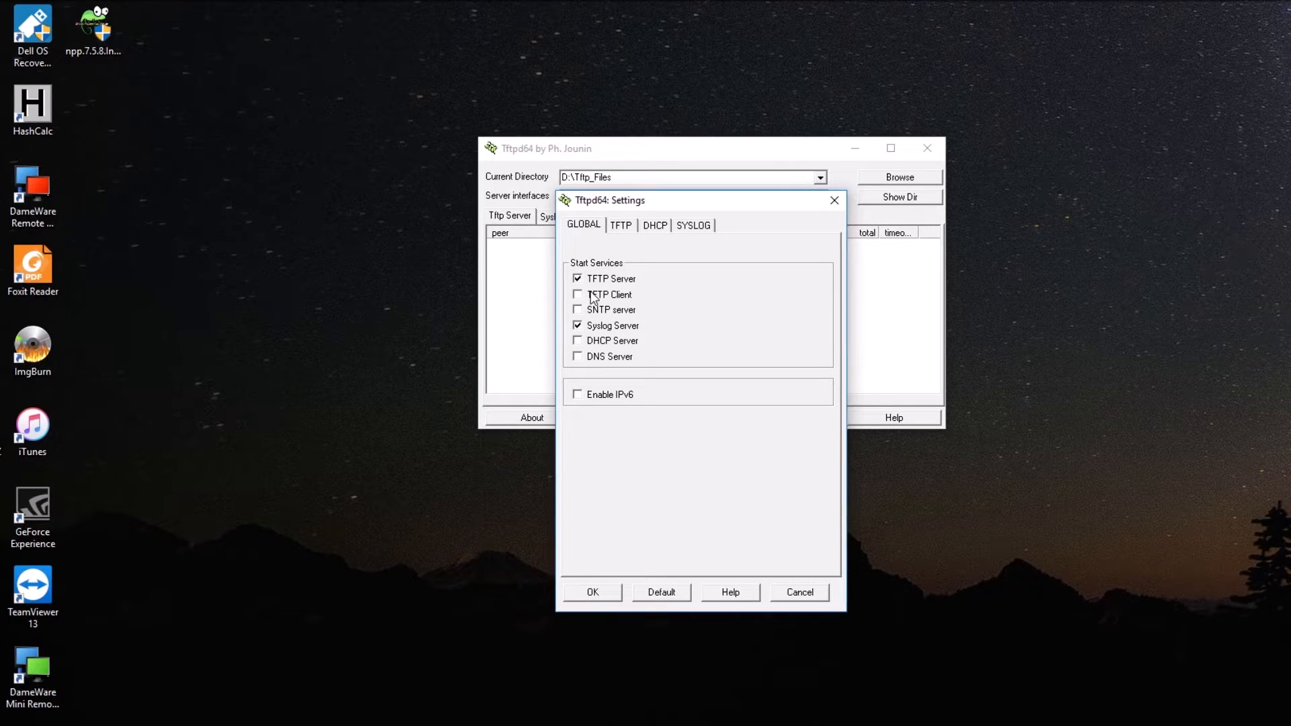
{"action": "mouse_move", "coordinate": [605, 573]}
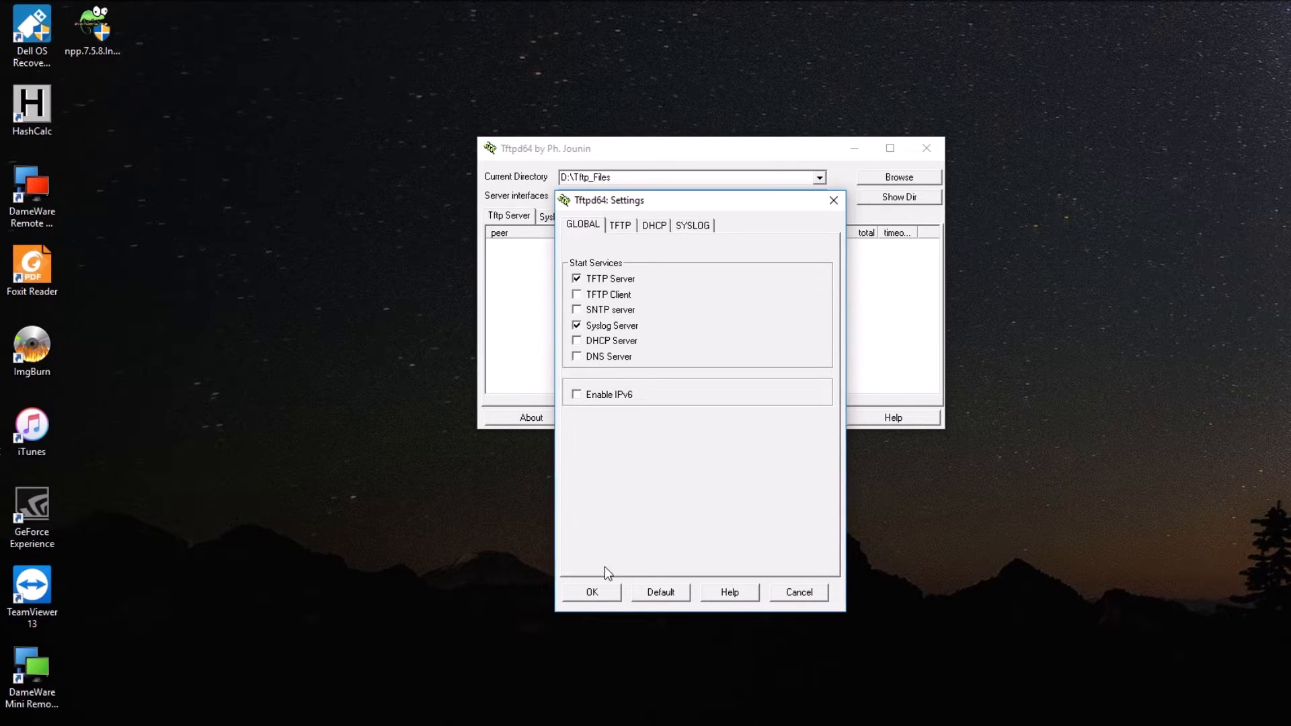
- Accept the Tftpd64 settings with TFTP and Syslog services left on
{"action": "left_click", "coordinate": [592, 592]}
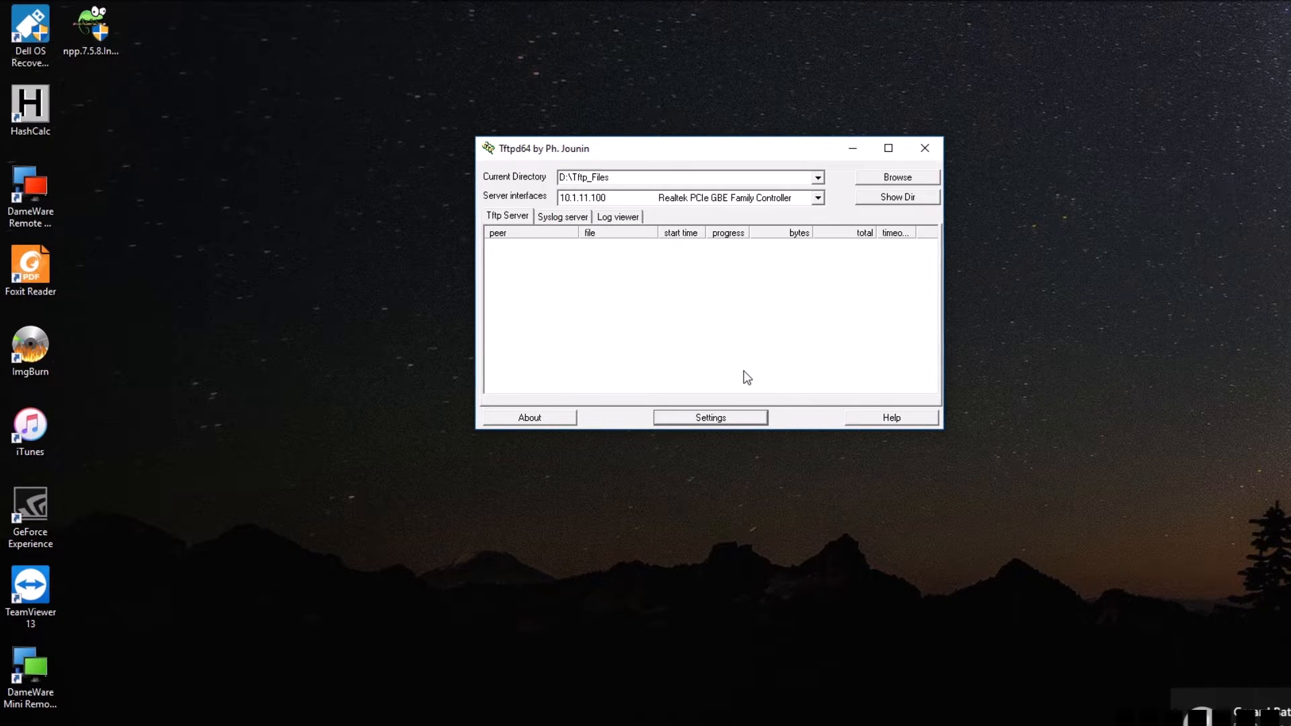
{"action": "mouse_move", "coordinate": [744, 539]}
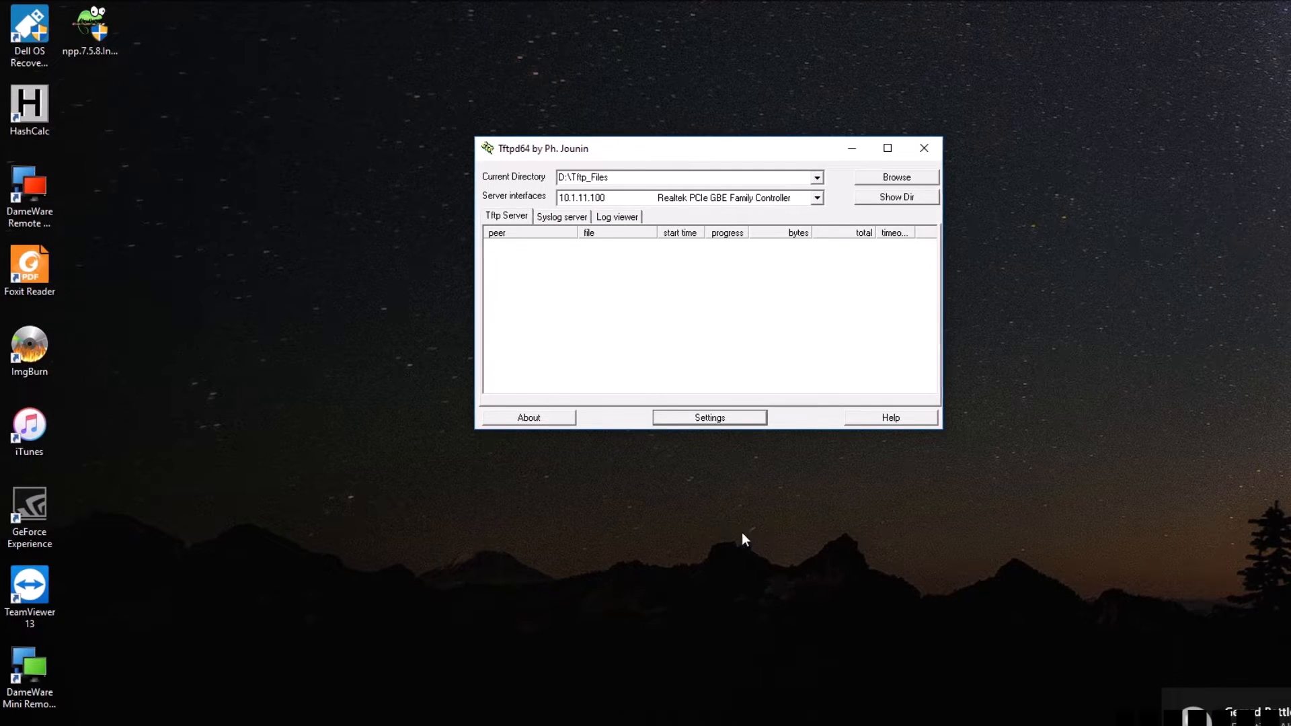
{"action": "mouse_move", "coordinate": [735, 501]}
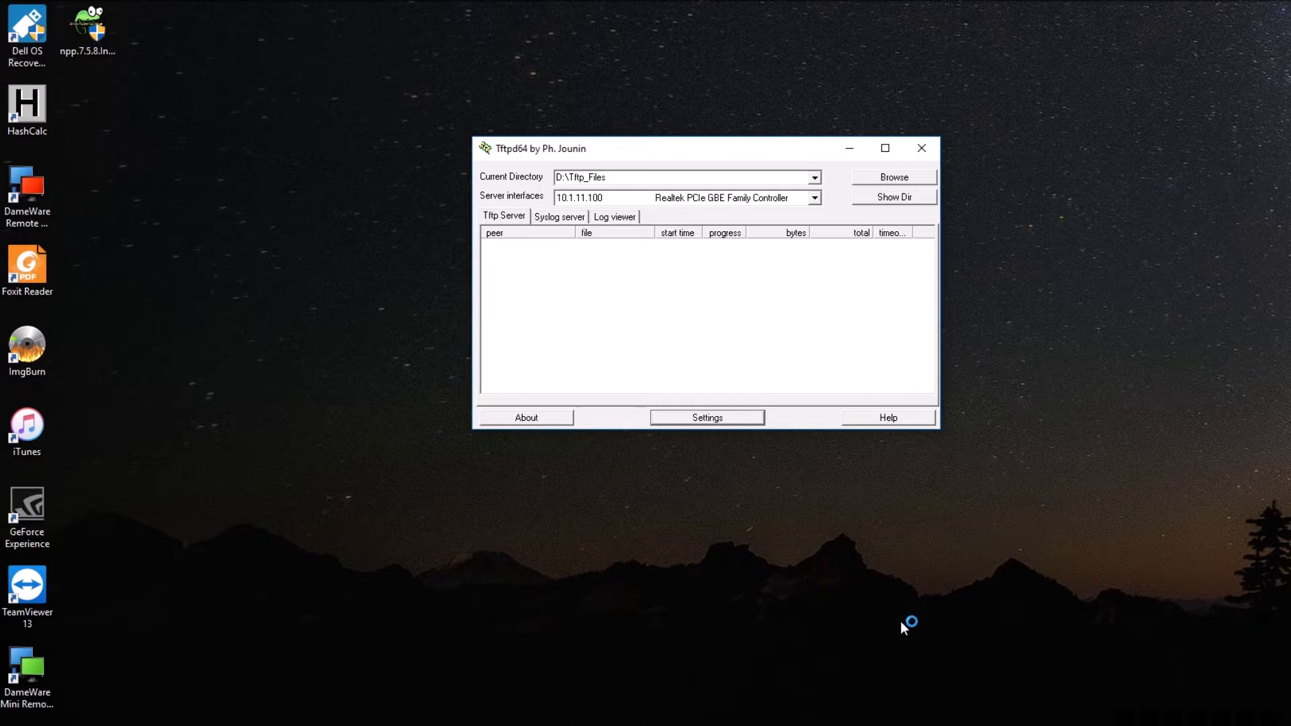
{"action": "mouse_move", "coordinate": [853, 583]}
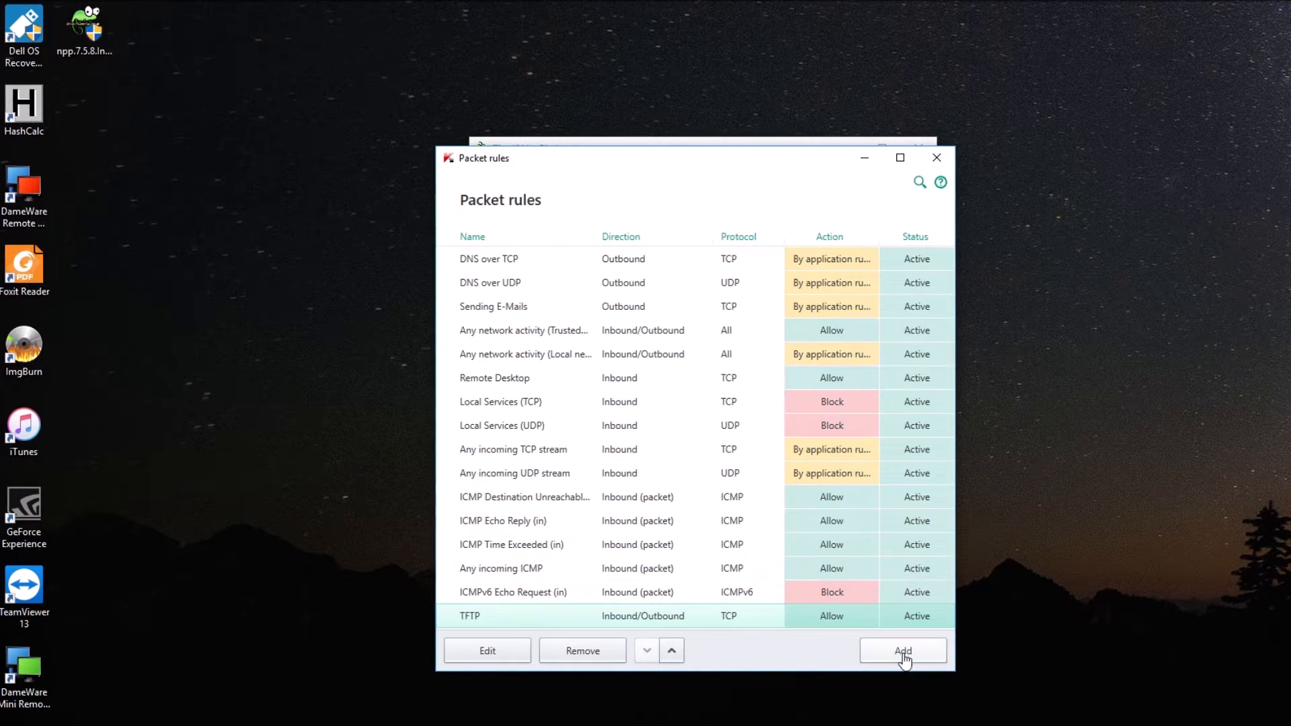
- Inspect the new packet rule's protocol choices, leaving the protocol set to All
{"action": "left_click", "coordinate": [903, 650]}
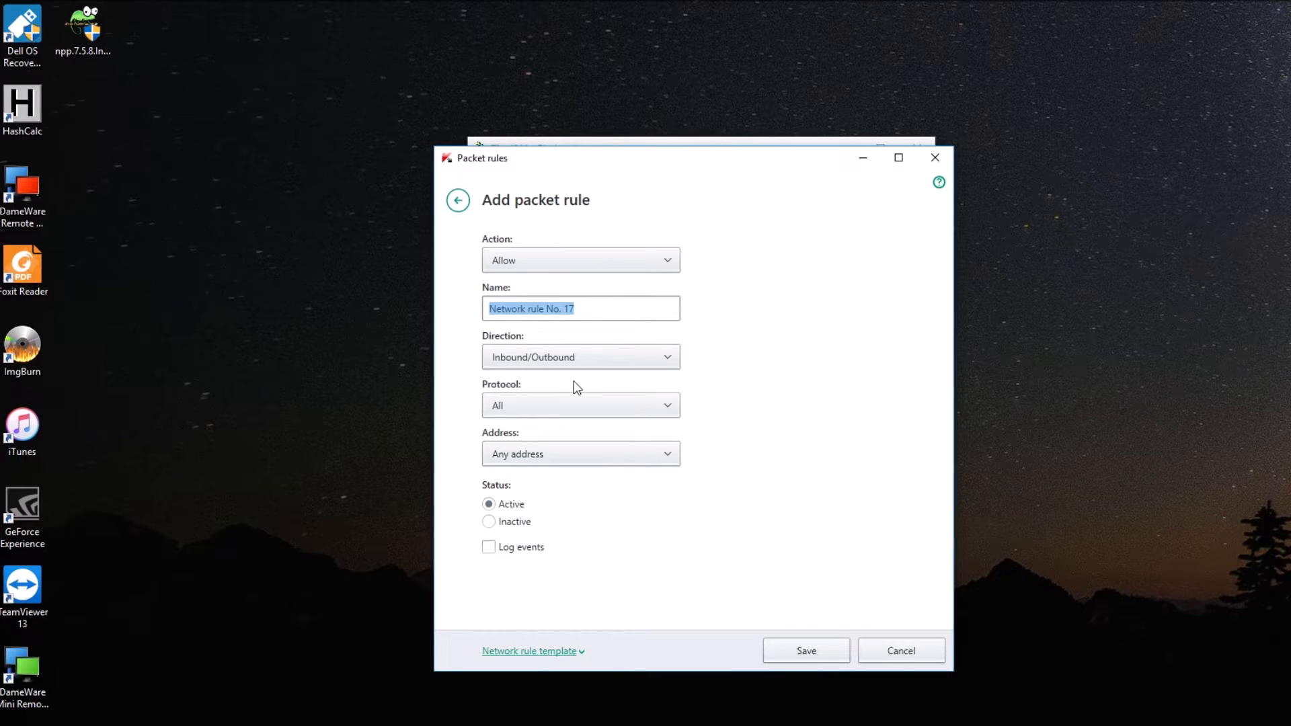
{"action": "mouse_move", "coordinate": [578, 404]}
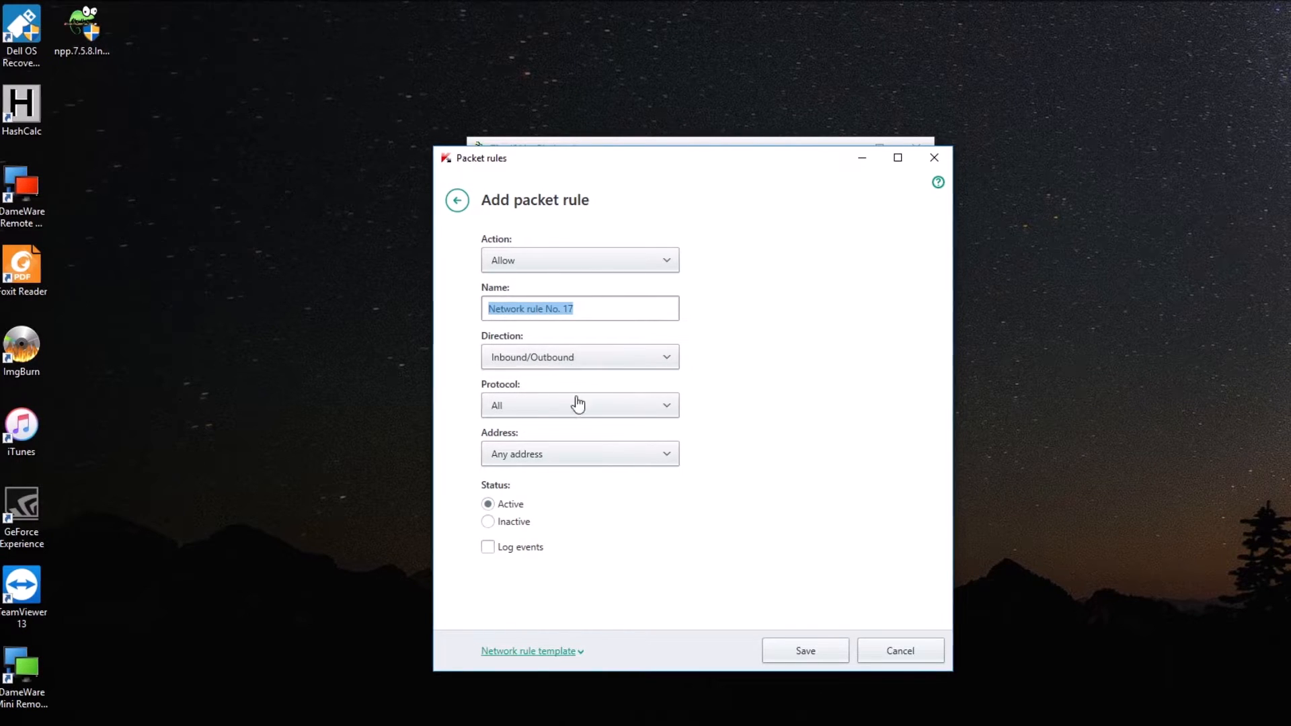
{"action": "left_click", "coordinate": [578, 406]}
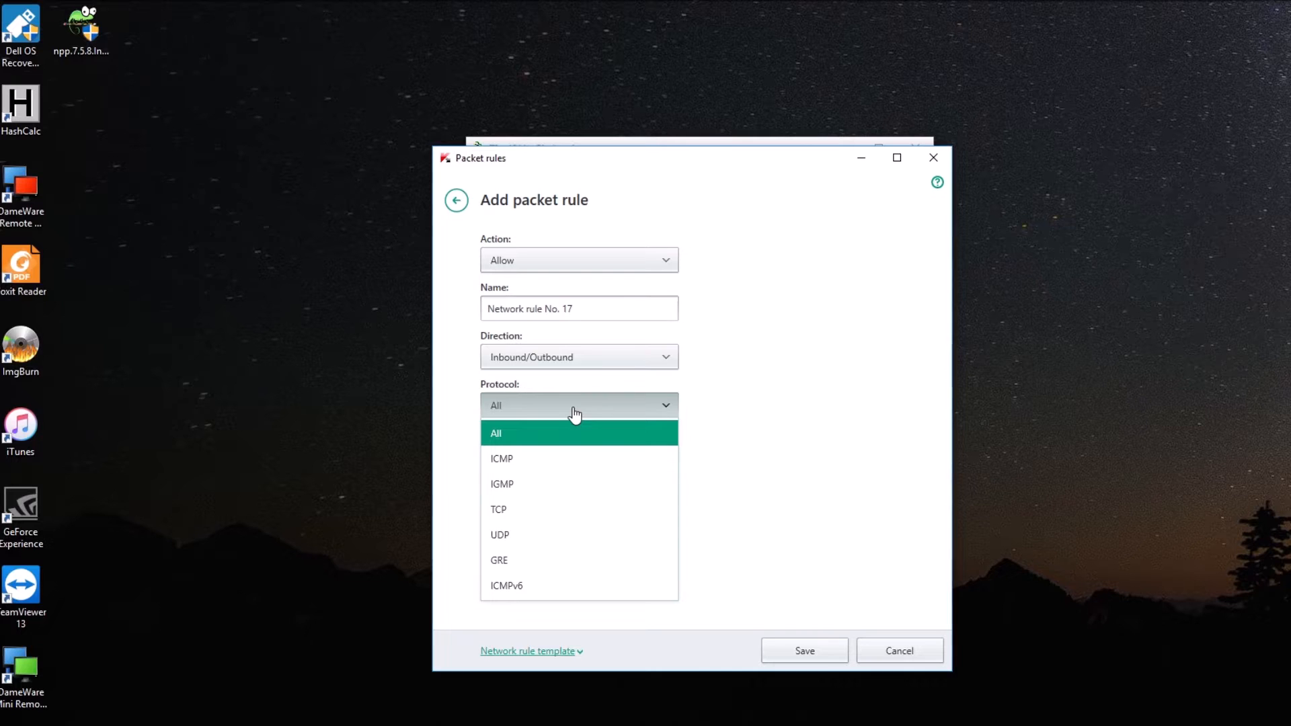
{"action": "left_click", "coordinate": [495, 433]}
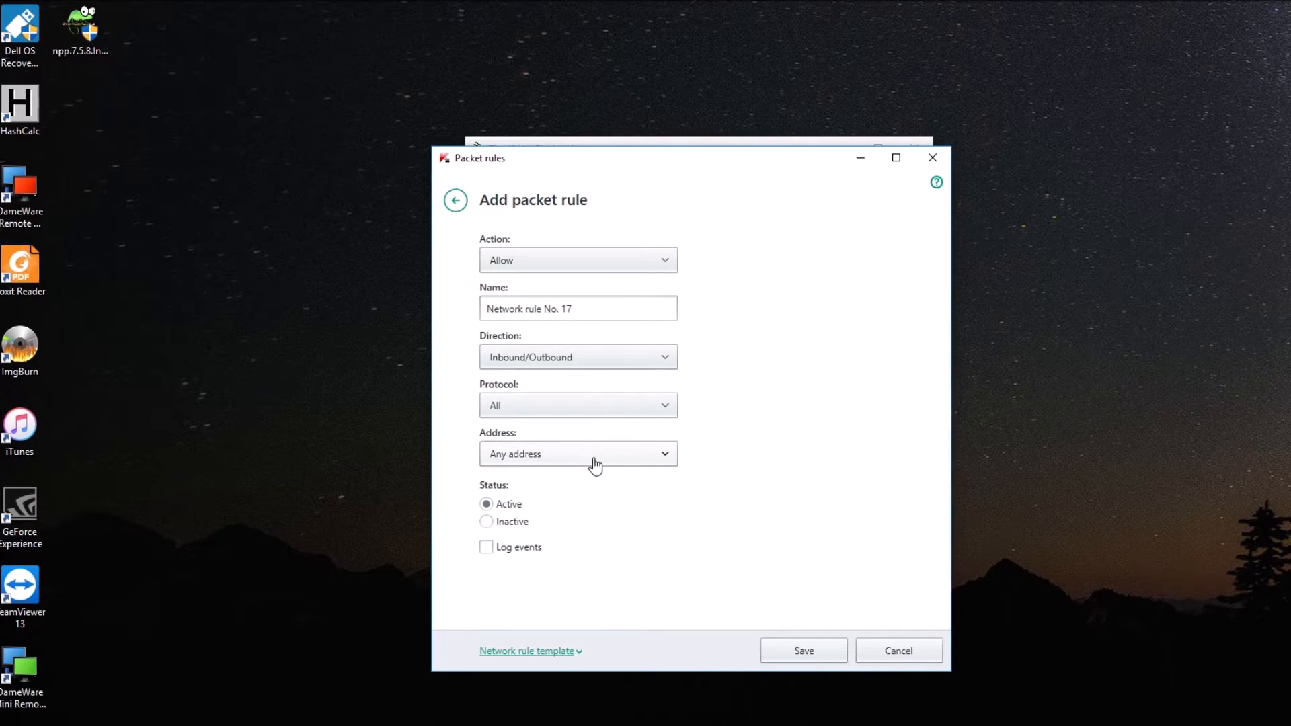
{"action": "mouse_move", "coordinate": [611, 459]}
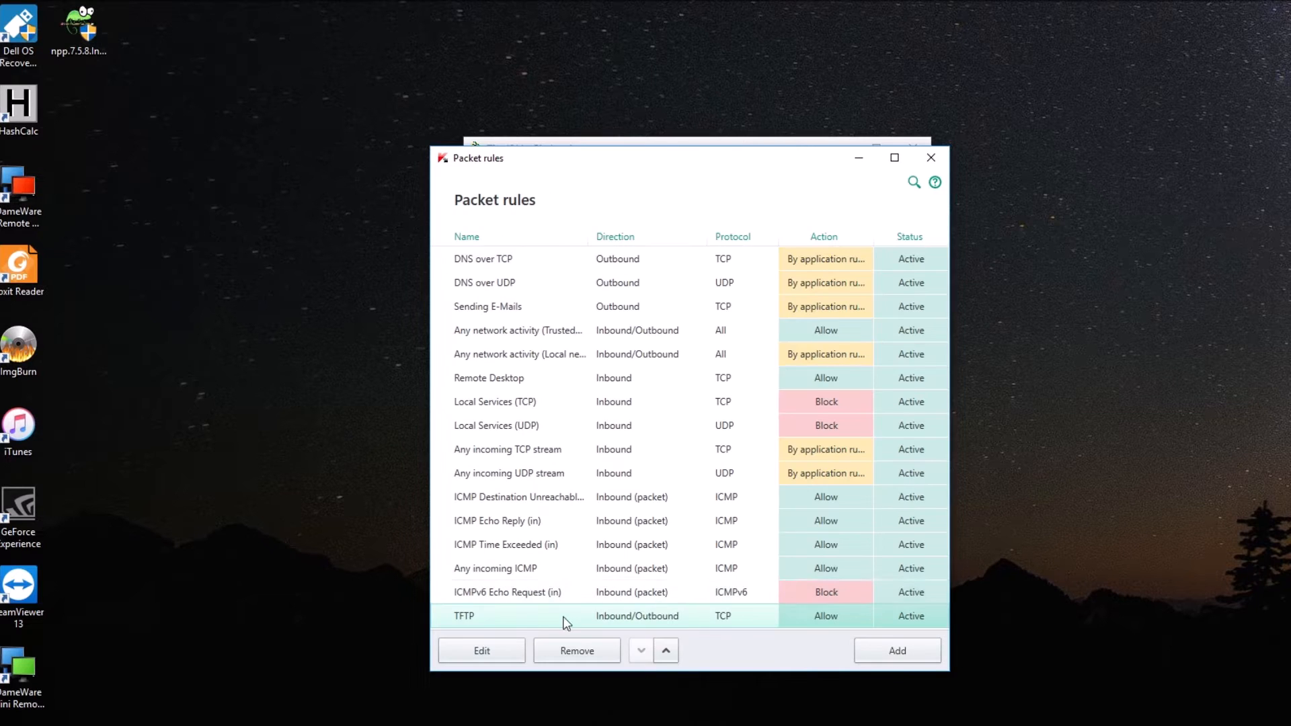
- View the TFTP rule's local port 69 unchanged and close Packet rules
{"action": "left_click", "coordinate": [481, 650]}
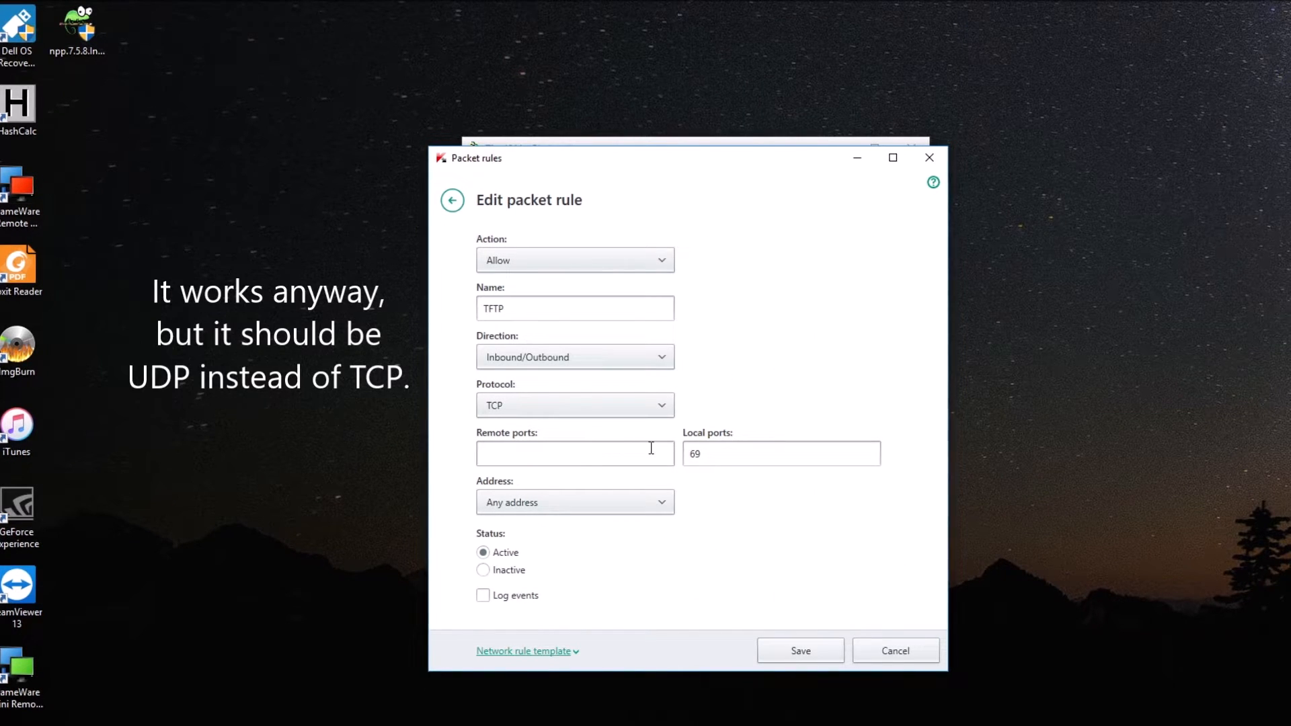
{"action": "left_click", "coordinate": [574, 453]}
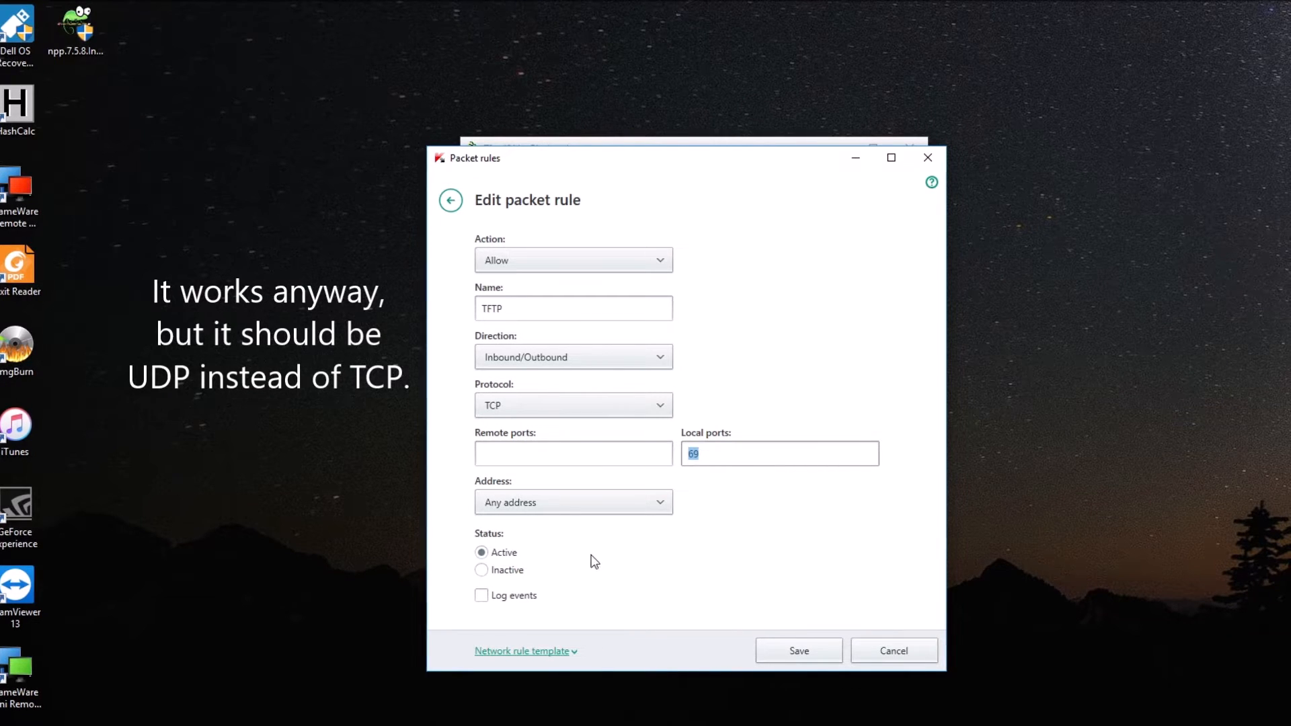
{"action": "mouse_move", "coordinate": [669, 425]}
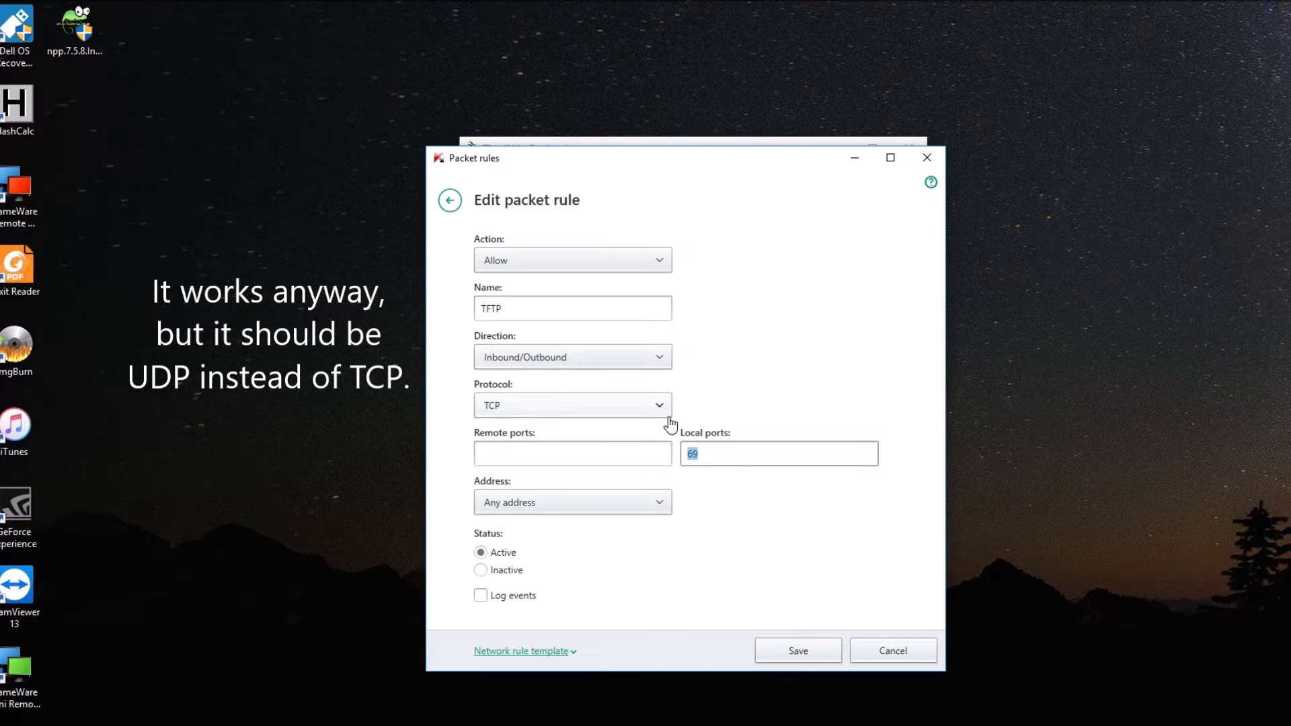
{"action": "left_click", "coordinate": [797, 651]}
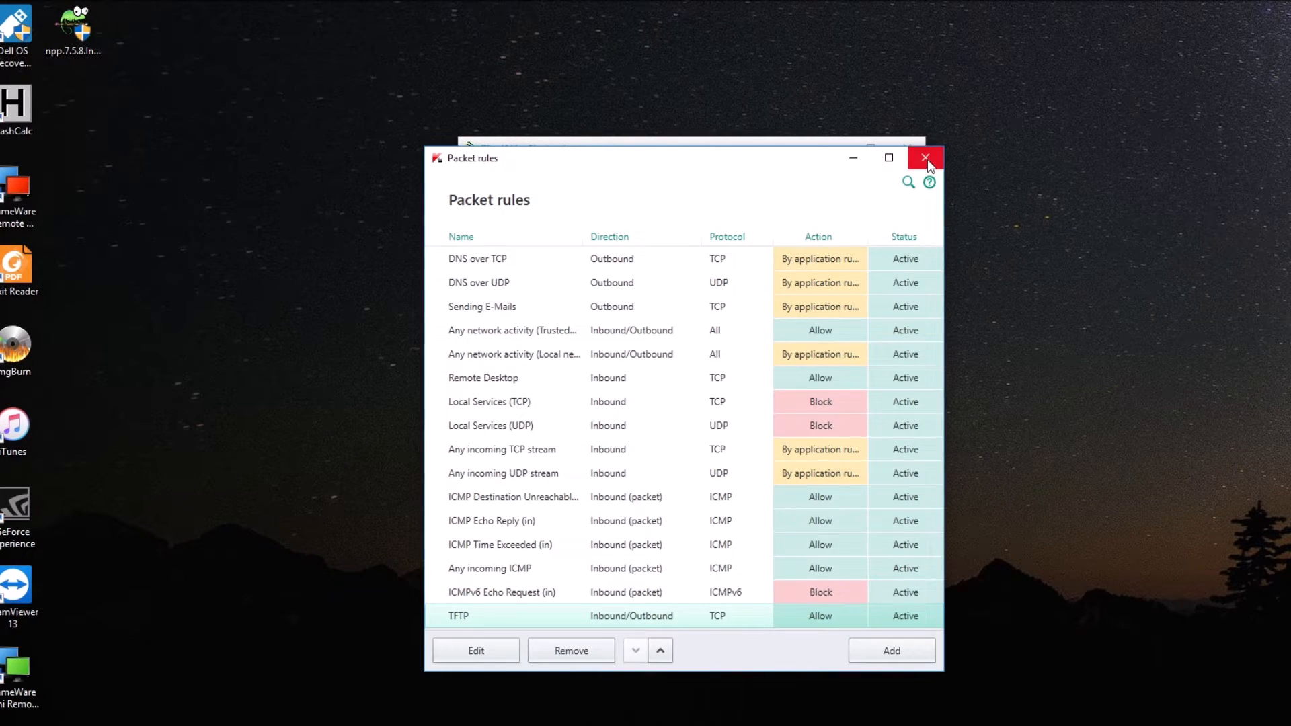
{"action": "left_click", "coordinate": [924, 158]}
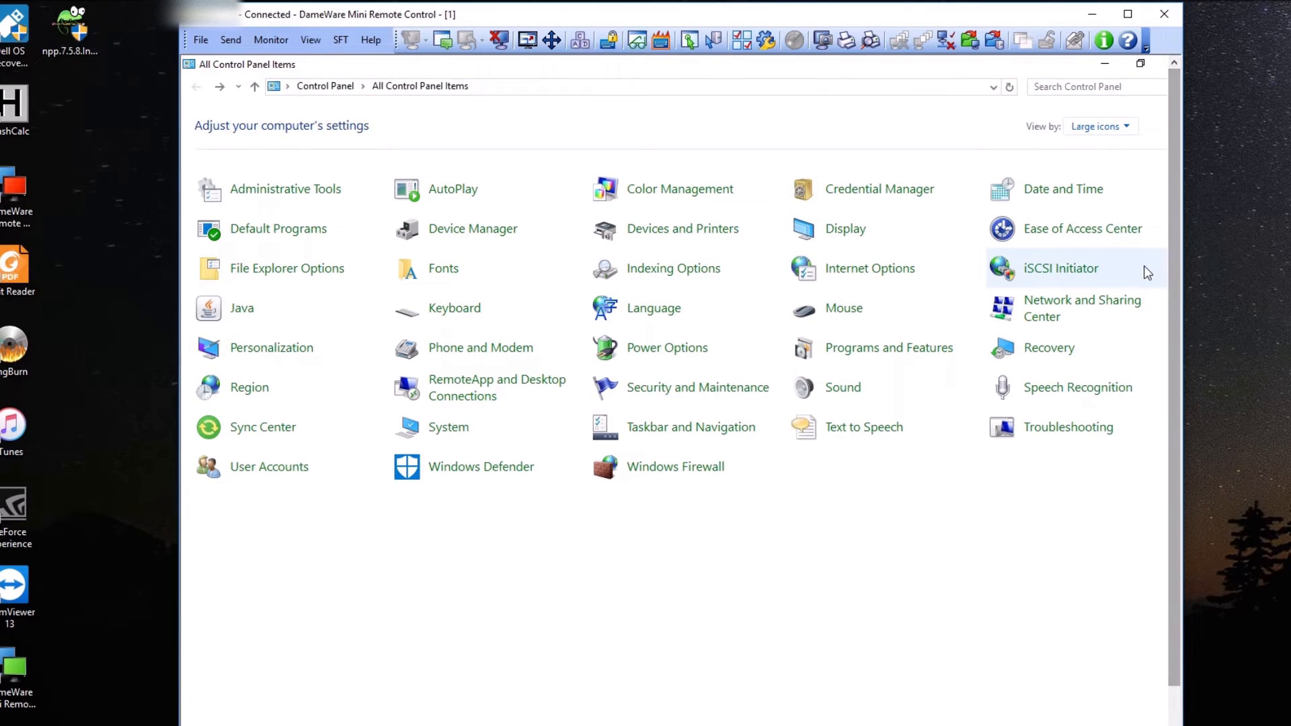
{"action": "mouse_move", "coordinate": [561, 231]}
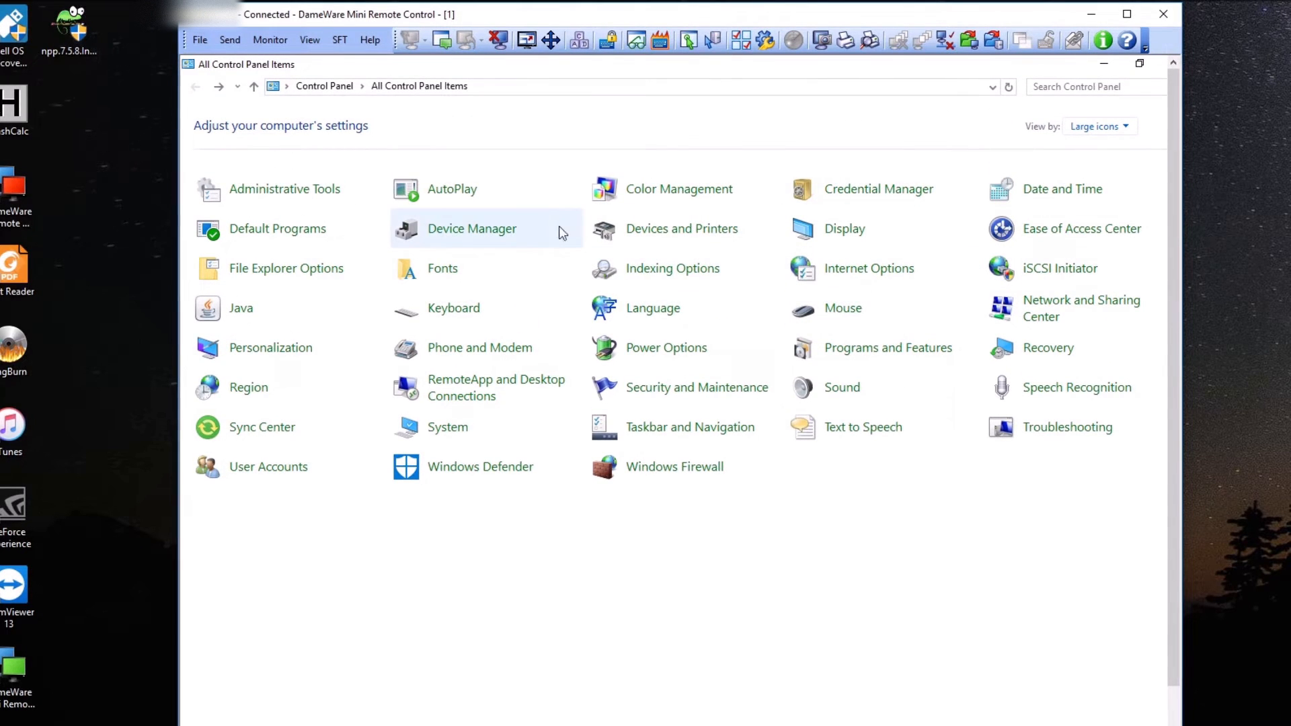
{"action": "mouse_move", "coordinate": [344, 170]}
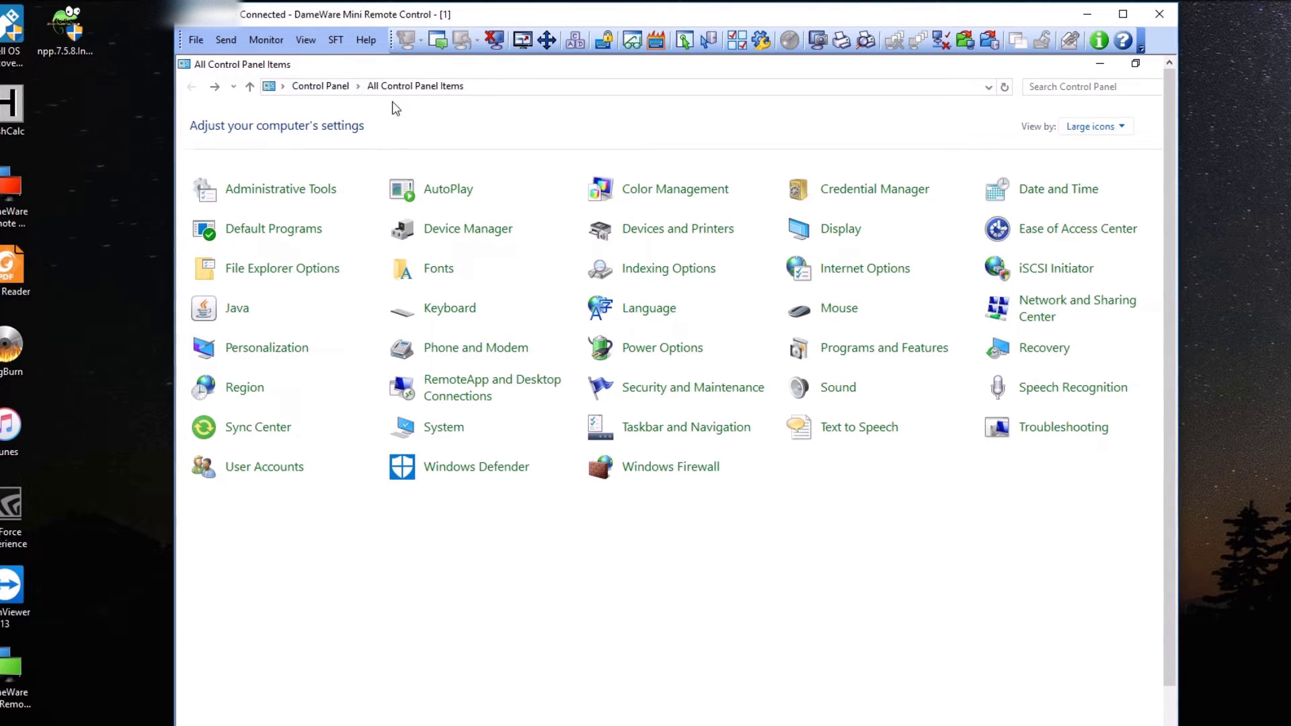
{"action": "mouse_move", "coordinate": [656, 479]}
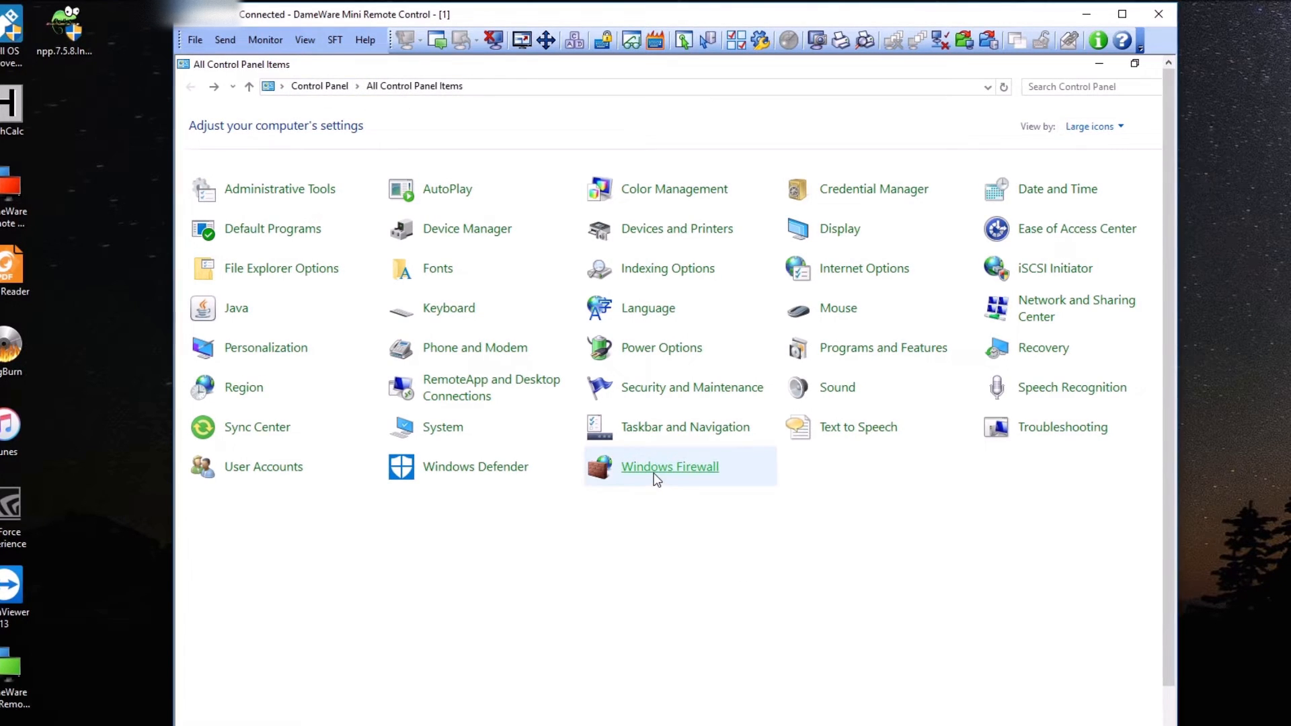
- Open Windows Firewall from the remote All Control Panel Items view
{"action": "left_click", "coordinate": [670, 467]}
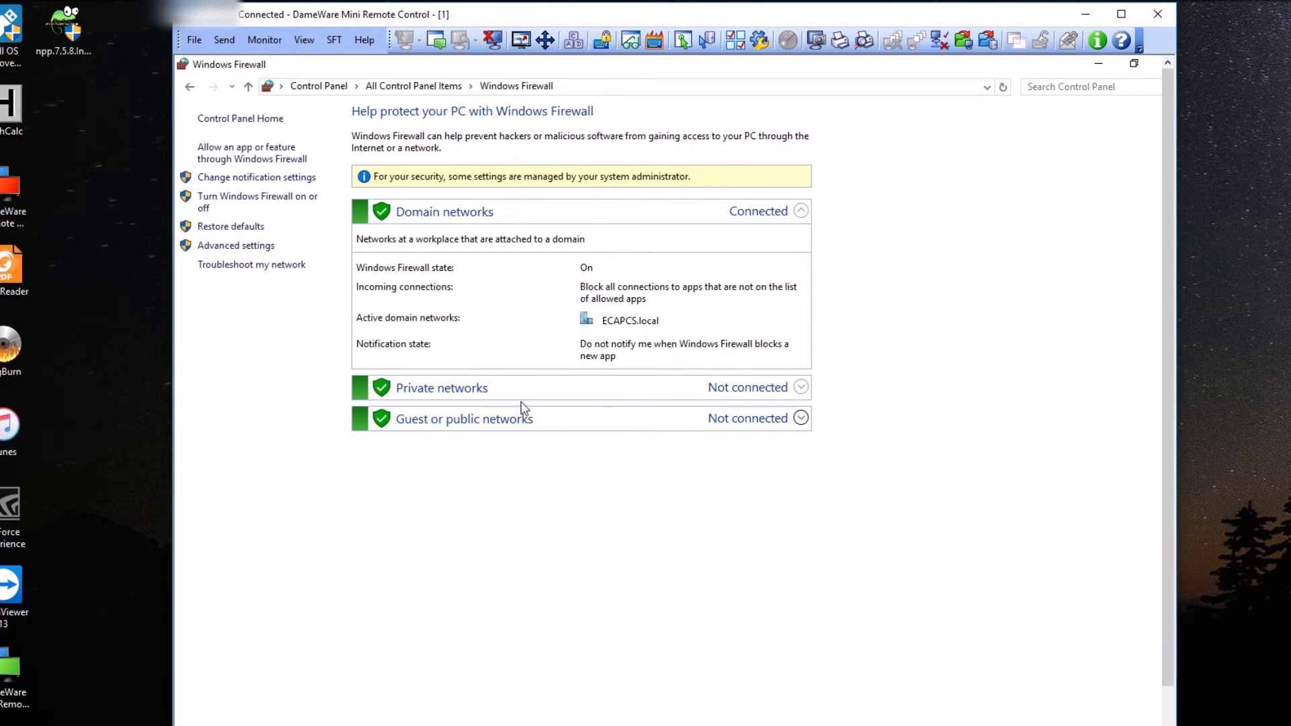
{"action": "mouse_move", "coordinate": [255, 159]}
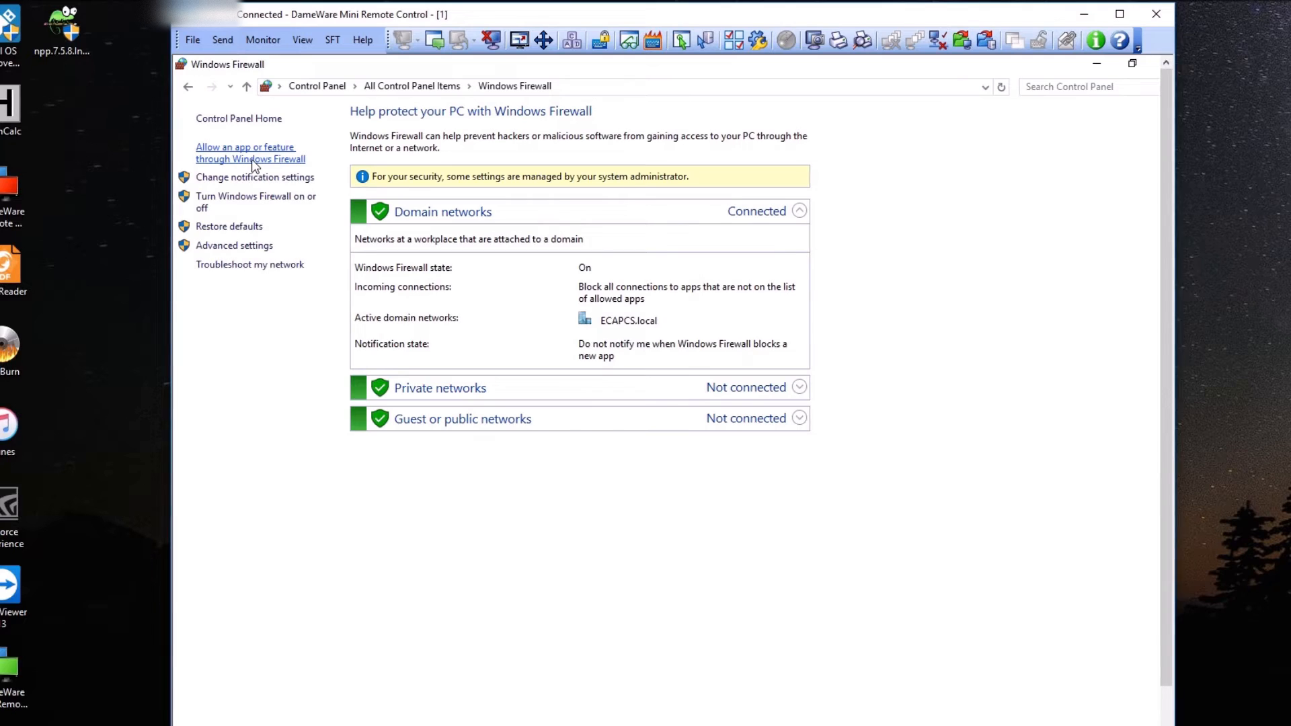
- Verify TFTP server is an allowed firewall app, cancel adding apps, and close the window
{"action": "left_click", "coordinate": [250, 154]}
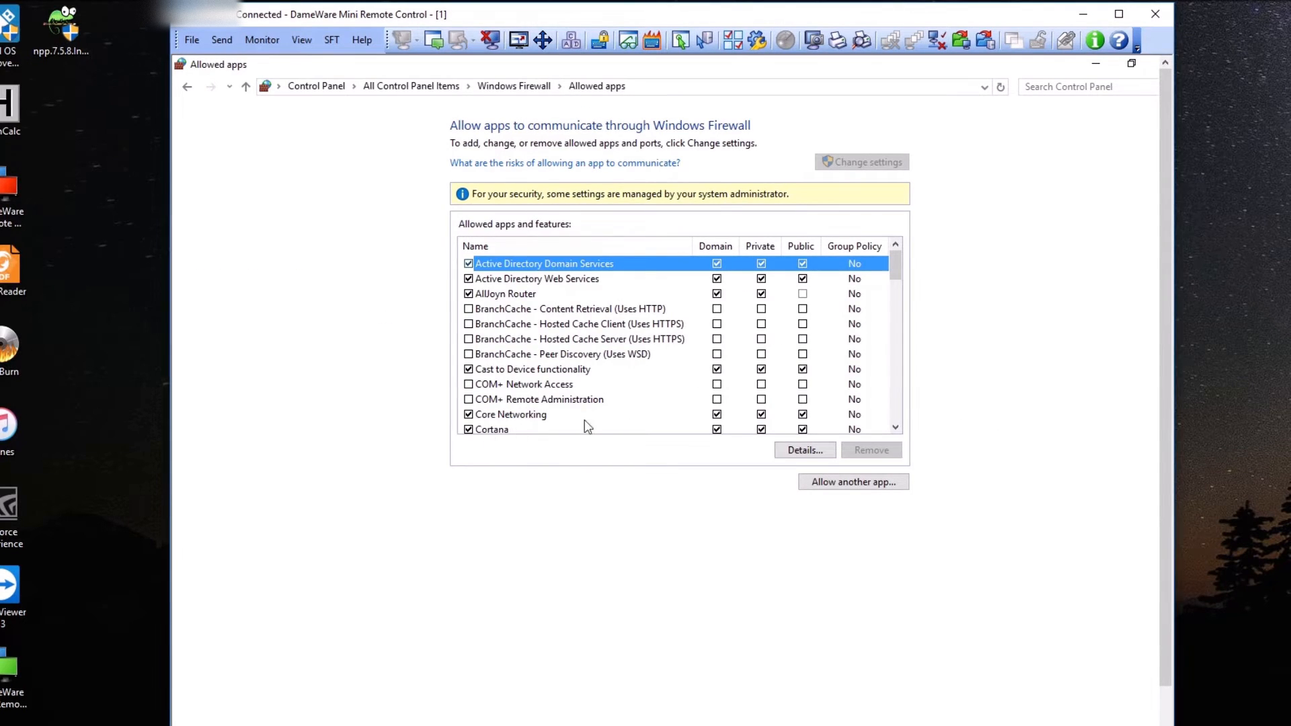
{"action": "scroll", "scroll_direction": "down", "scroll_amount": 3}
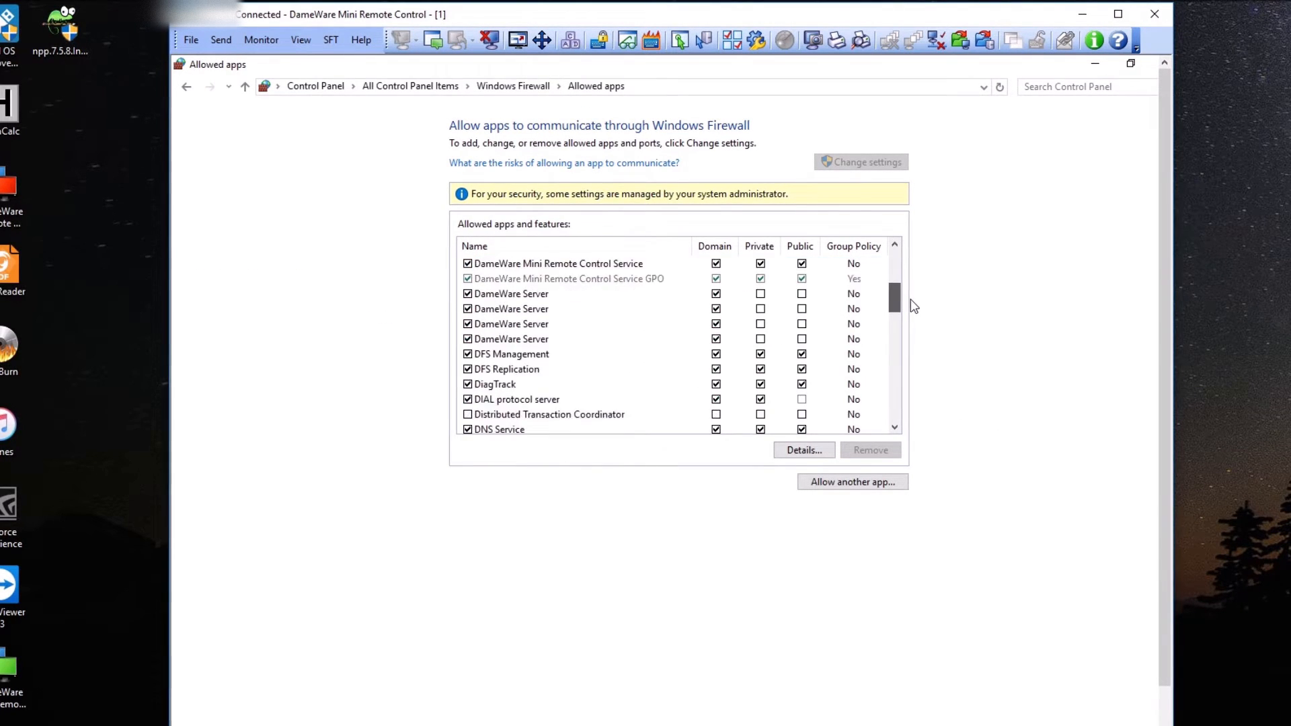
{"action": "scroll", "scroll_direction": "down", "scroll_amount": 3}
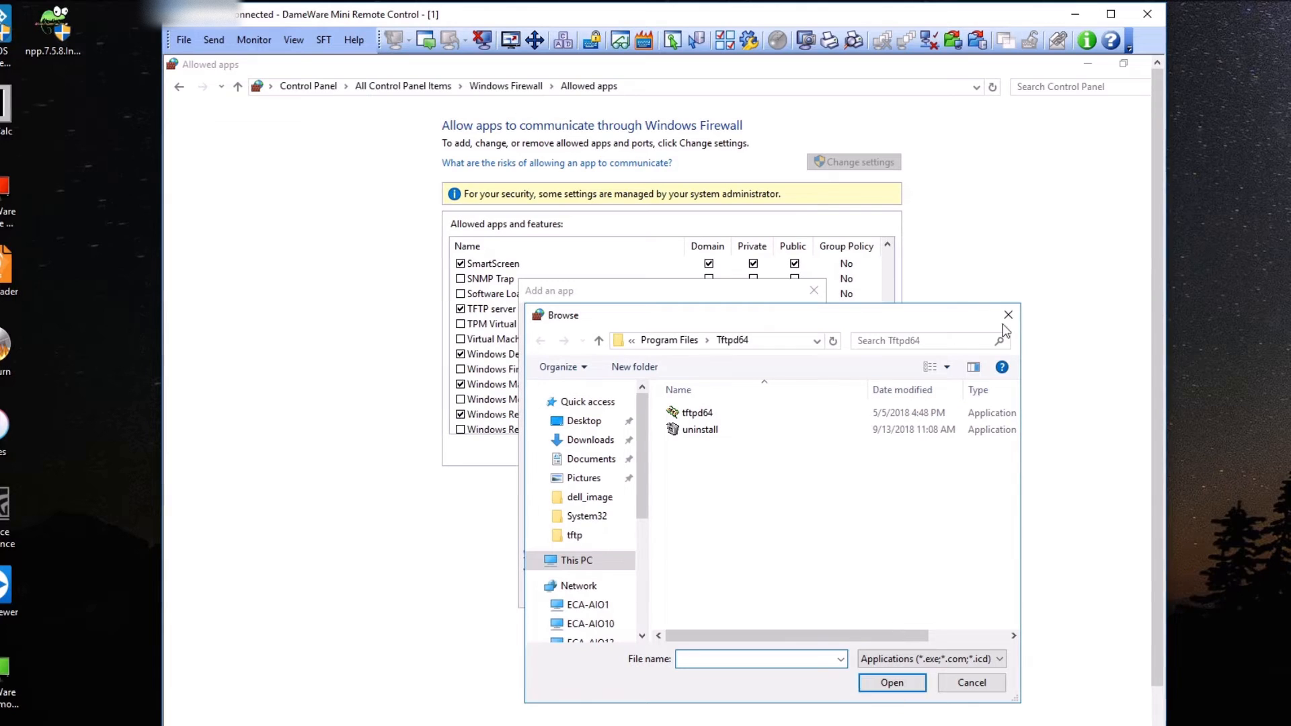
{"action": "left_click", "coordinate": [1008, 315]}
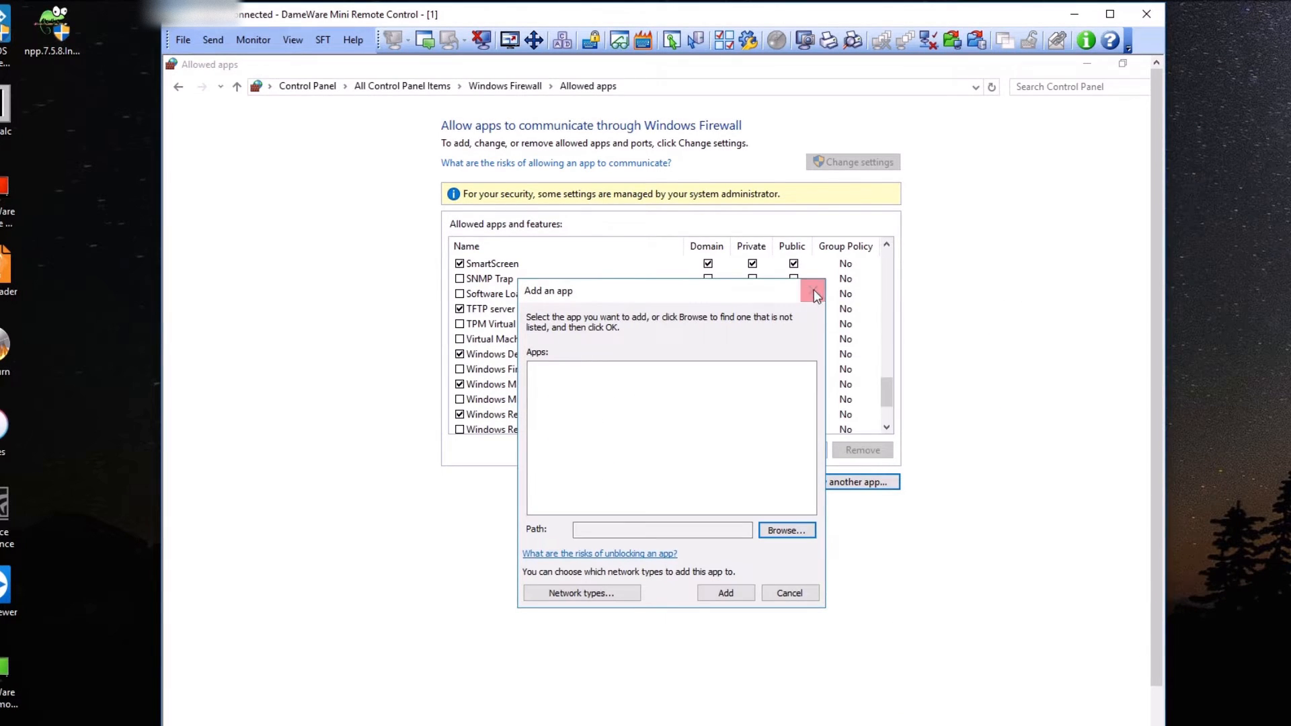
{"action": "left_click", "coordinate": [813, 291]}
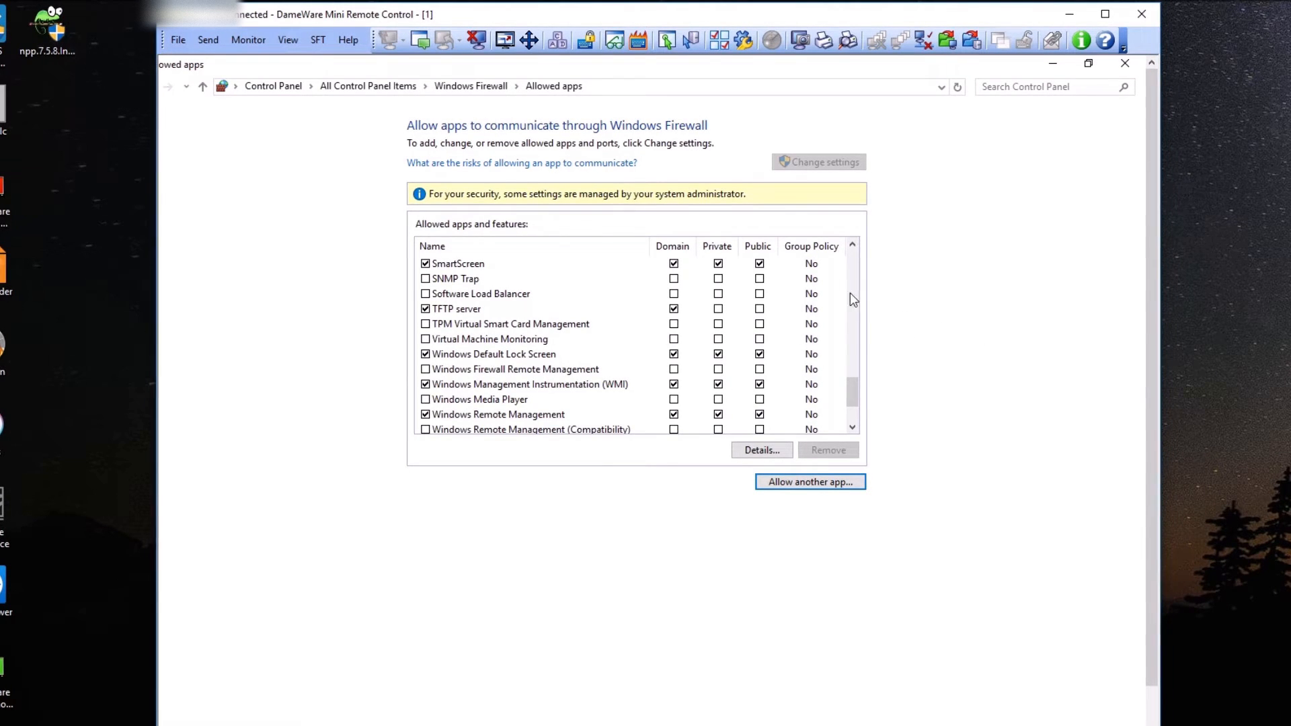
{"action": "mouse_move", "coordinate": [1124, 63]}
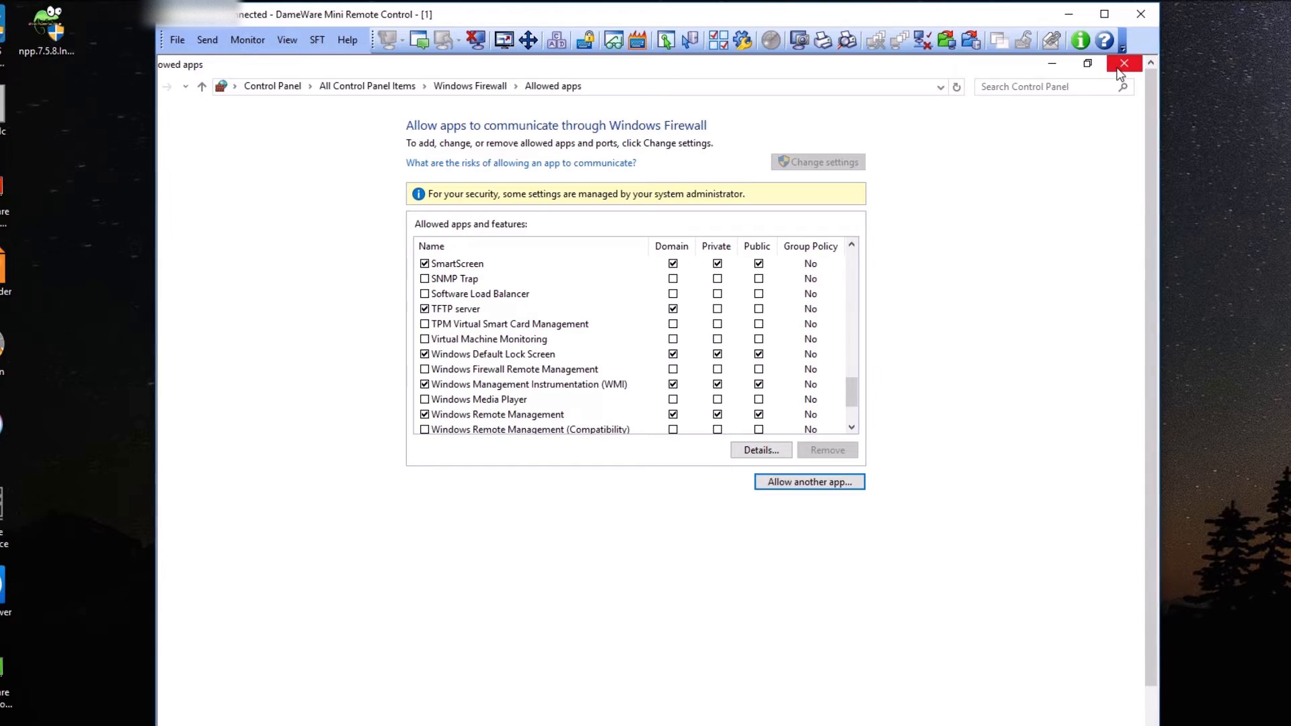
{"action": "left_click", "coordinate": [1123, 63]}
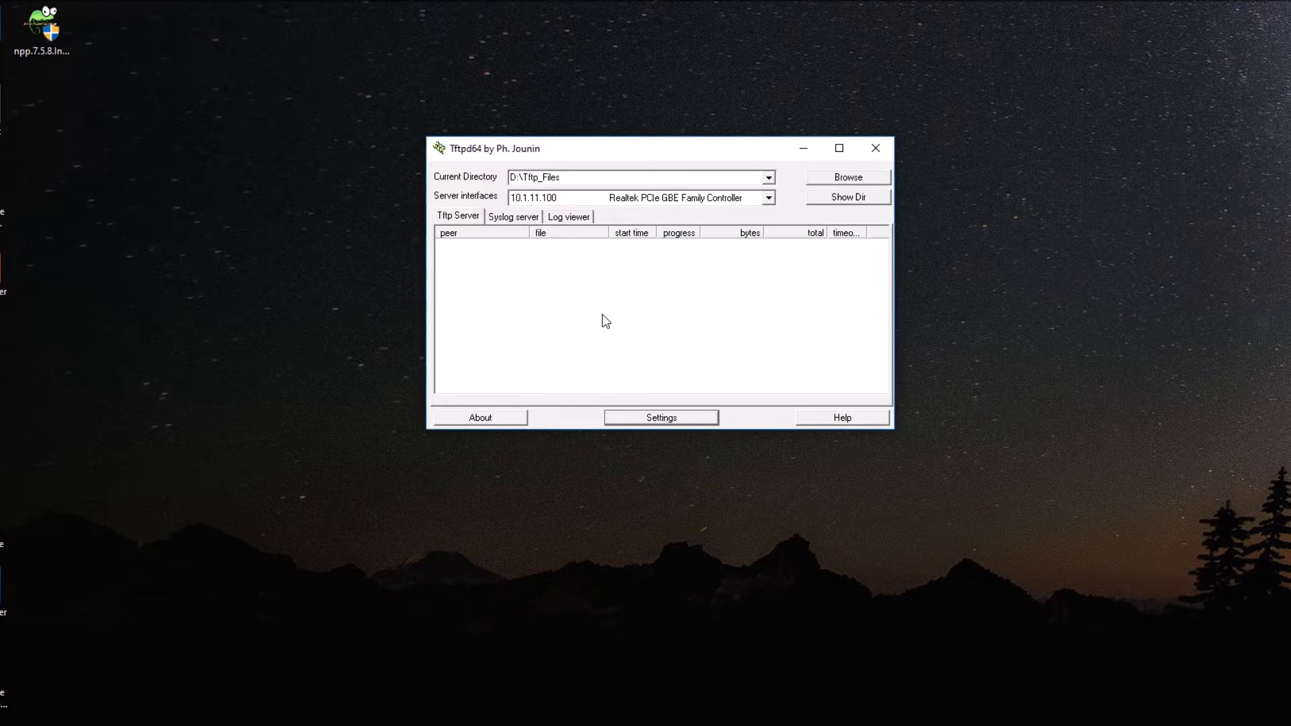
{"action": "mouse_move", "coordinate": [592, 340]}
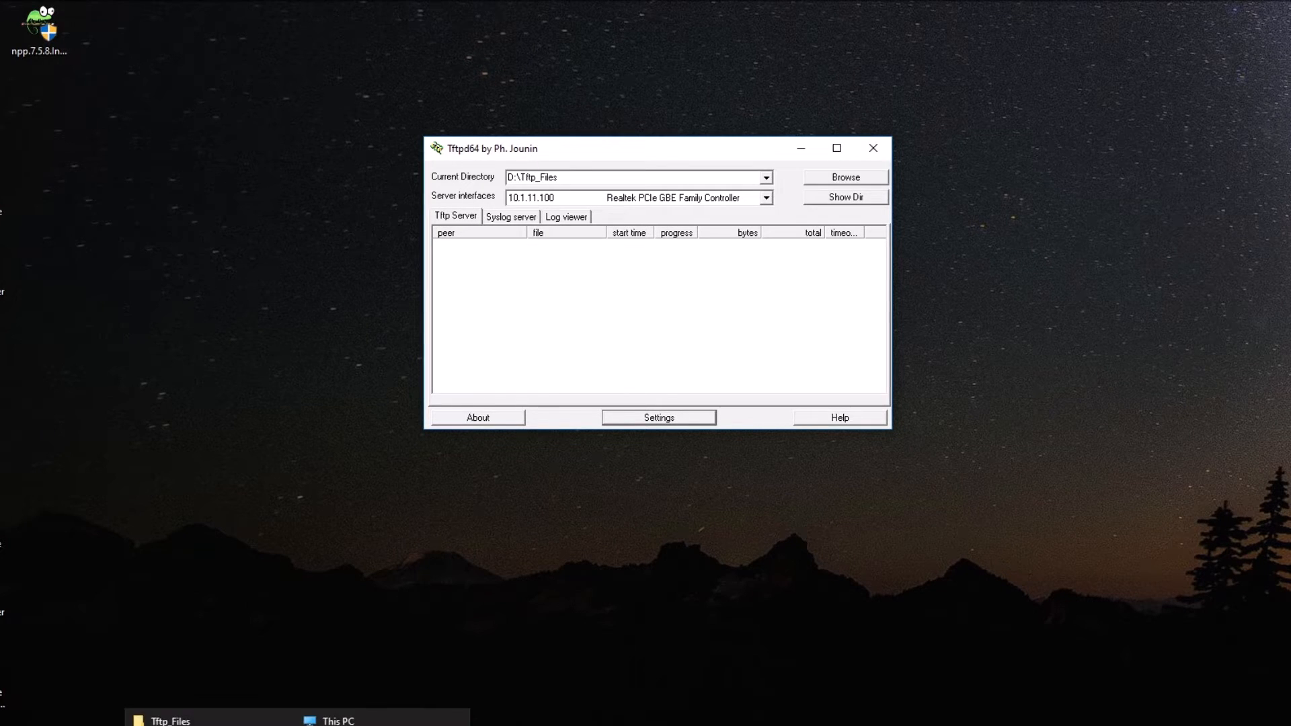
- Delete switch_config from D:\Tftp_Files and select c2960x-universalk9-mz.152-6.E1.bin
{"action": "left_click", "coordinate": [845, 196]}
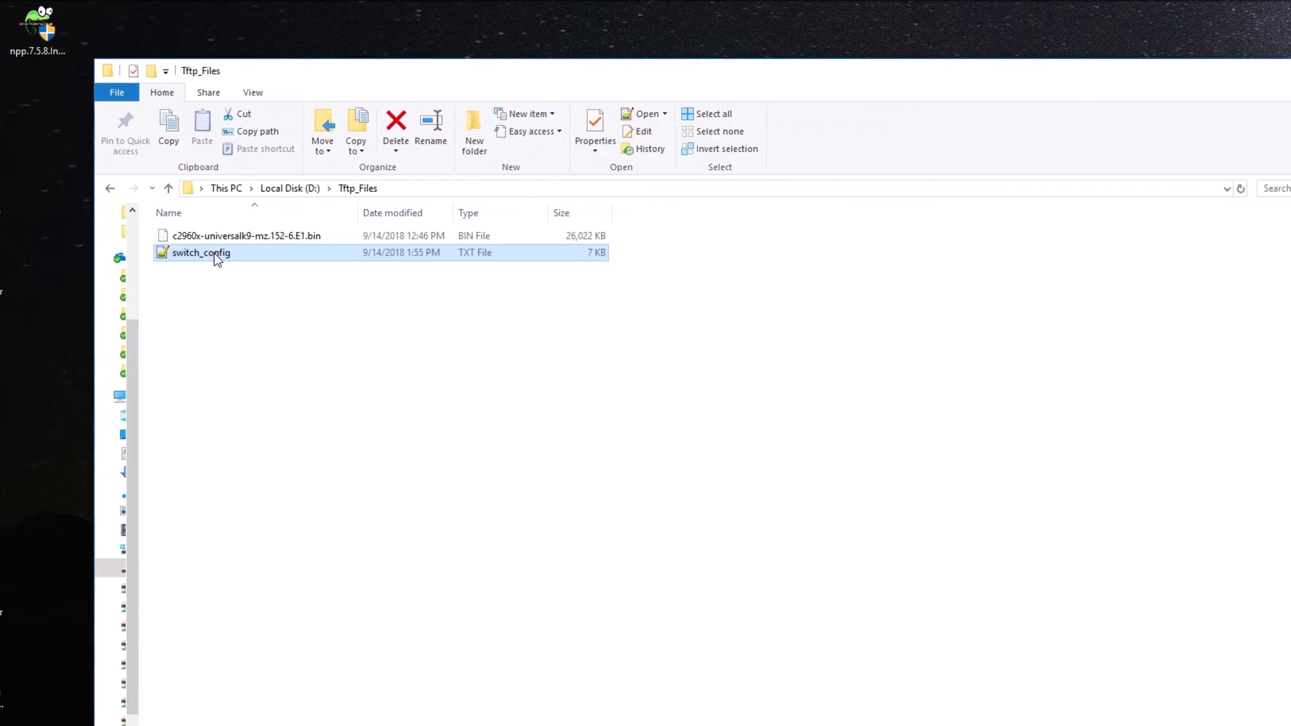
{"action": "left_click", "coordinate": [395, 124]}
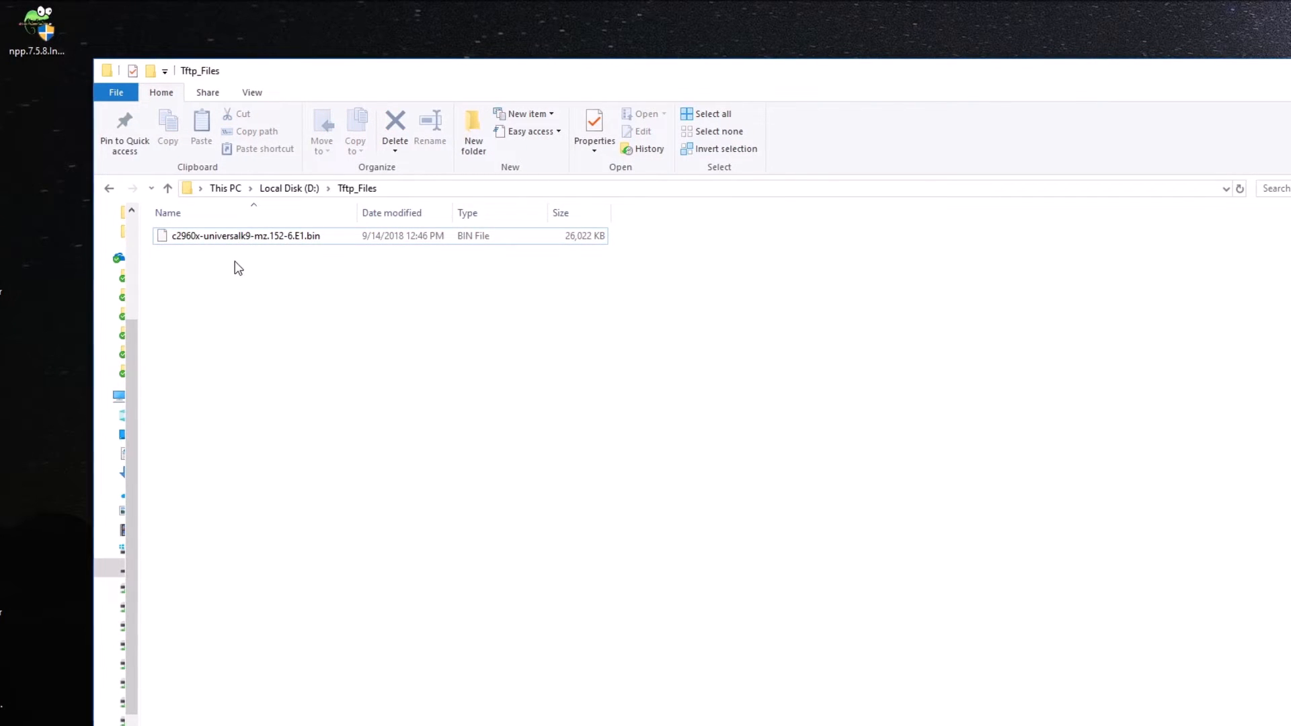
{"action": "left_click", "coordinate": [241, 235]}
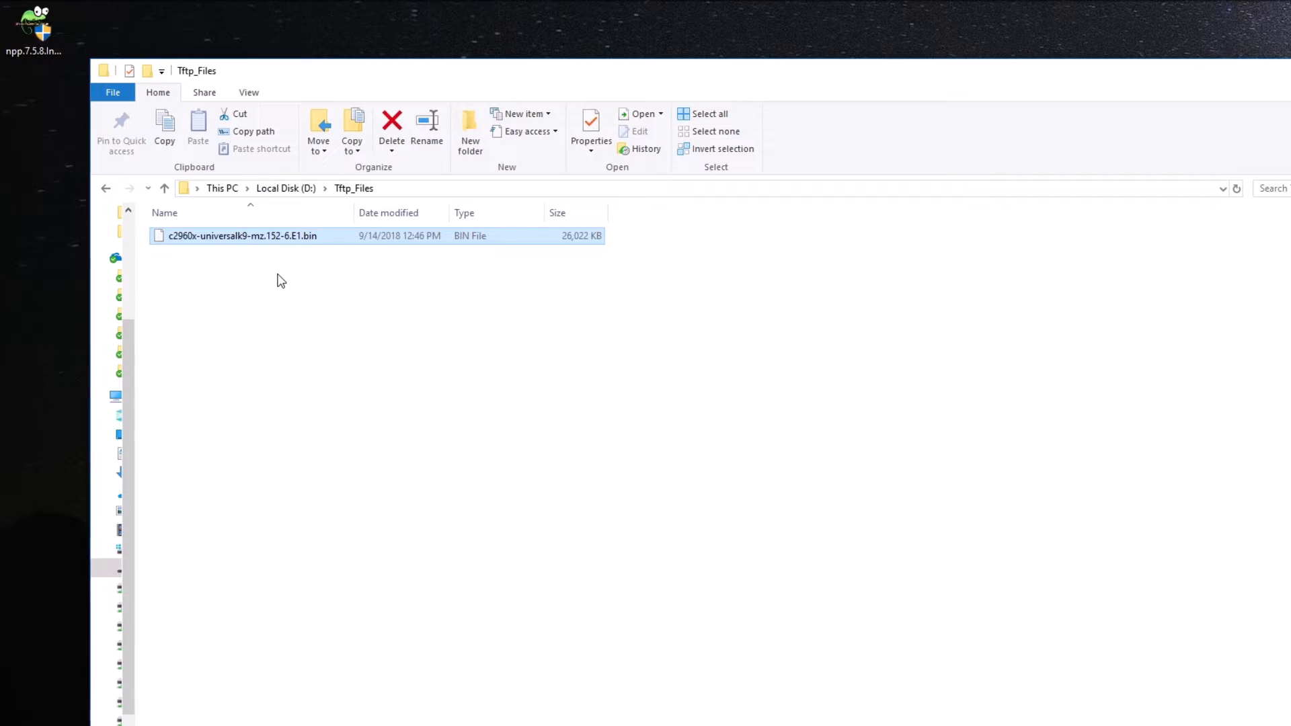
{"action": "mouse_move", "coordinate": [317, 239]}
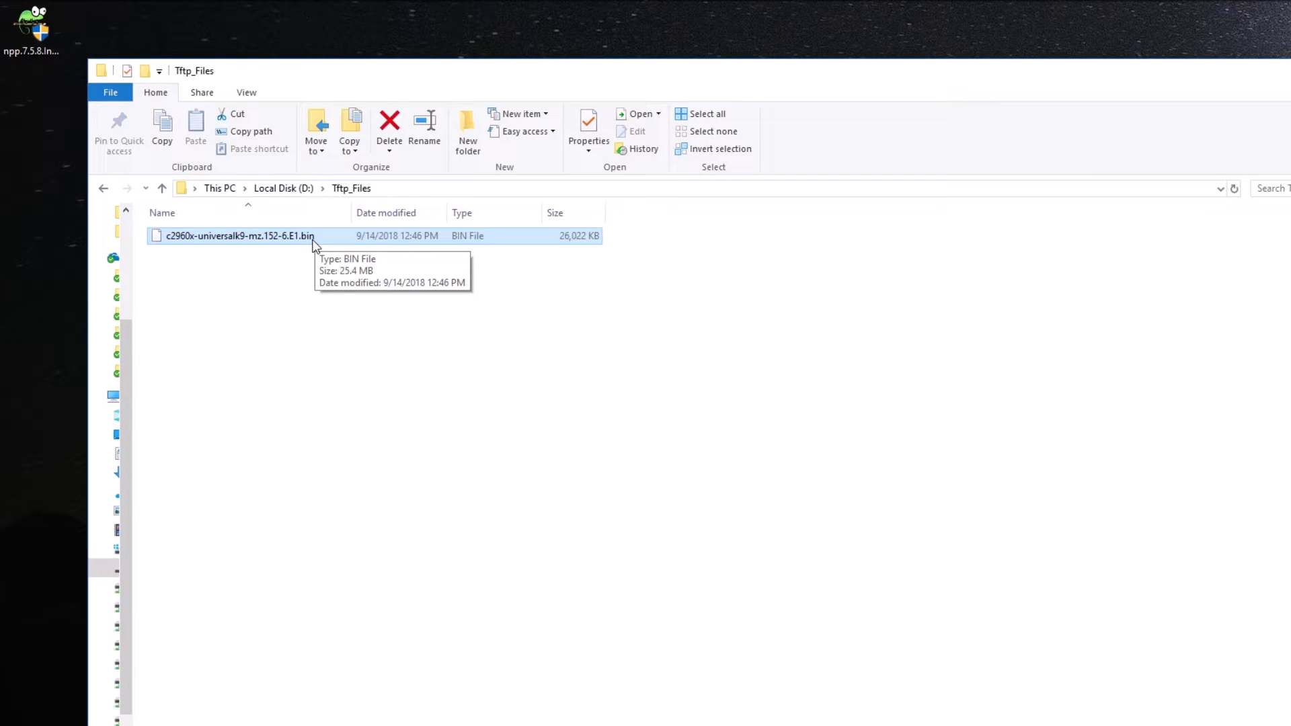
{"action": "mouse_move", "coordinate": [330, 254]}
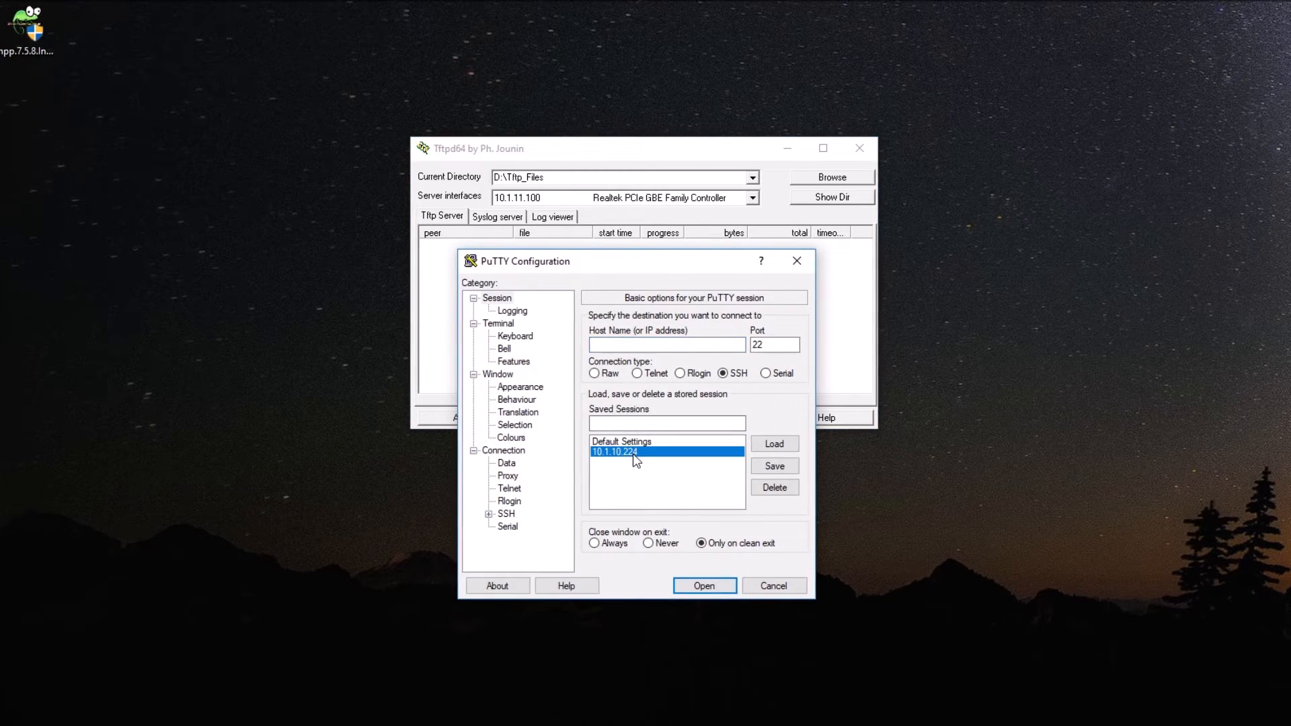
- SSH to 10.1.10.224 as itsupport, enter enable mode, and save the configuration
{"action": "left_click", "coordinate": [774, 444]}
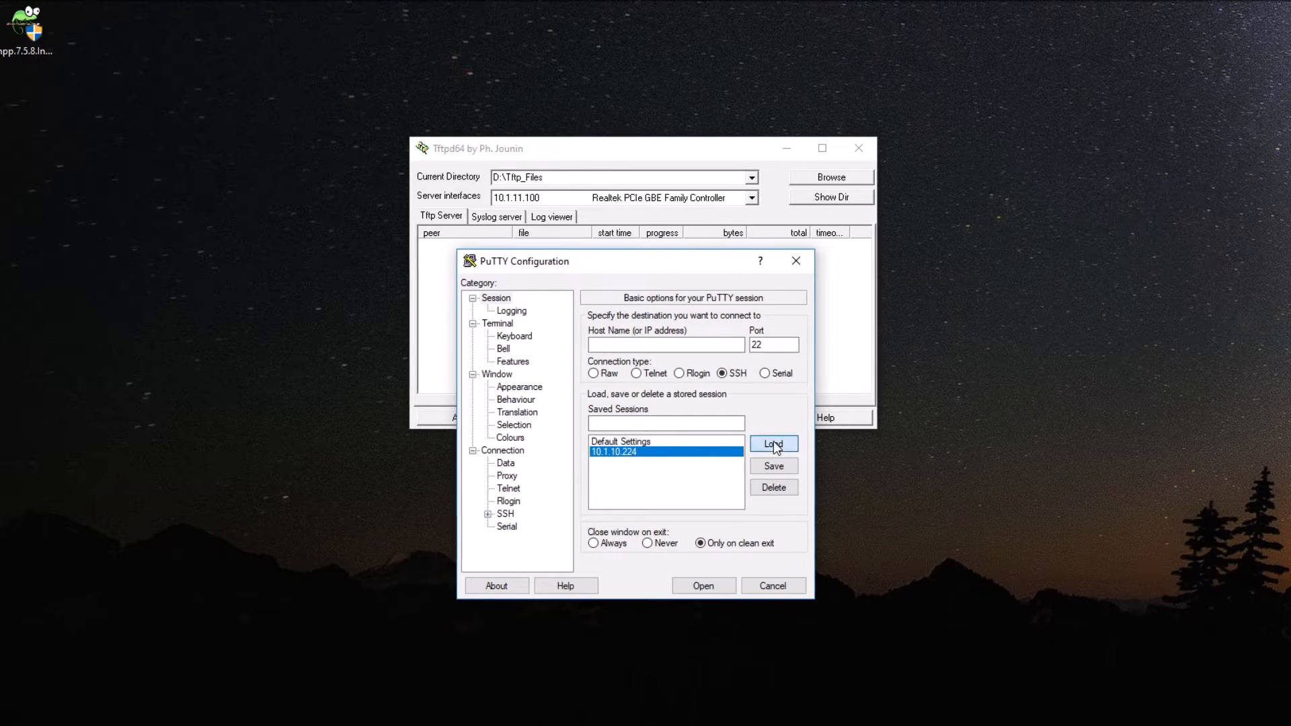
{"action": "left_click", "coordinate": [773, 444]}
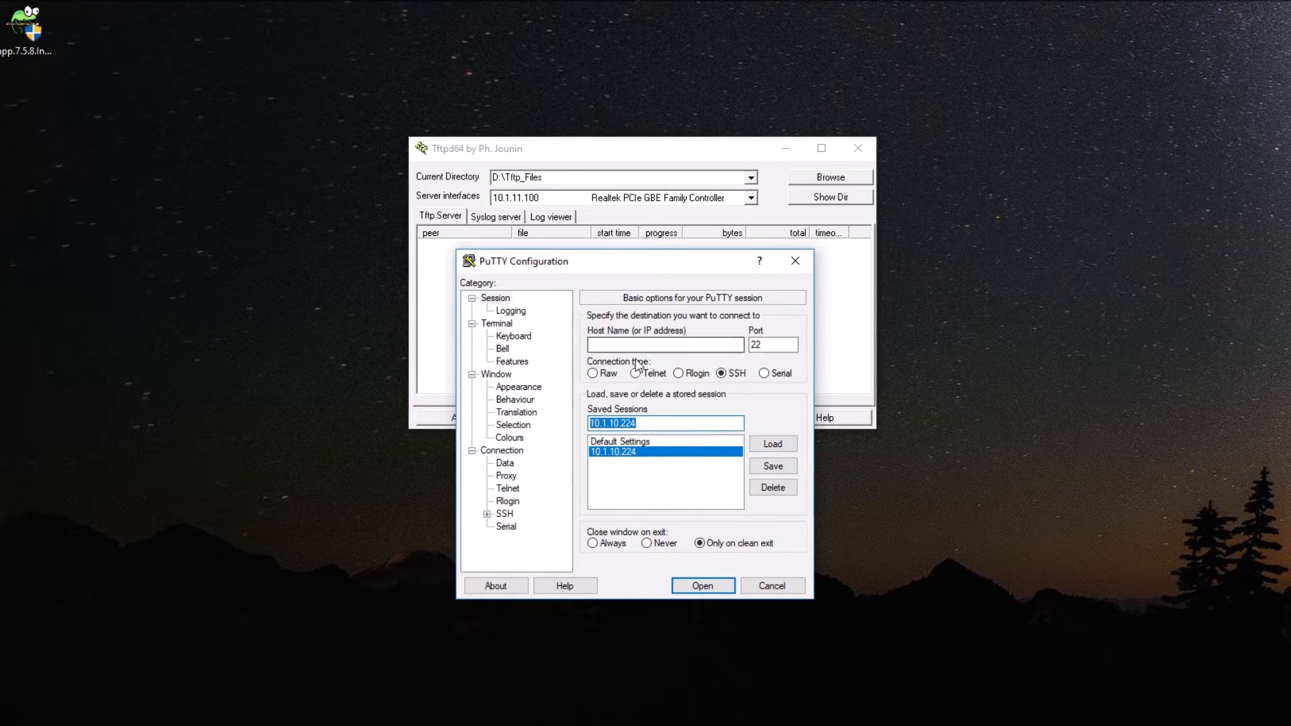
{"action": "left_click", "coordinate": [702, 586]}
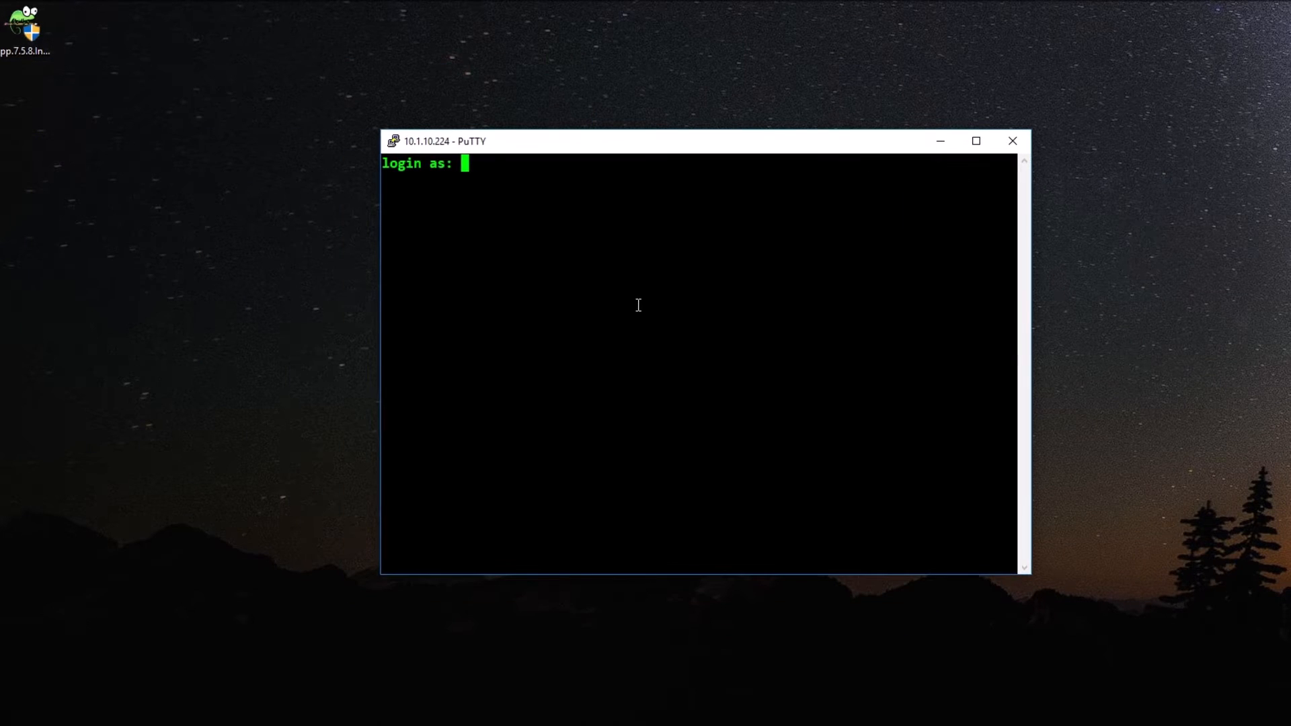
{"action": "type", "text": "itsupport"}
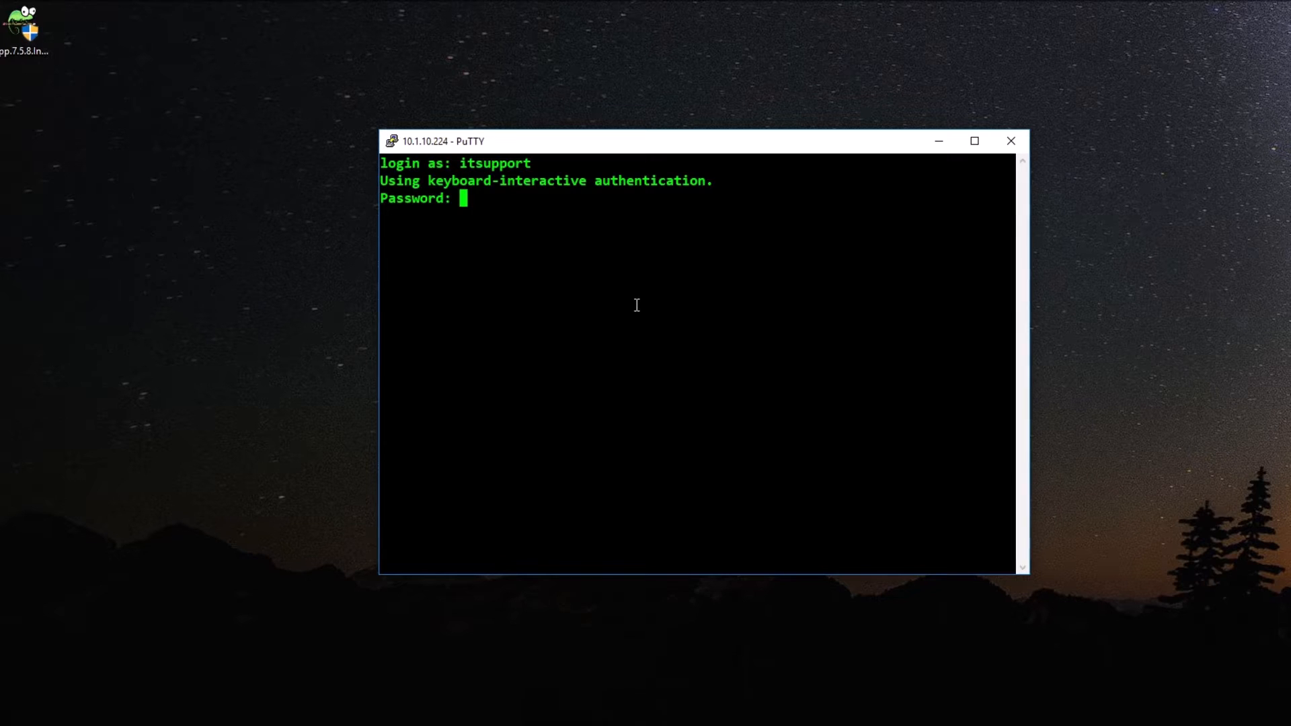
{"action": "type", "text": "e"}
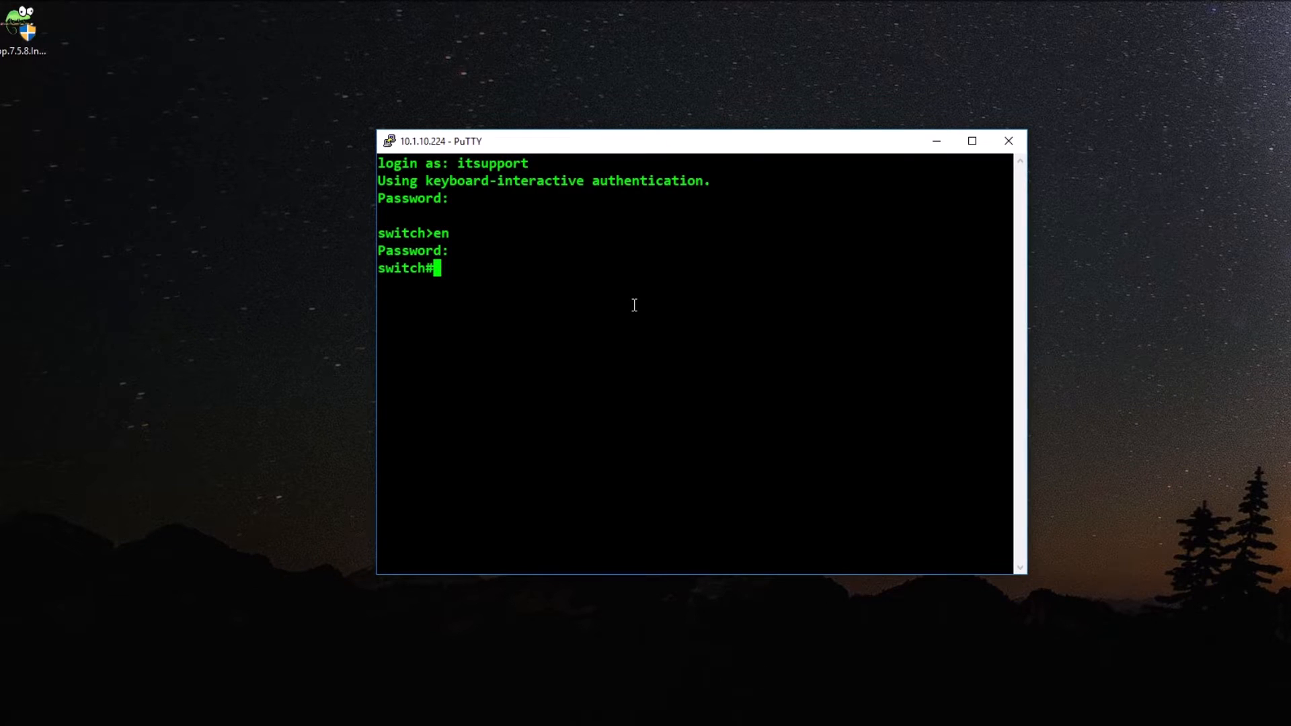
{"action": "type", "text": "wr"}
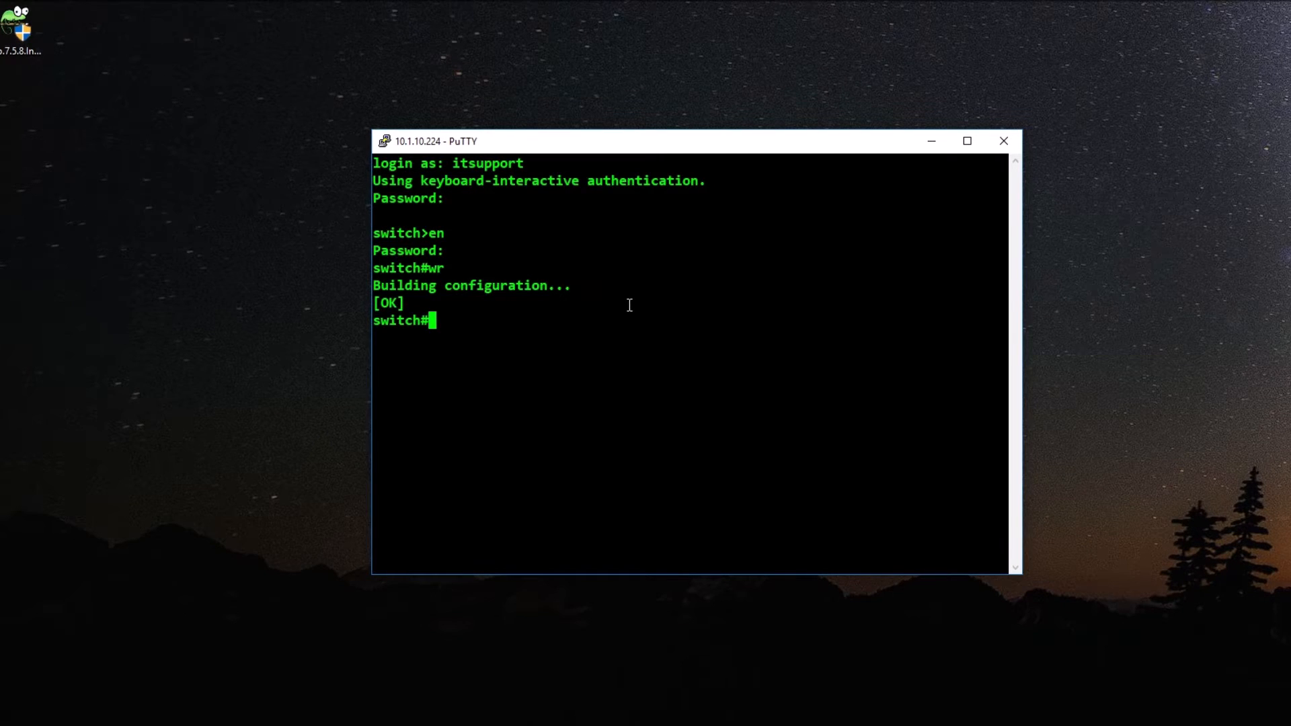
- Copy startup-config to TFTP server 10.1.11.100 as switch_conf.txt
{"action": "type", "text": "copy startup-config tftp:"}
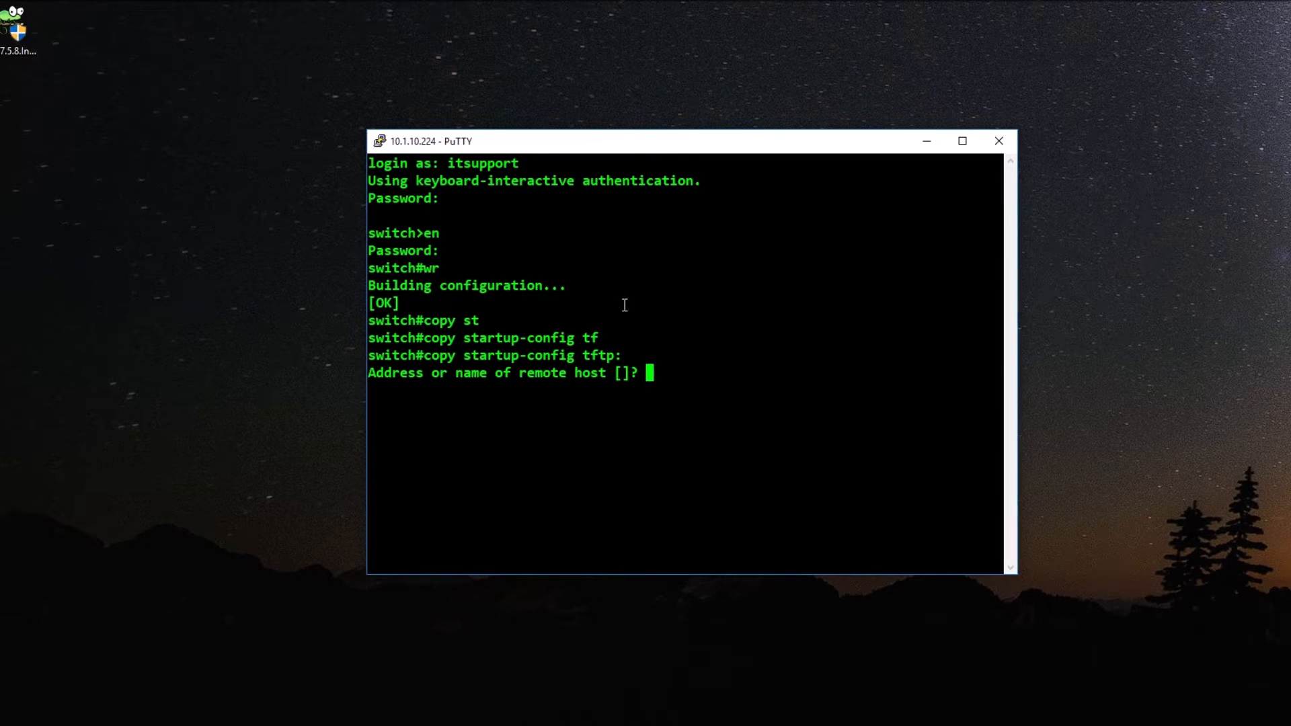
{"action": "type", "text": "10."}
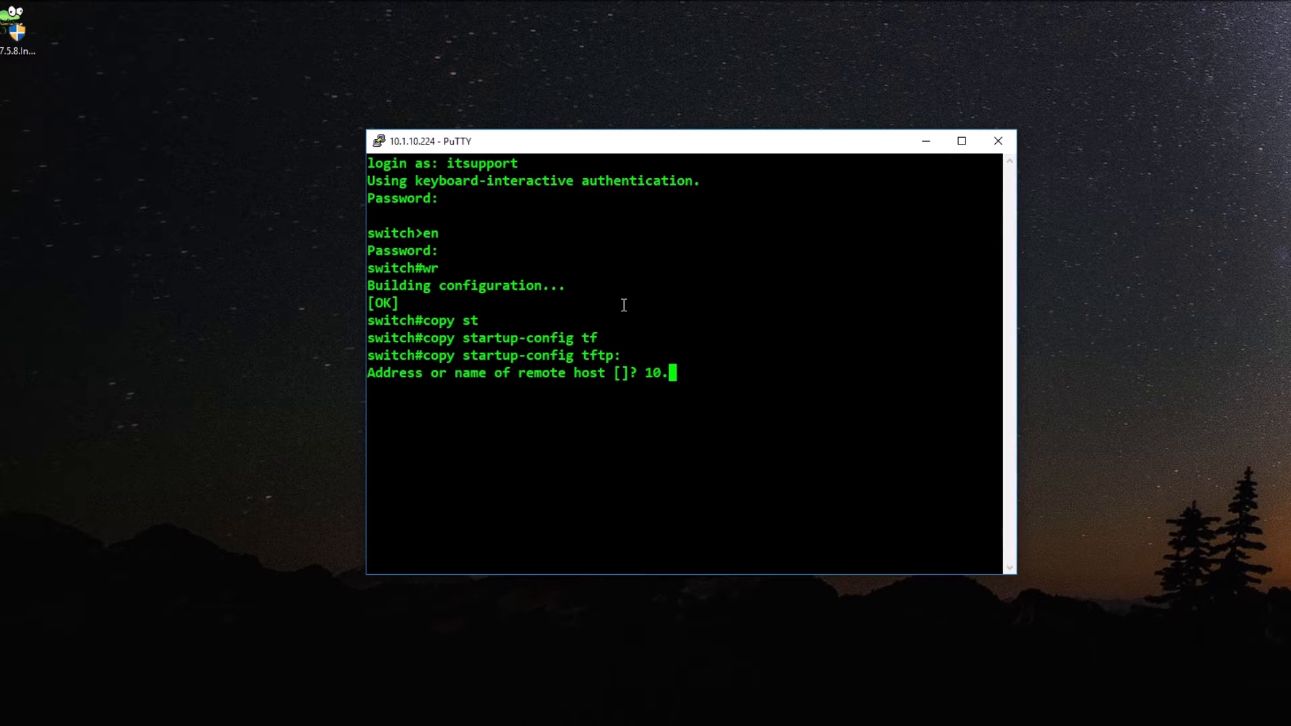
{"action": "type", "text": "1.11.100"}
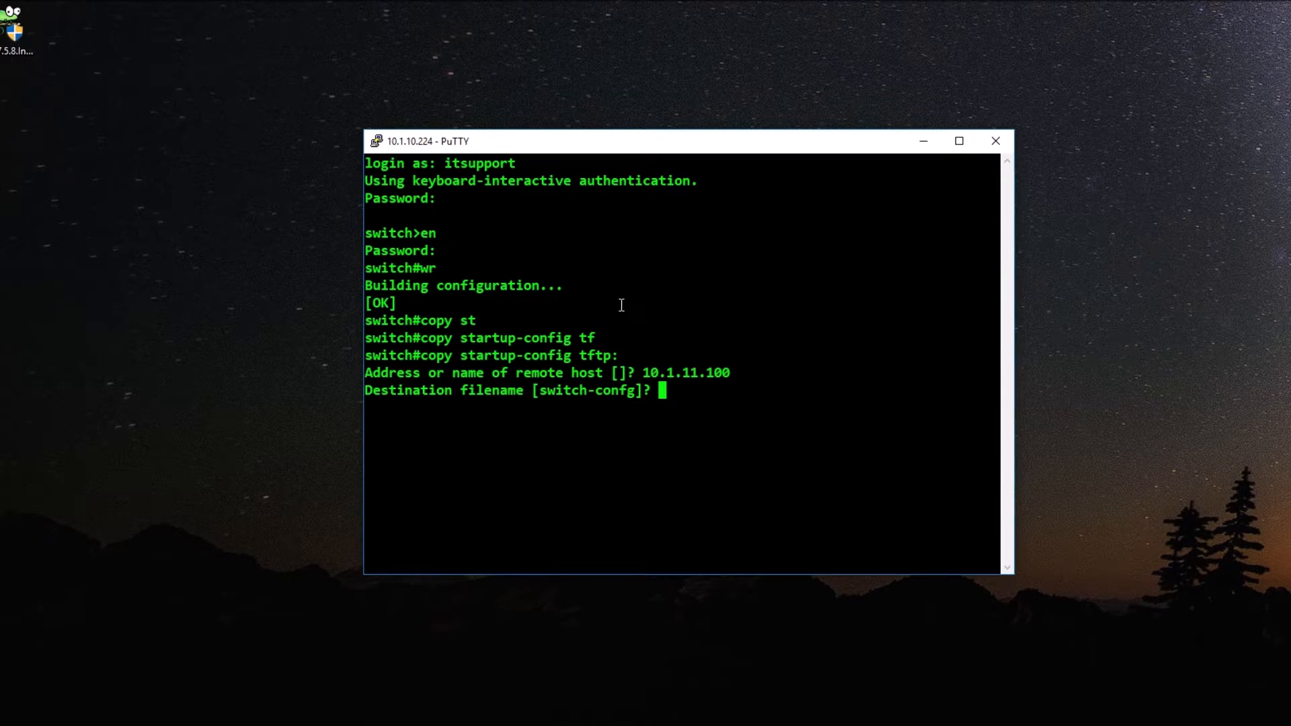
{"action": "type", "text": "switch"}
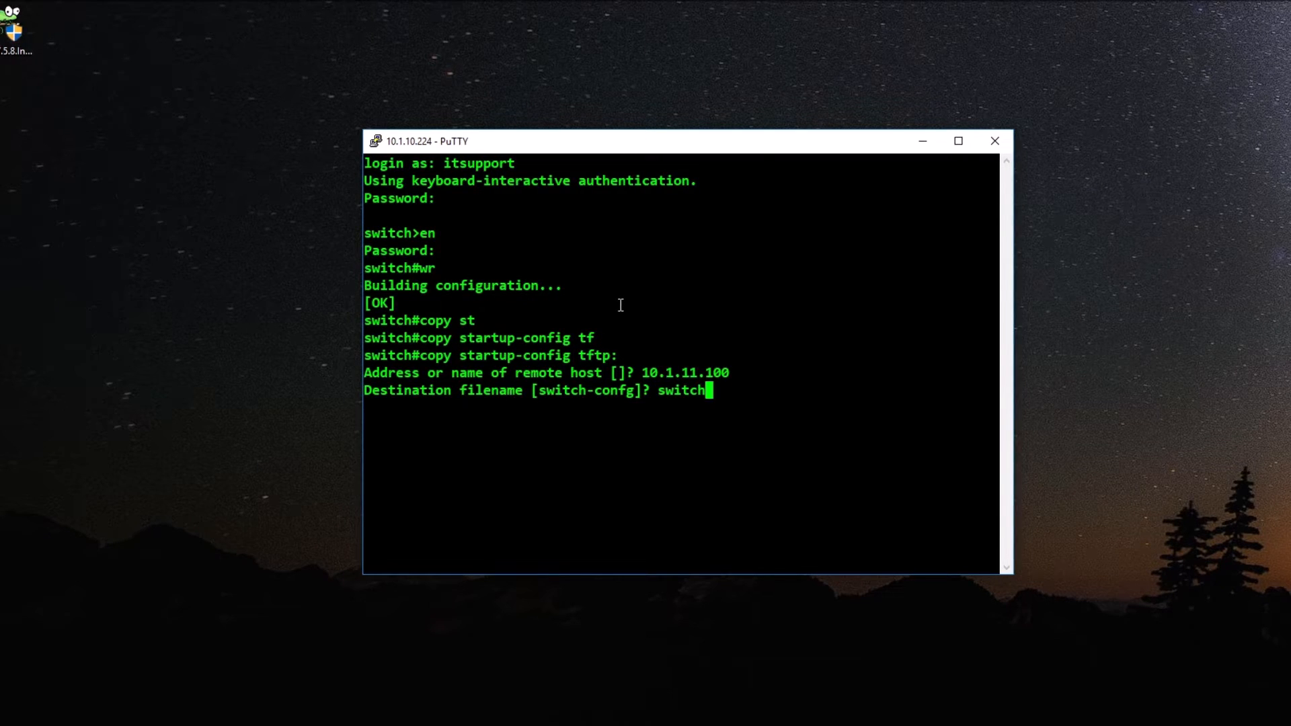
{"action": "type", "text": "_conf"}
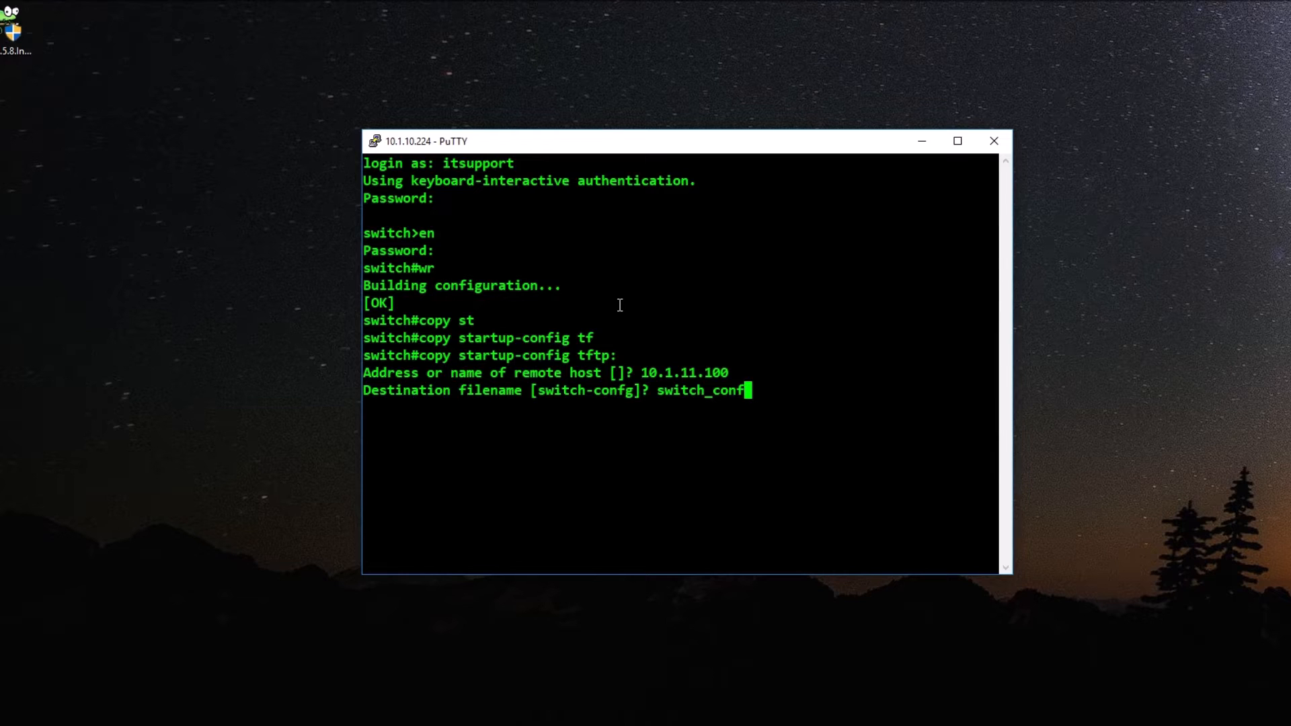
{"action": "type", "text": ".txt"}
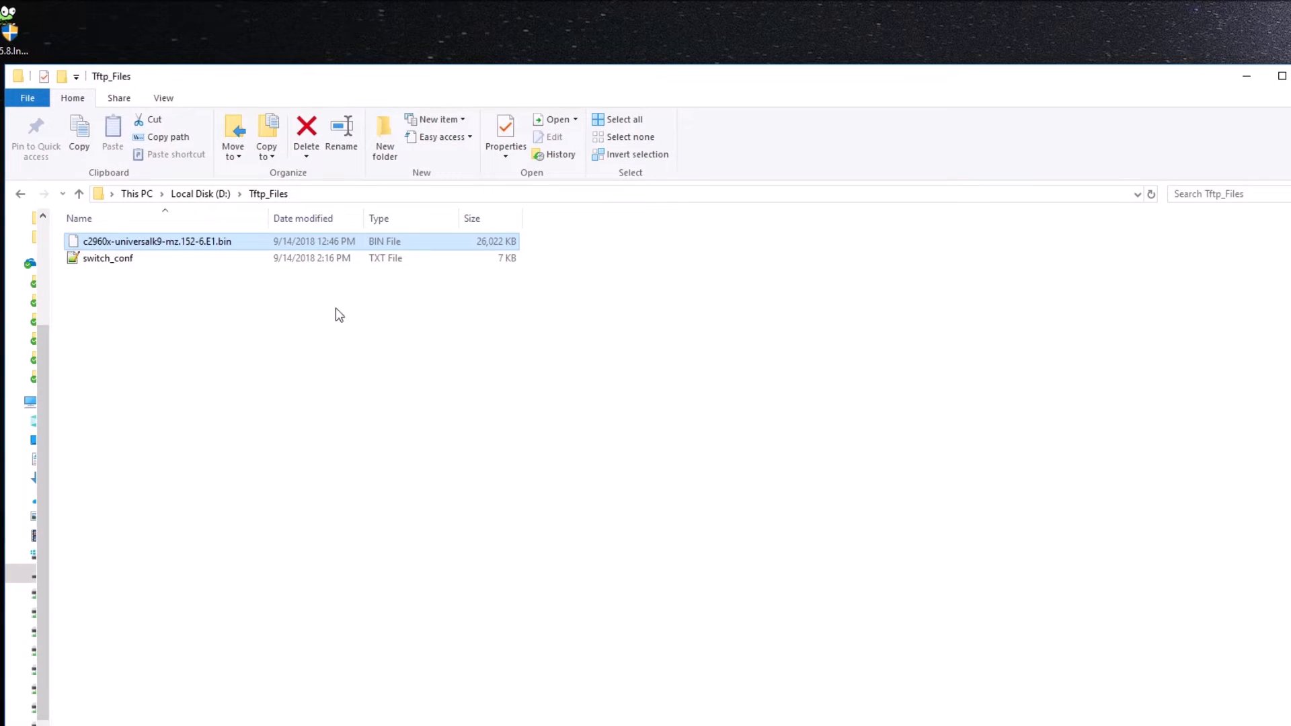
- Open the transferred switch_conf in Notepad++, scroll its configuration, then reselect it in Tftp_Files
{"action": "left_click", "coordinate": [106, 258]}
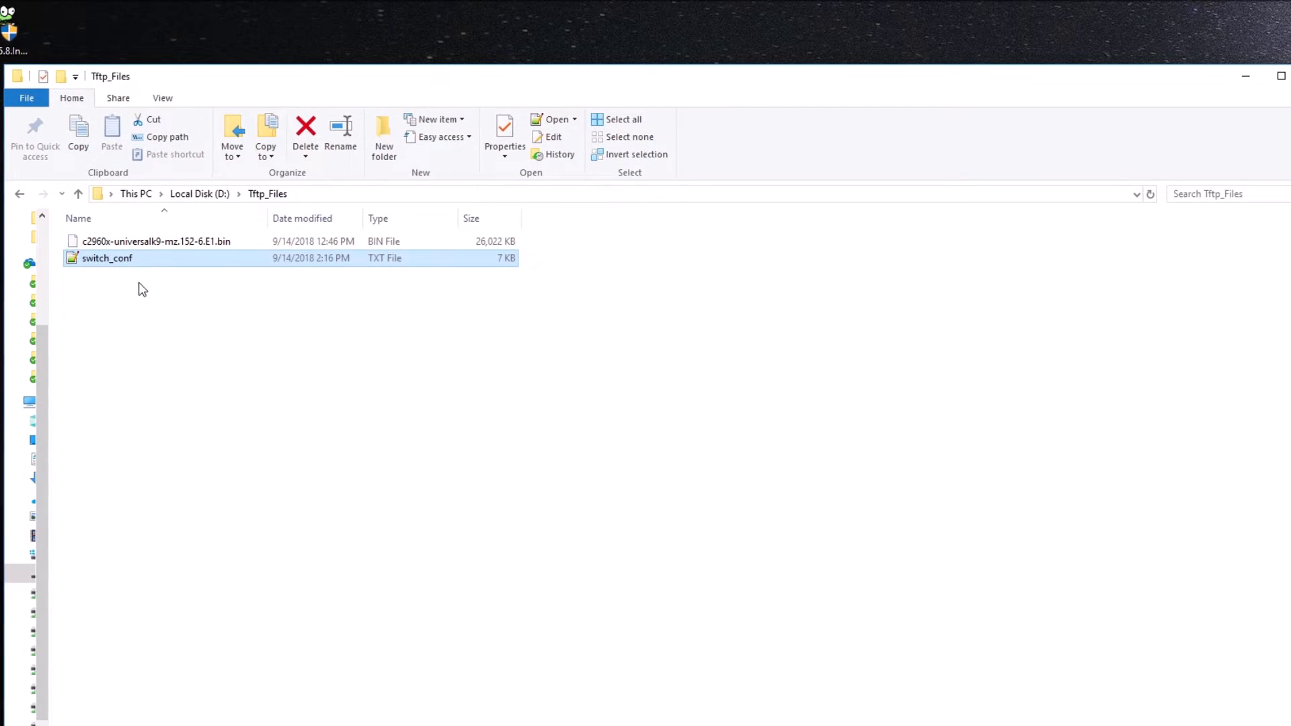
{"action": "mouse_move", "coordinate": [155, 259]}
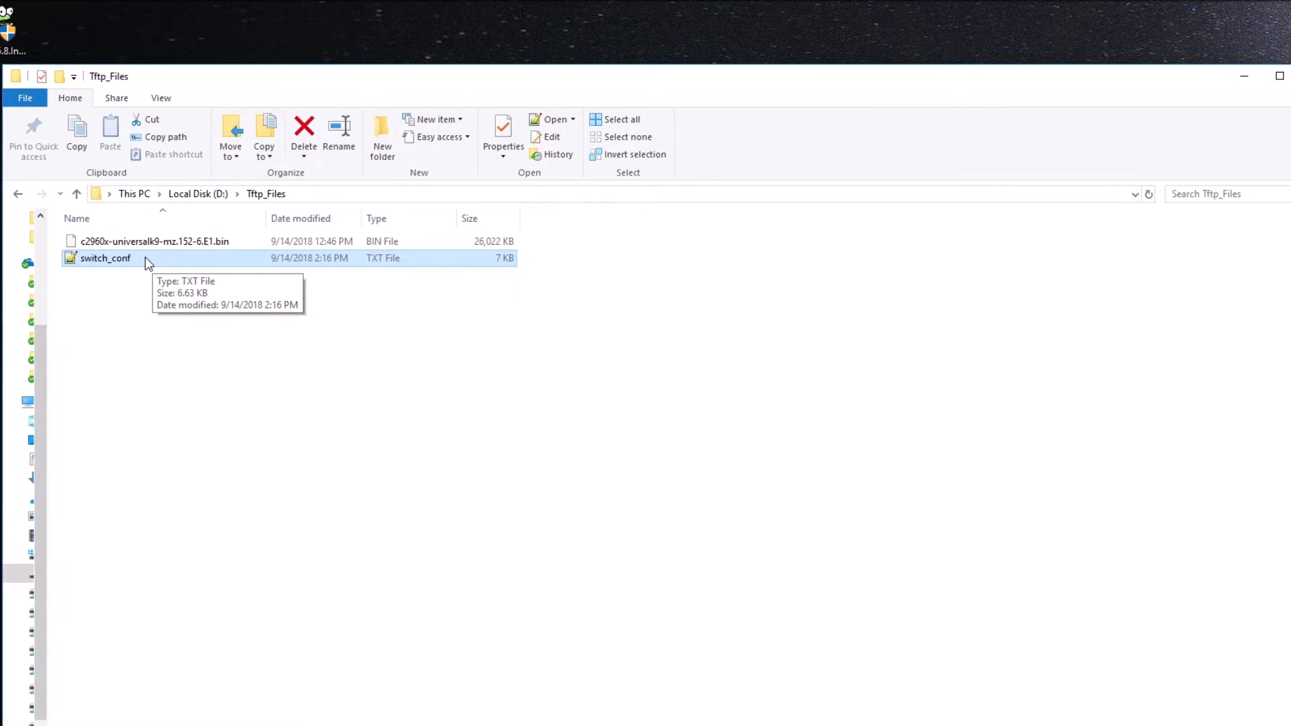
{"action": "double_click", "coordinate": [105, 258]}
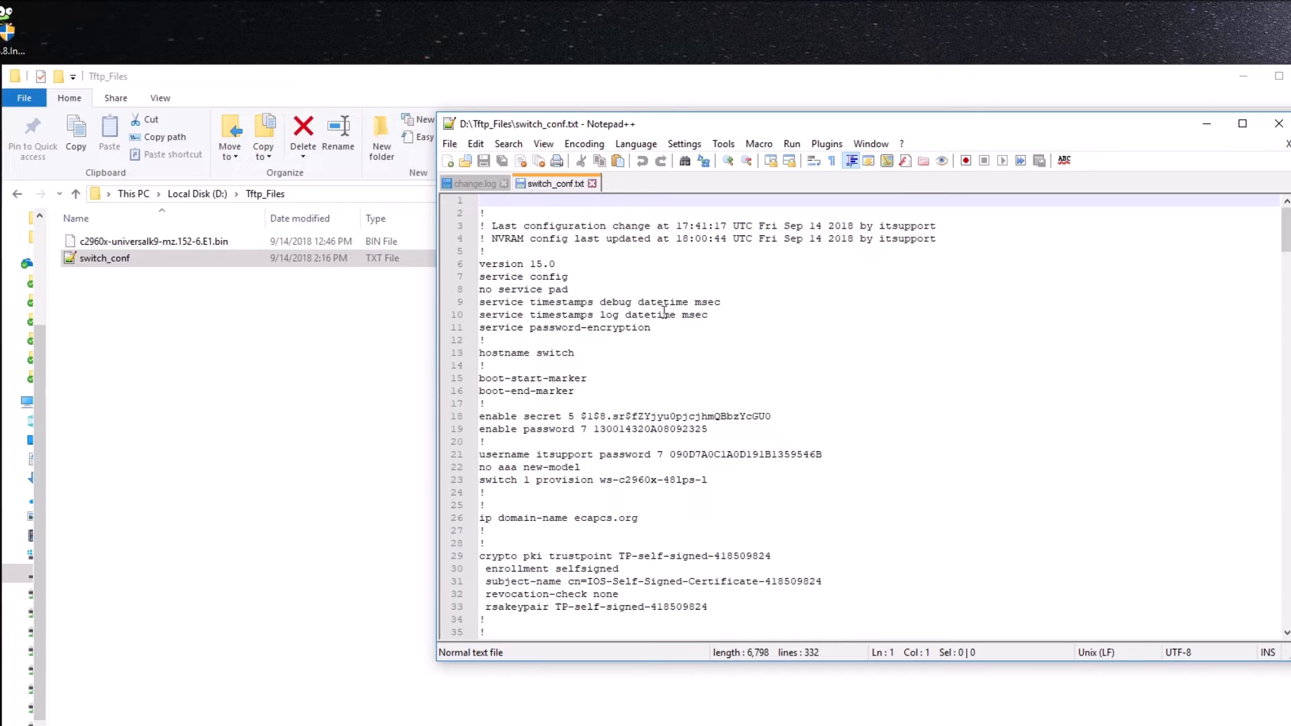
{"action": "scroll", "scroll_direction": "down", "scroll_amount": 3}
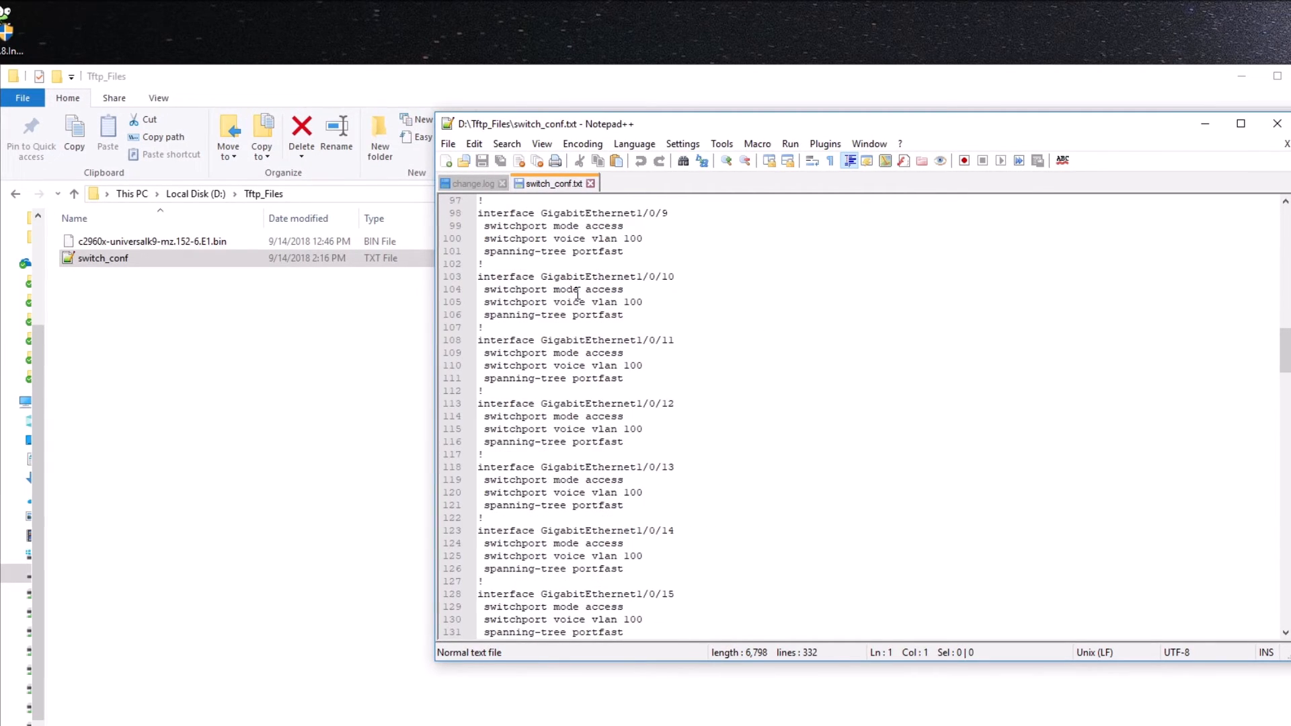
{"action": "mouse_move", "coordinate": [963, 116]}
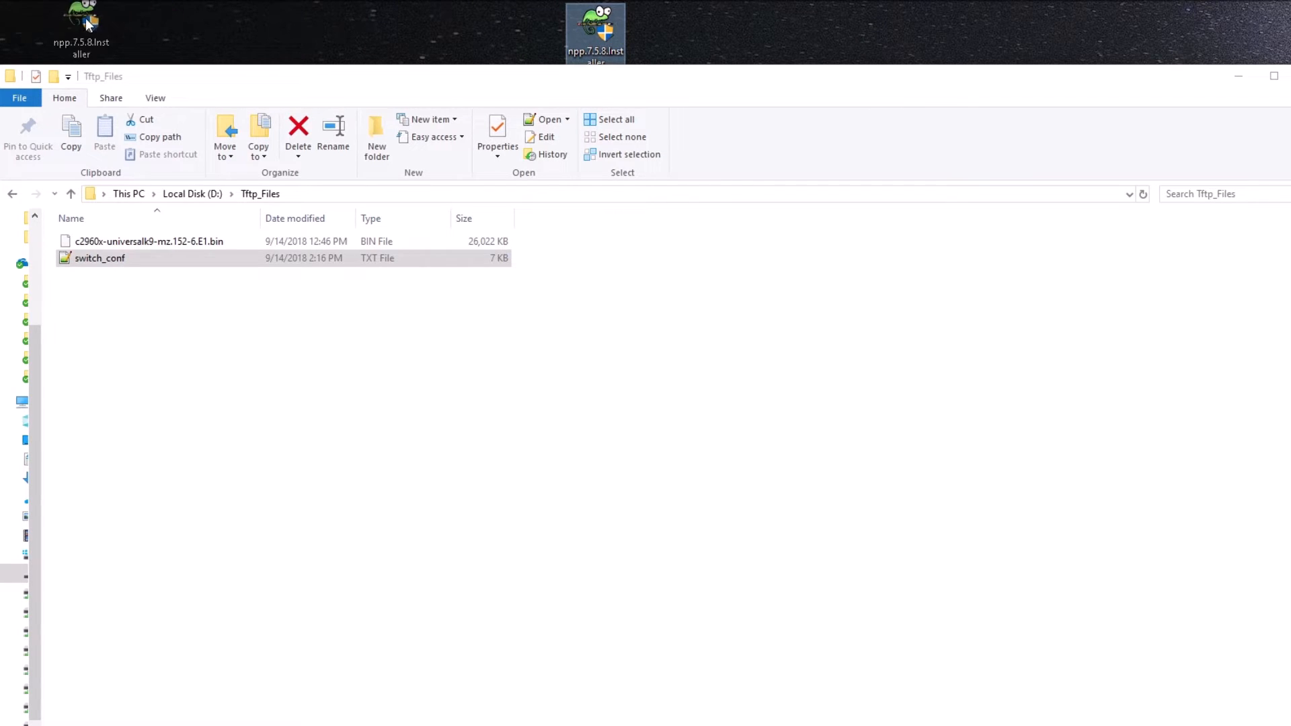
{"action": "left_click", "coordinate": [99, 258]}
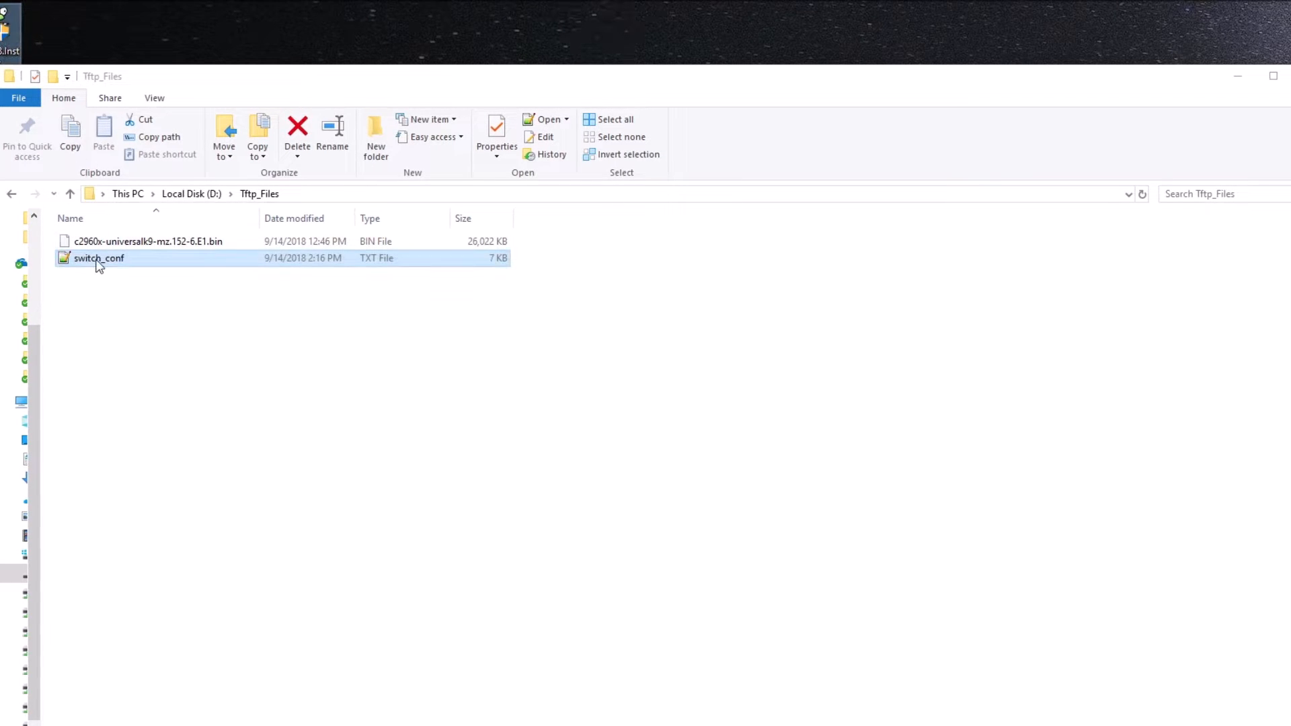
{"action": "right_click", "coordinate": [98, 258]}
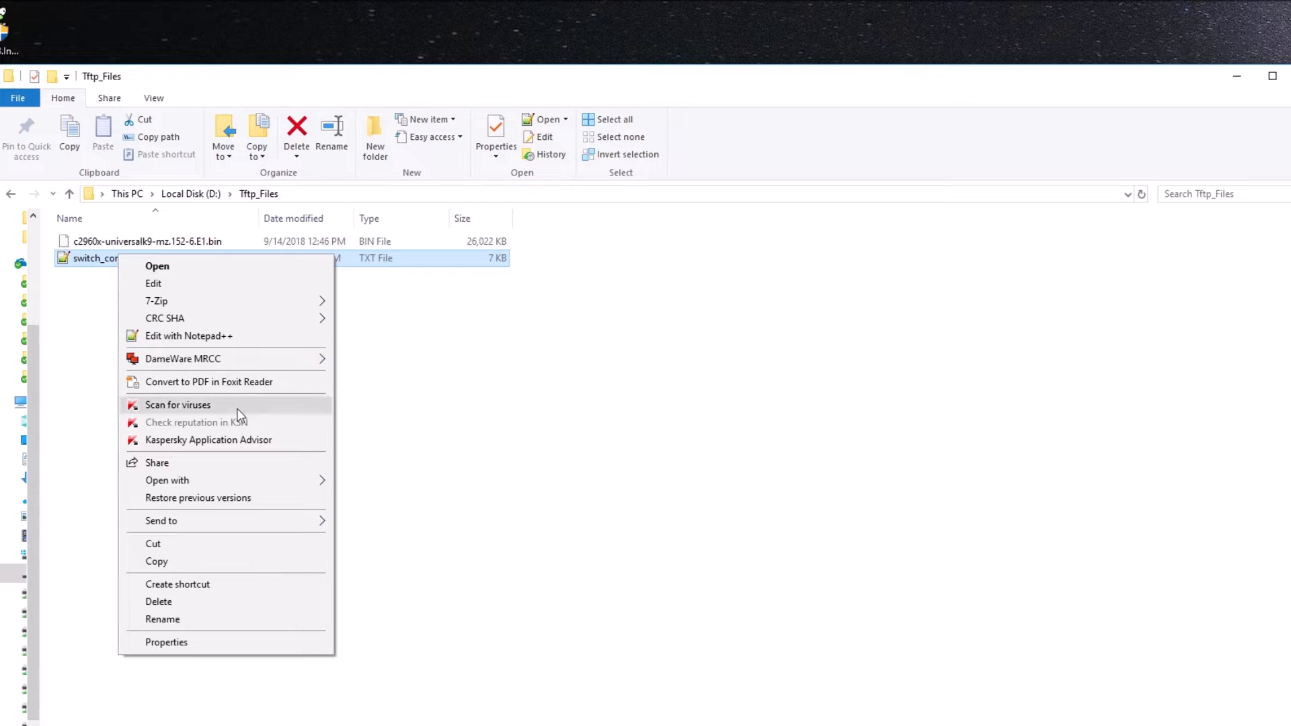
{"action": "left_click", "coordinate": [168, 480]}
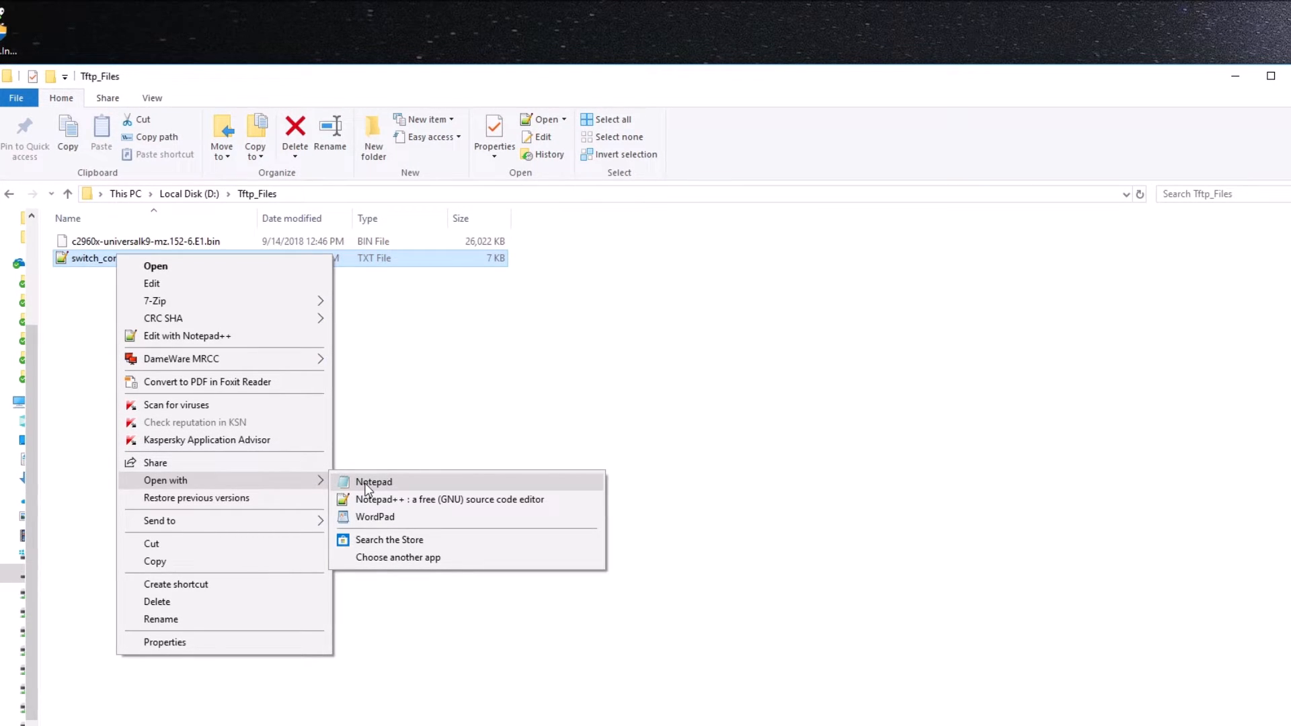
{"action": "left_click", "coordinate": [374, 482]}
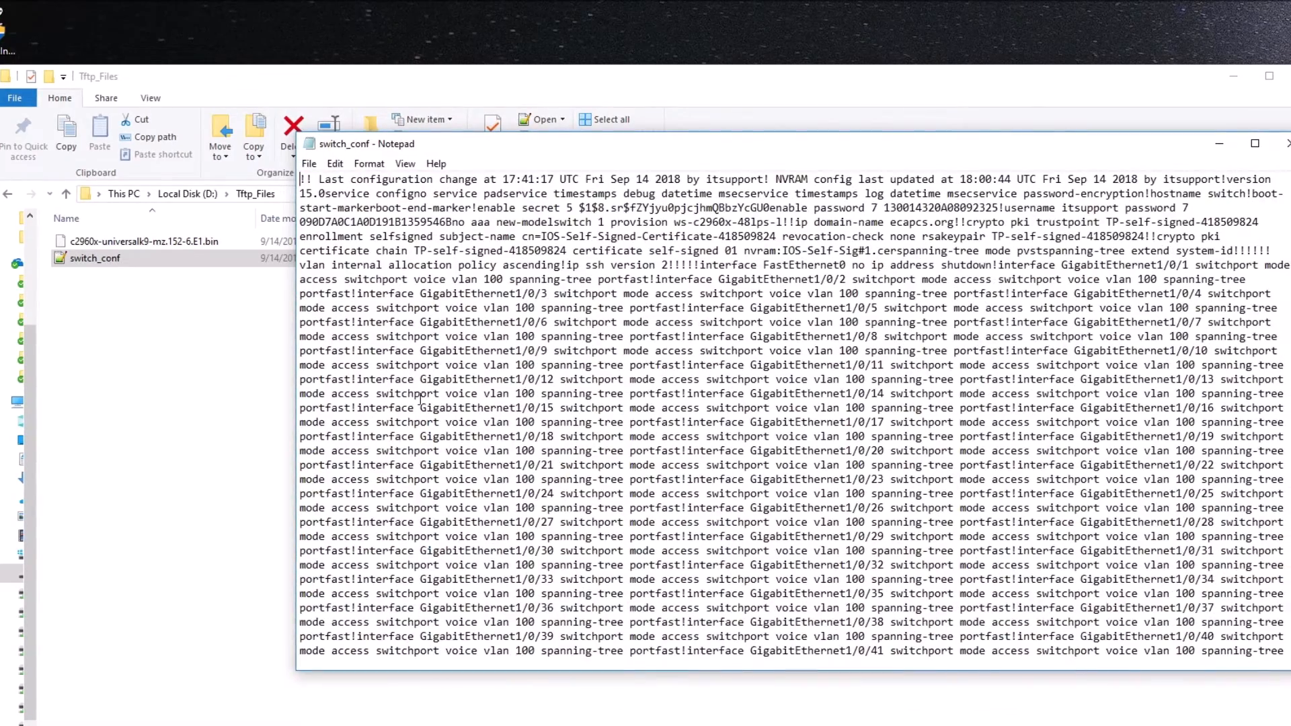
{"action": "scroll", "scroll_direction": "down", "scroll_amount": 3}
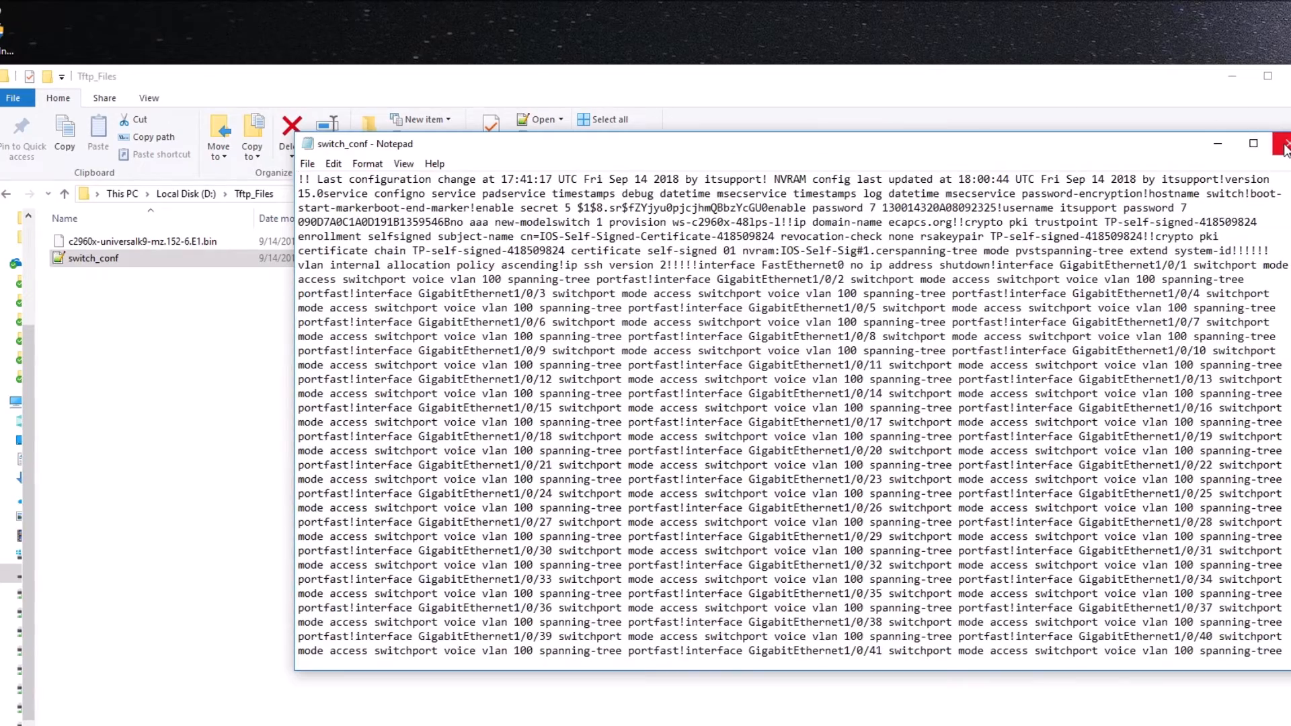
{"action": "left_click", "coordinate": [1283, 144]}
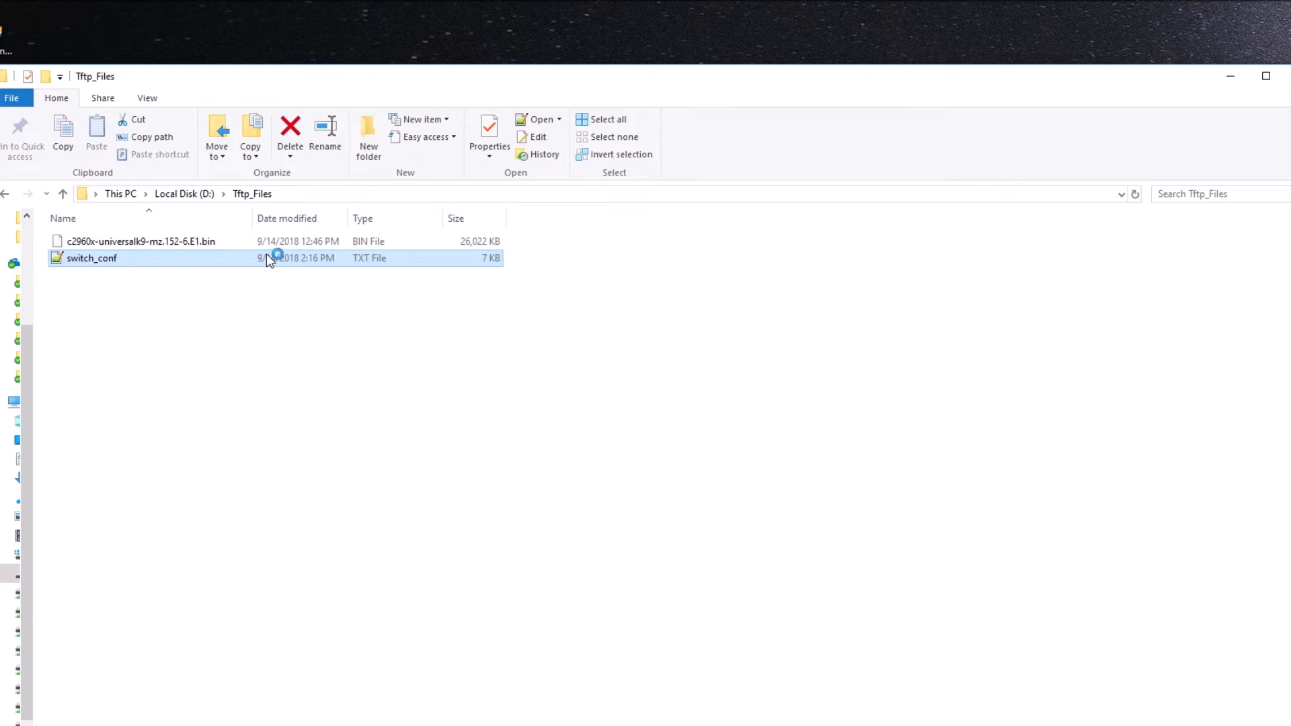
- Reopen switch_conf, scroll its 332 configuration lines, then close Notepad++
{"action": "double_click", "coordinate": [91, 258]}
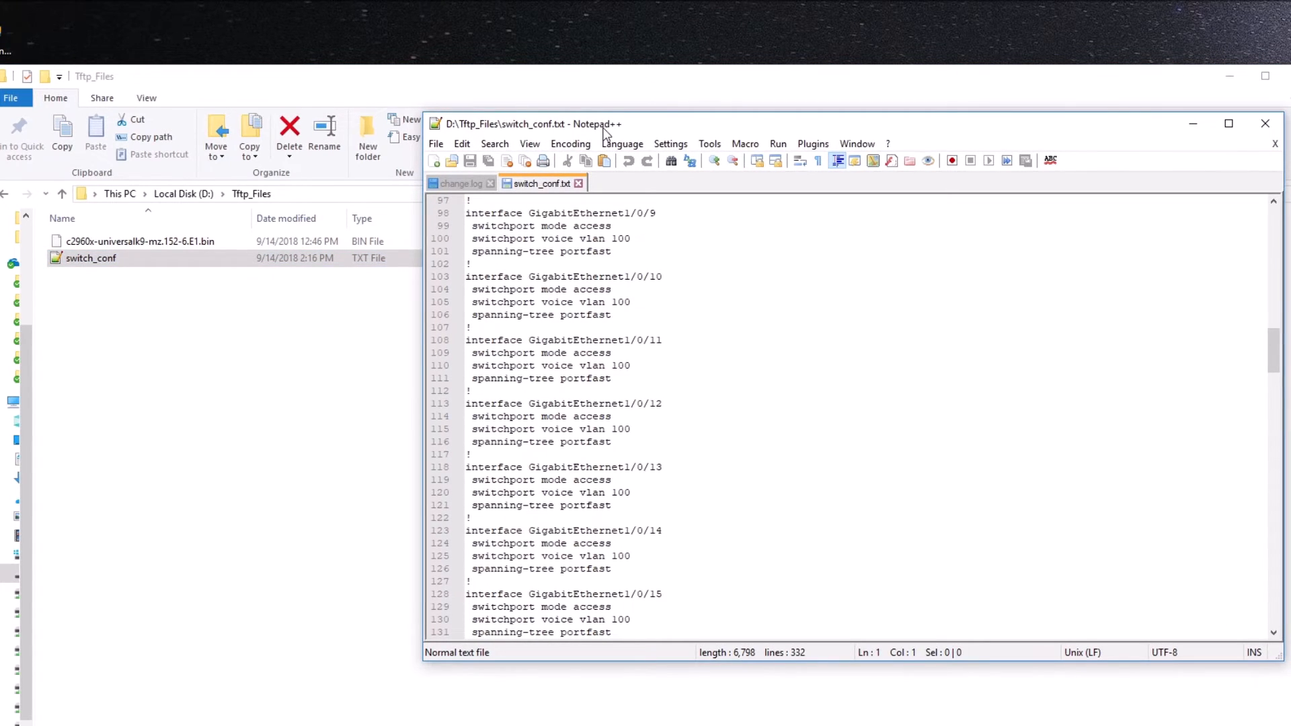
{"action": "scroll", "scroll_direction": "up", "scroll_amount": 3}
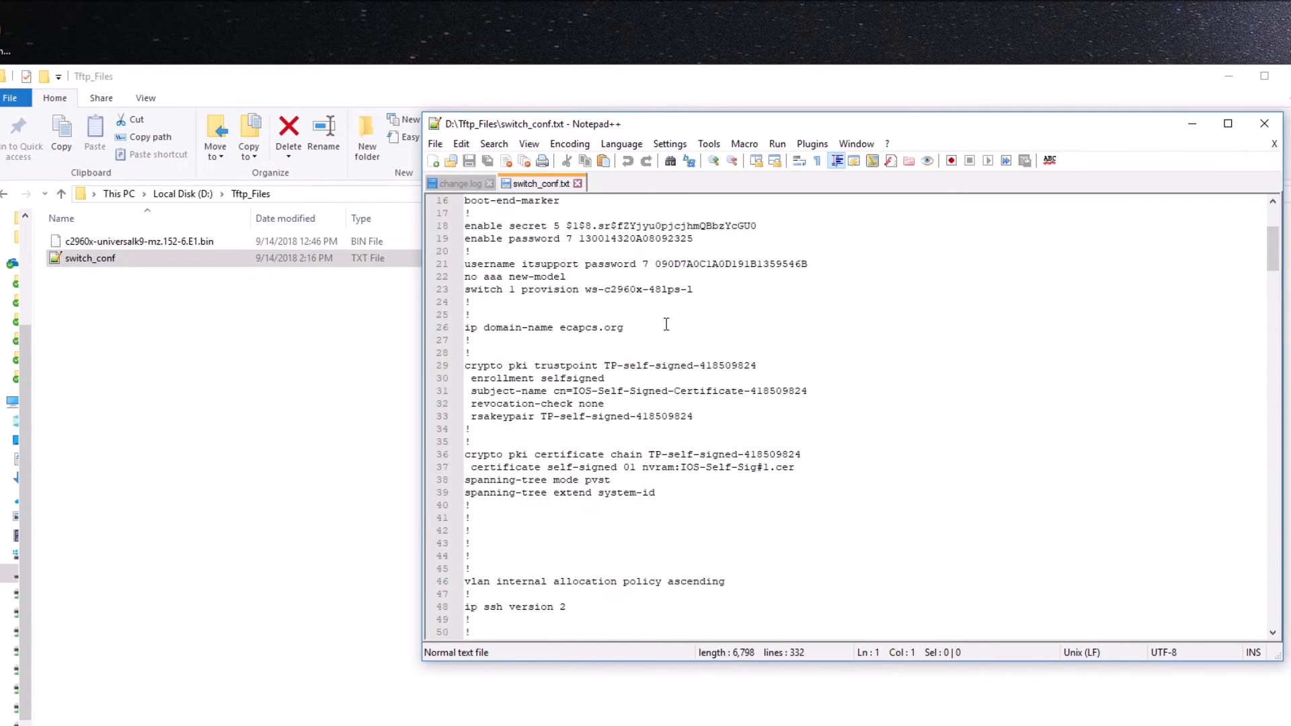
{"action": "scroll", "scroll_direction": "down", "scroll_amount": 3}
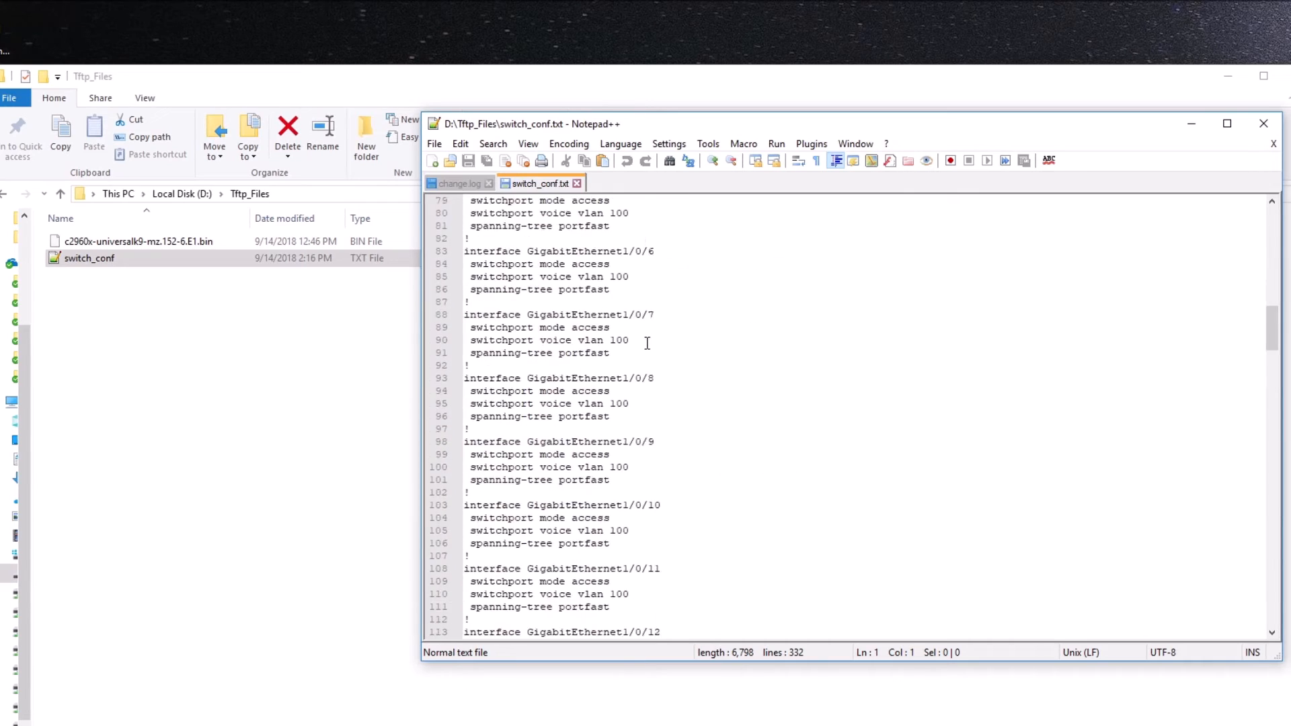
{"action": "scroll", "scroll_direction": "down", "scroll_amount": 3}
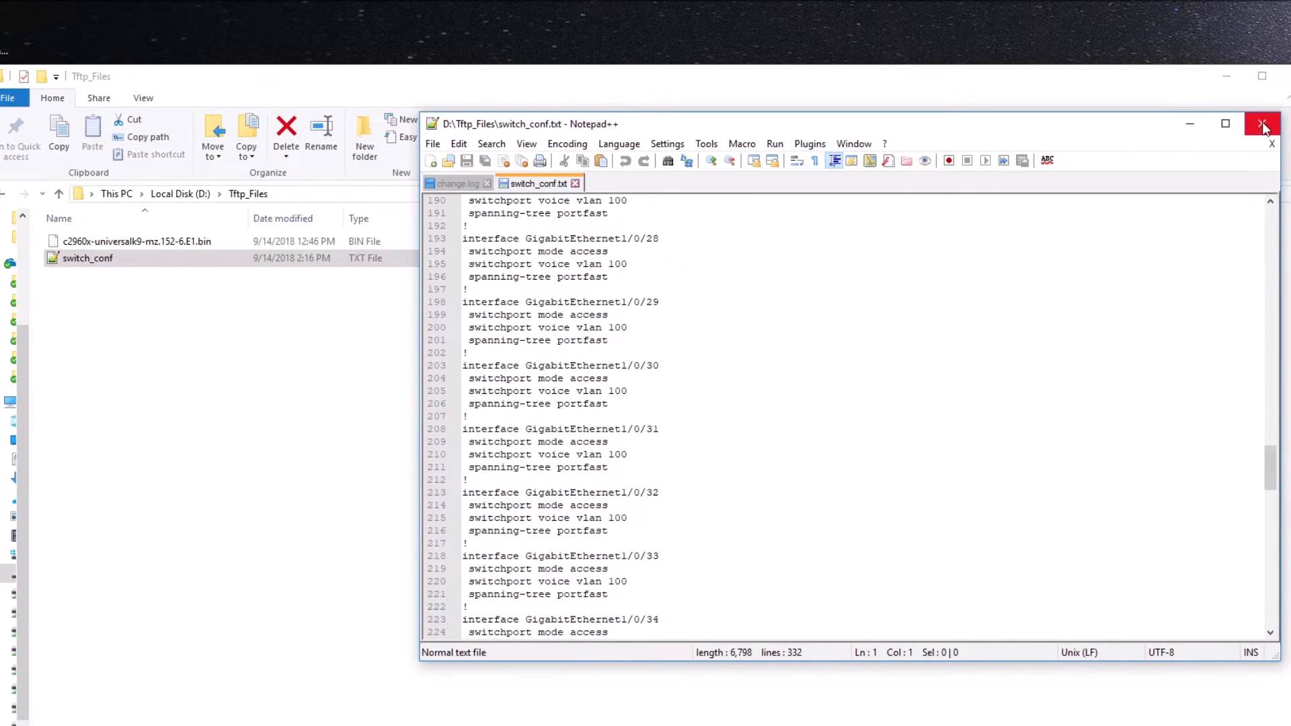
{"action": "left_click", "coordinate": [1264, 123]}
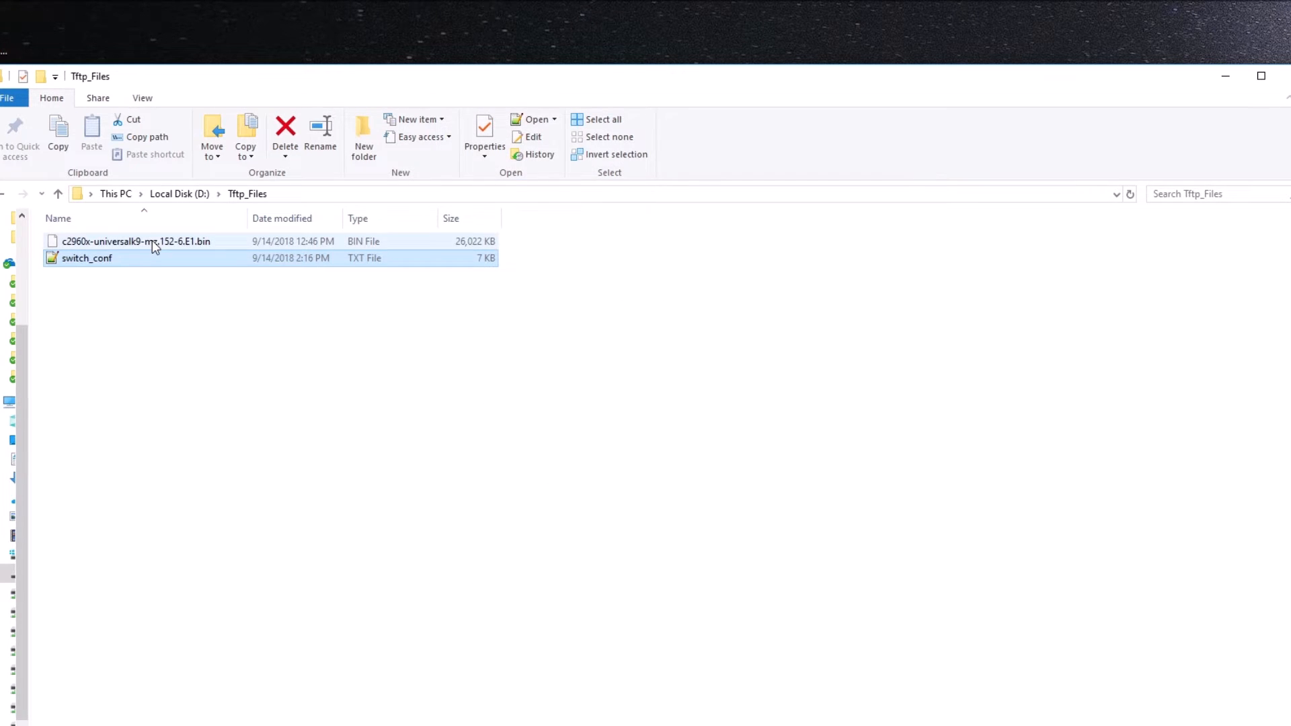
- Launch Tftpd64 serving D:\Tftp_Files on 10.1.11.100, then bring the PuTTY session forward
{"action": "left_click", "coordinate": [153, 240]}
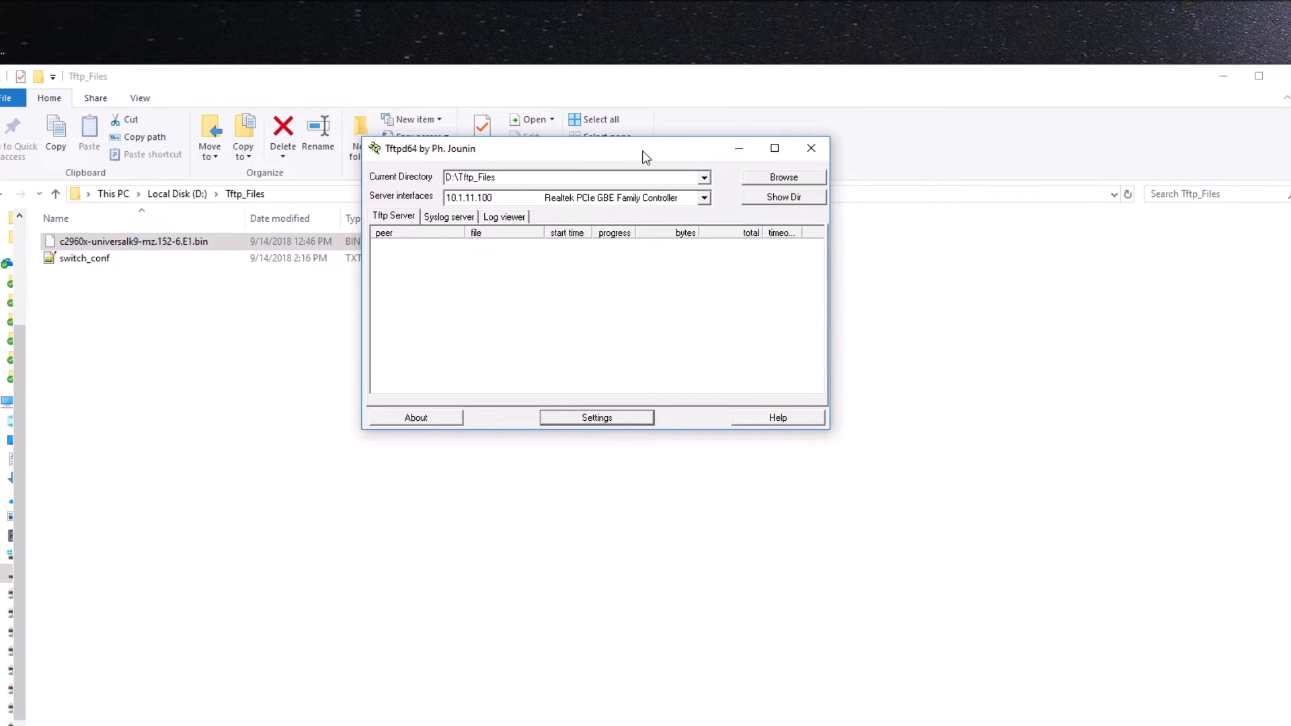
{"action": "left_click_drag", "start_coordinate": [646, 148], "coordinate": [719, 227]}
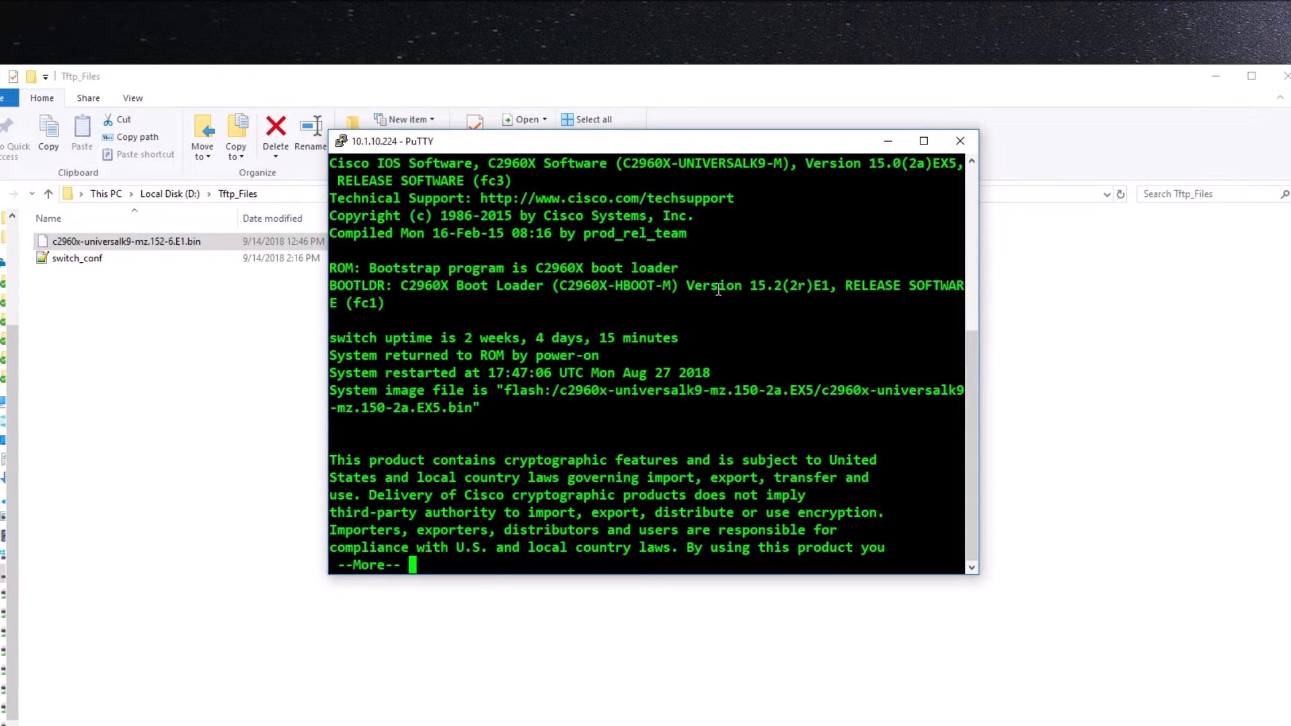
- Highlight the C2960X boot loader version, then page the show version output back to switch#
{"action": "double_click", "coordinate": [758, 285]}
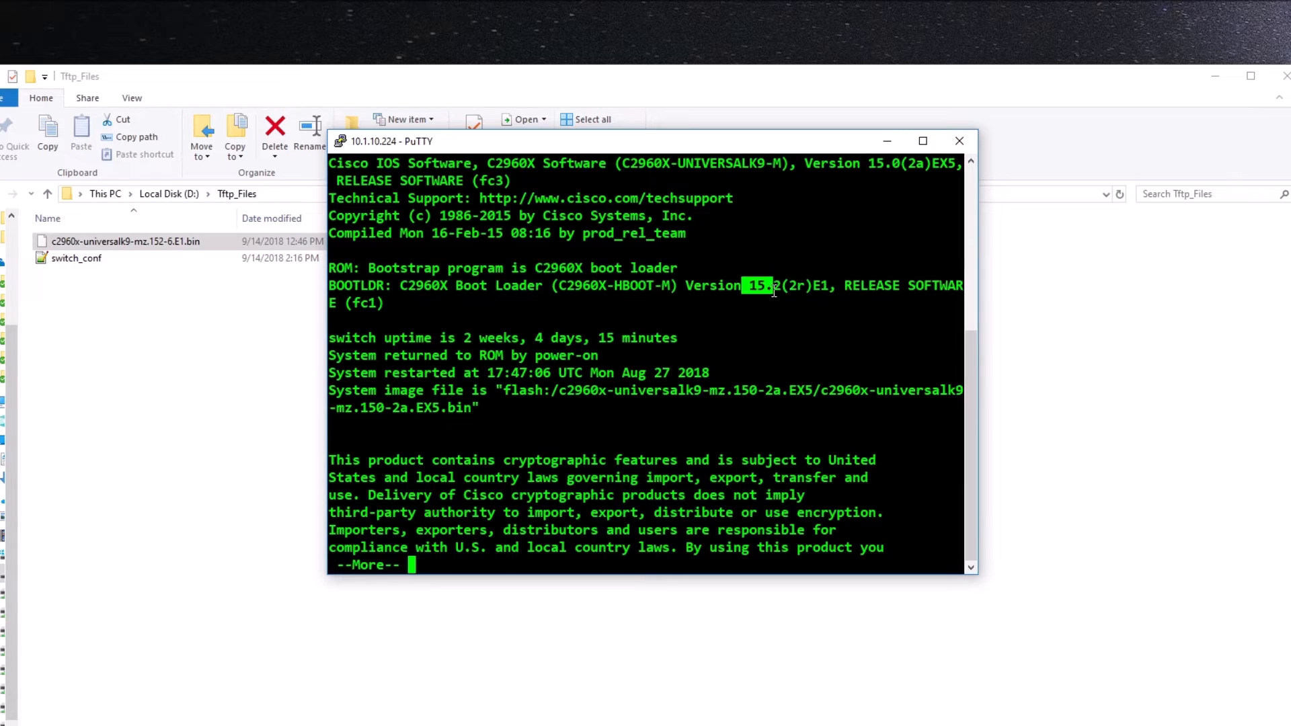
{"action": "left_click_drag", "start_coordinate": [744, 286], "coordinate": [833, 285]}
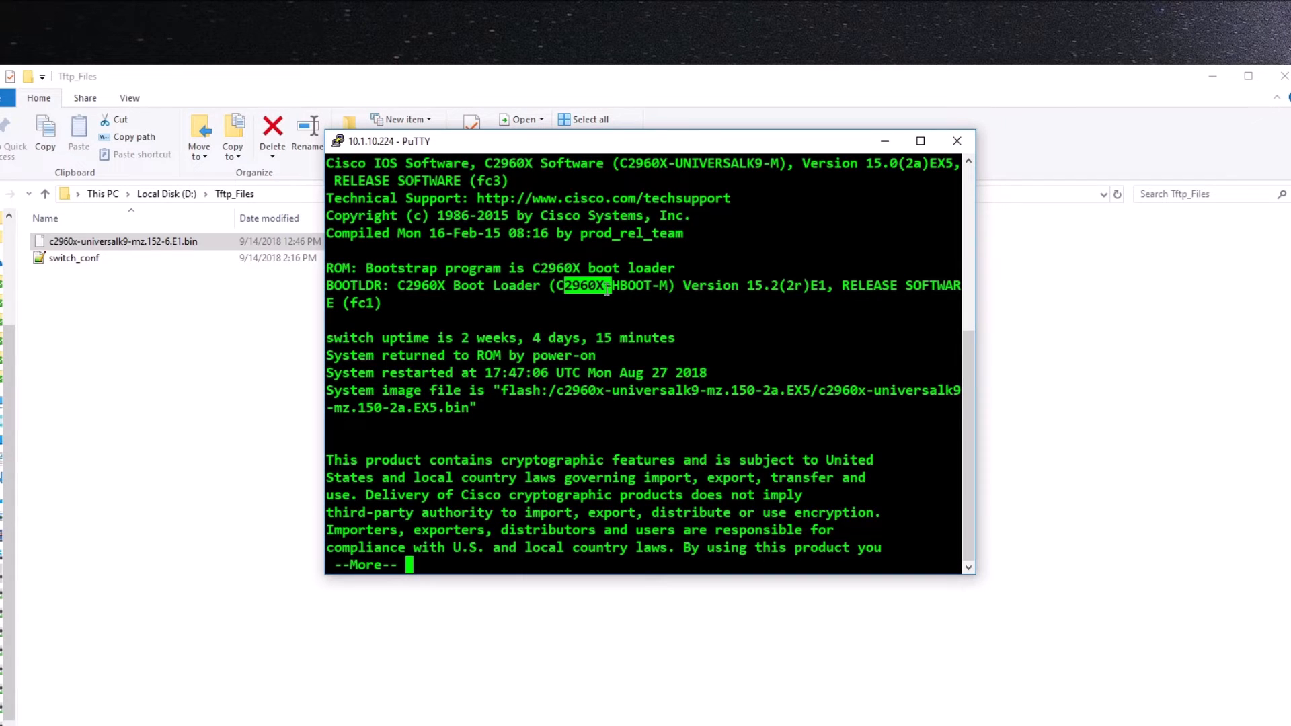
{"action": "left_click", "coordinate": [118, 242]}
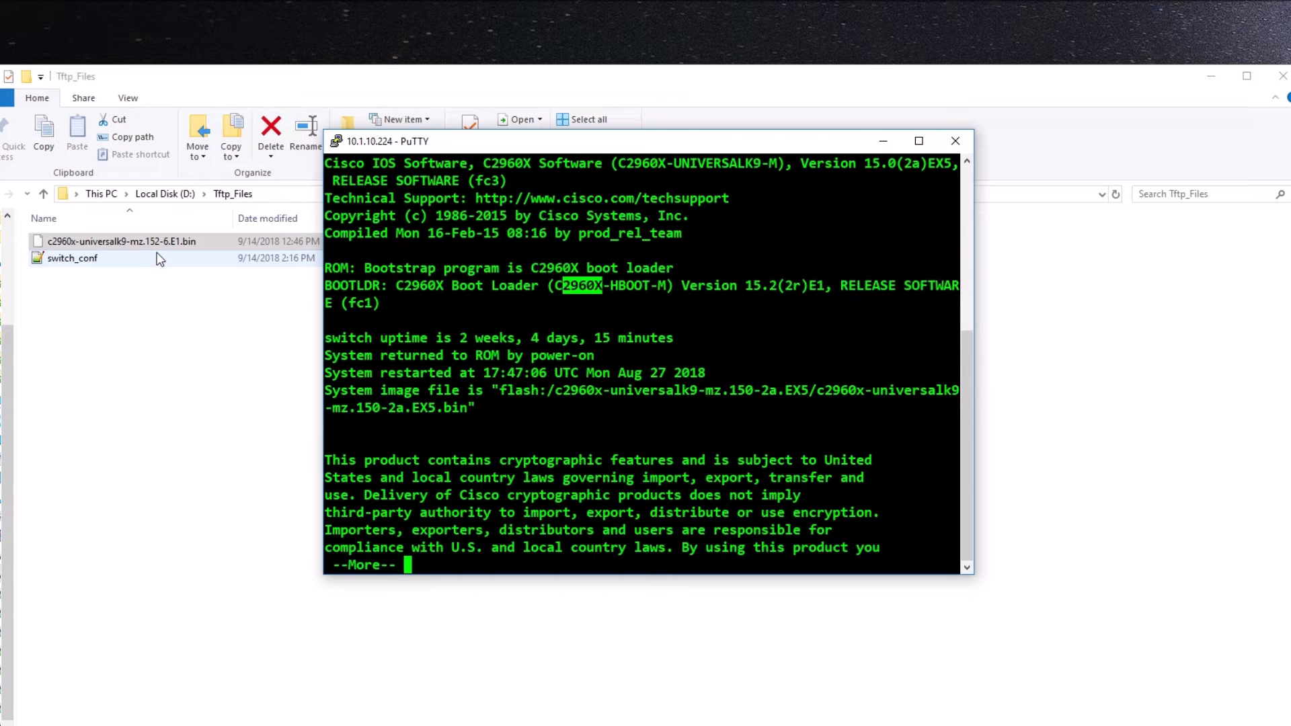
{"action": "left_click", "coordinate": [101, 241]}
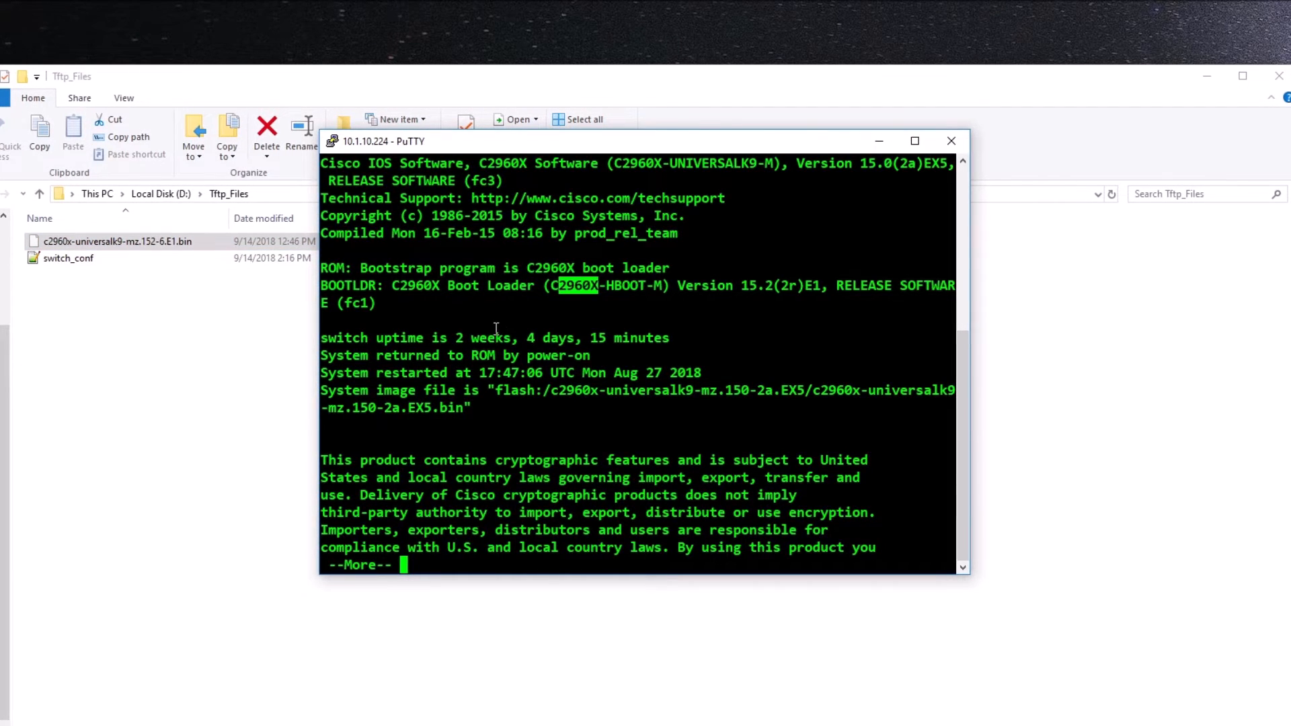
{"action": "mouse_move", "coordinate": [545, 378]}
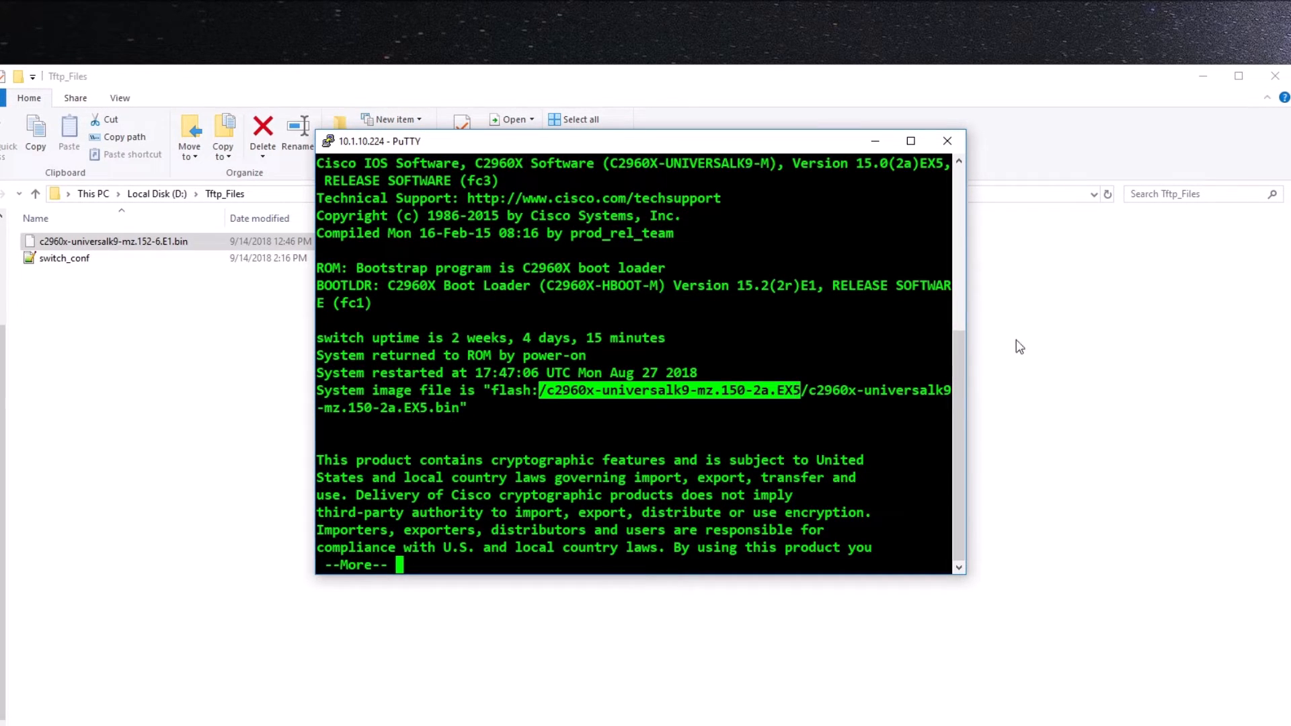
{"action": "left_click", "coordinate": [108, 242]}
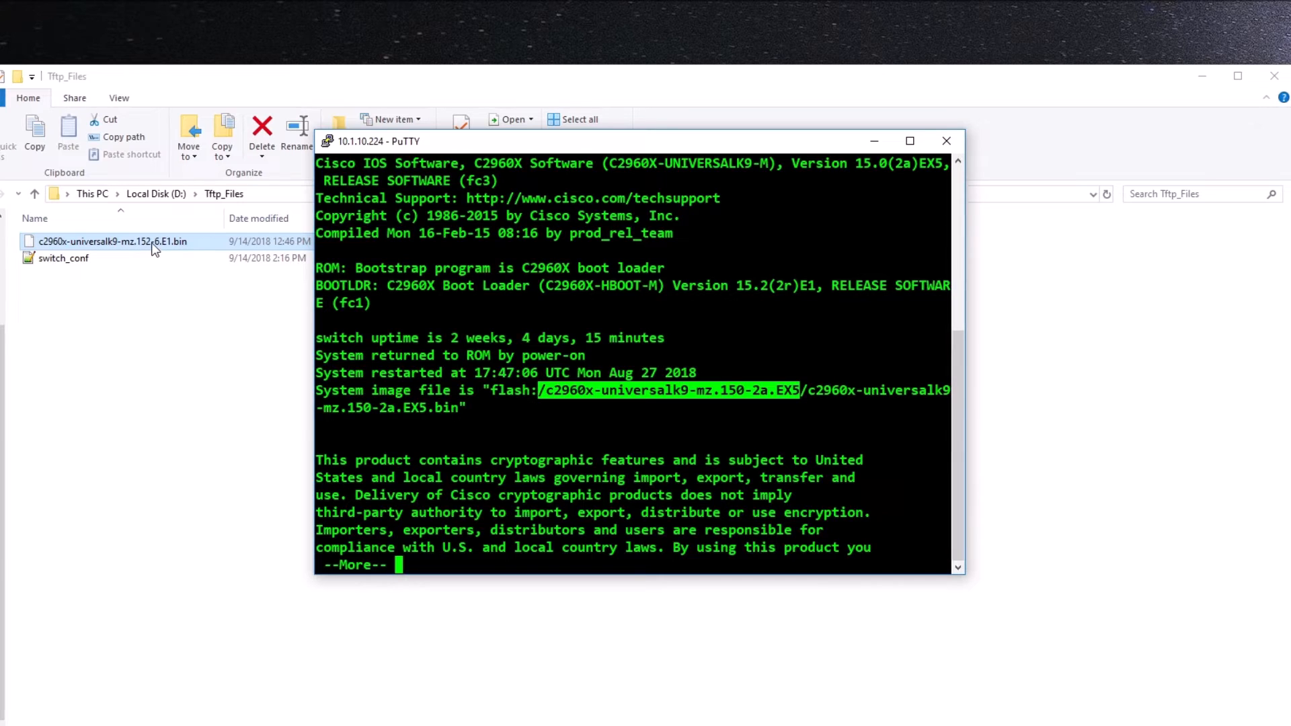
{"action": "left_click", "coordinate": [571, 437]}
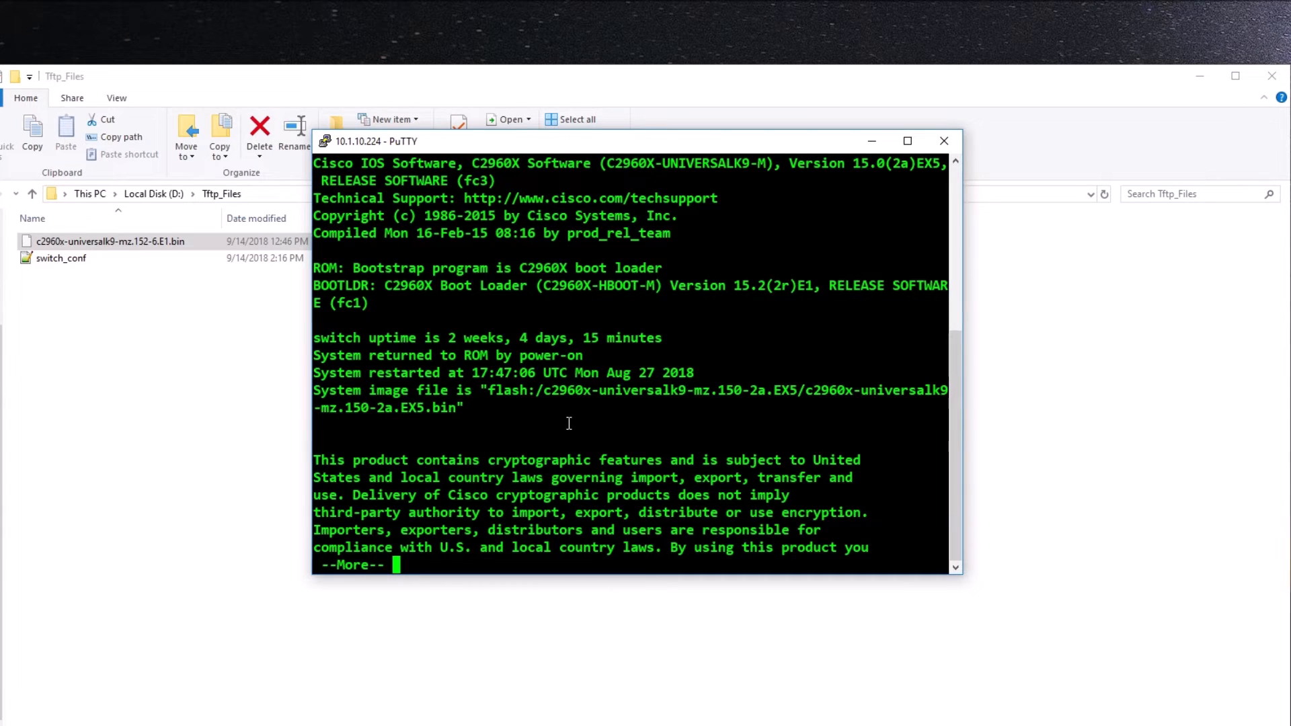
{"action": "key", "text": "Space"}
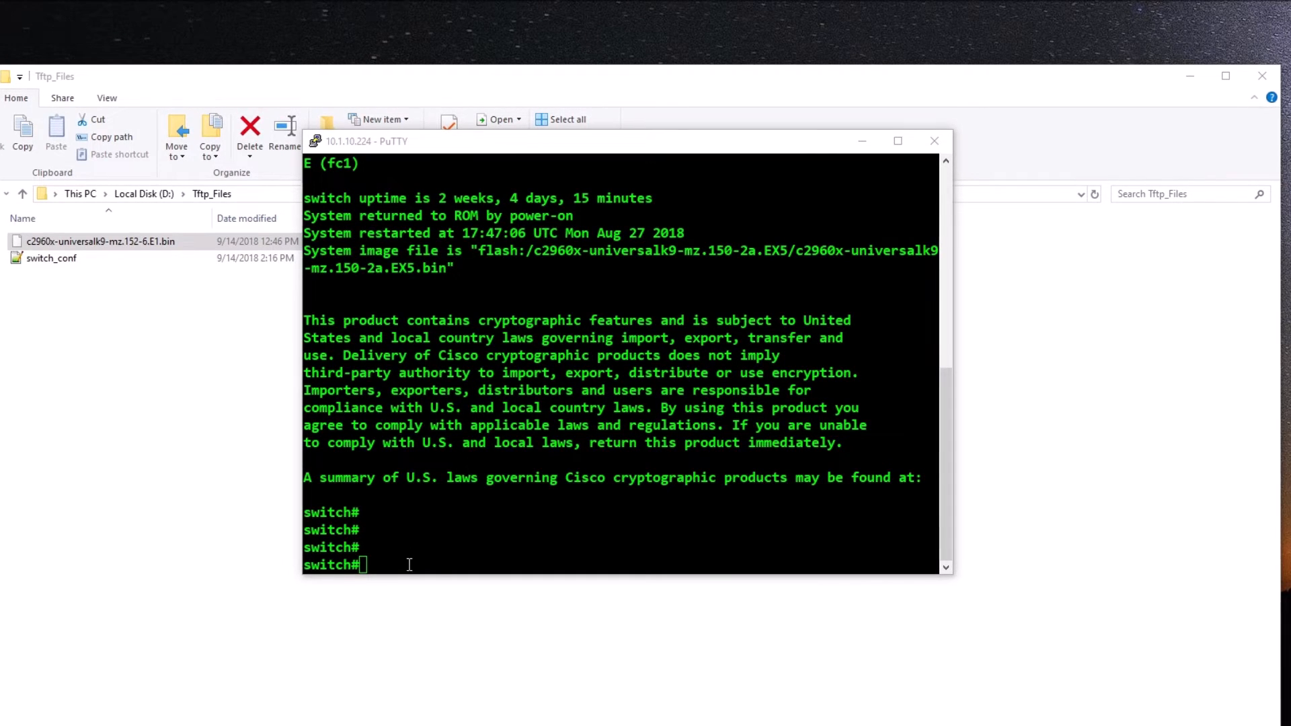
- Run copy tftp: flash on the switch, giving TFTP server 10.1.11.100 as remote host
{"action": "left_click", "coordinate": [102, 241]}
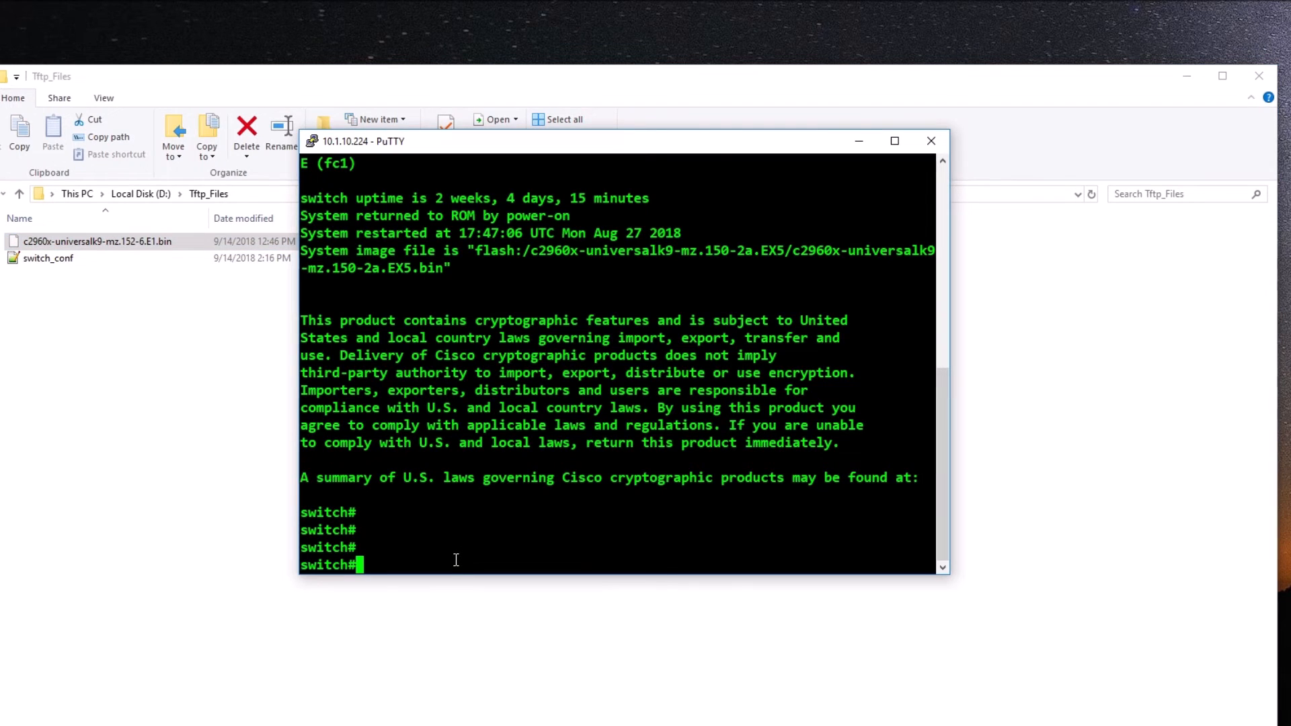
{"action": "type", "text": "copy"}
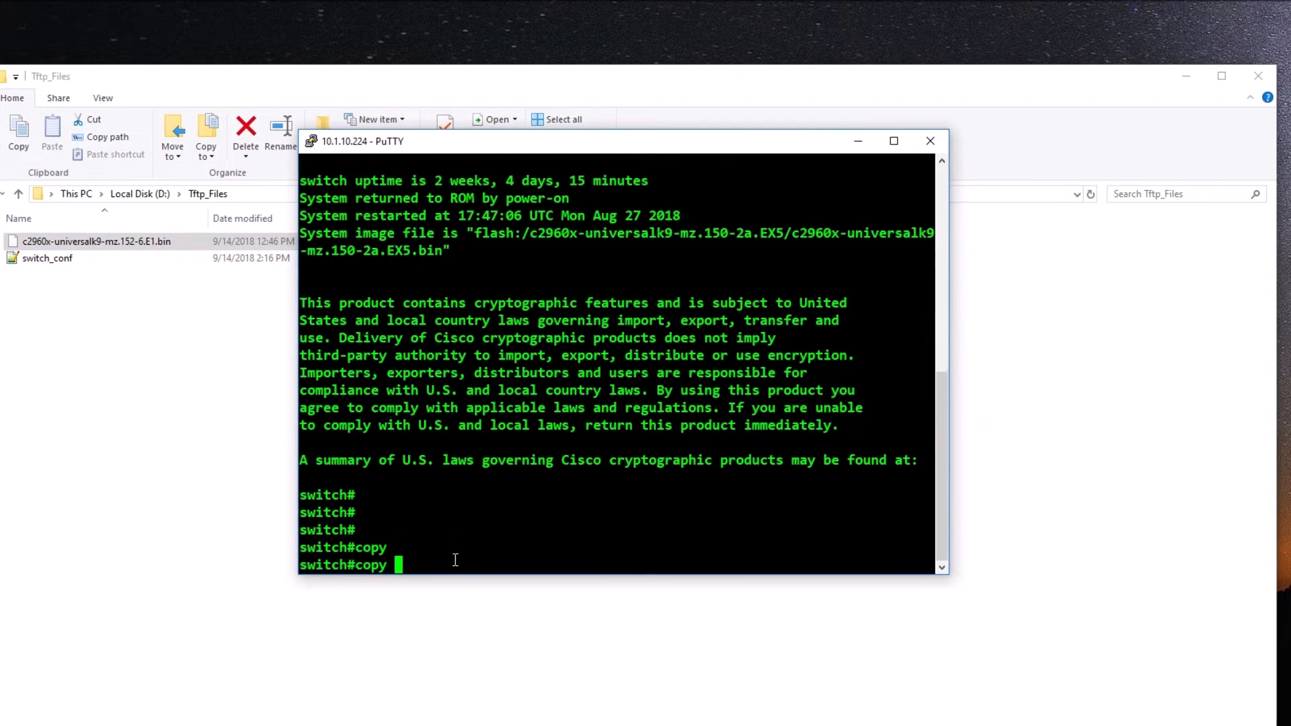
{"action": "type", "text": "tftp:"}
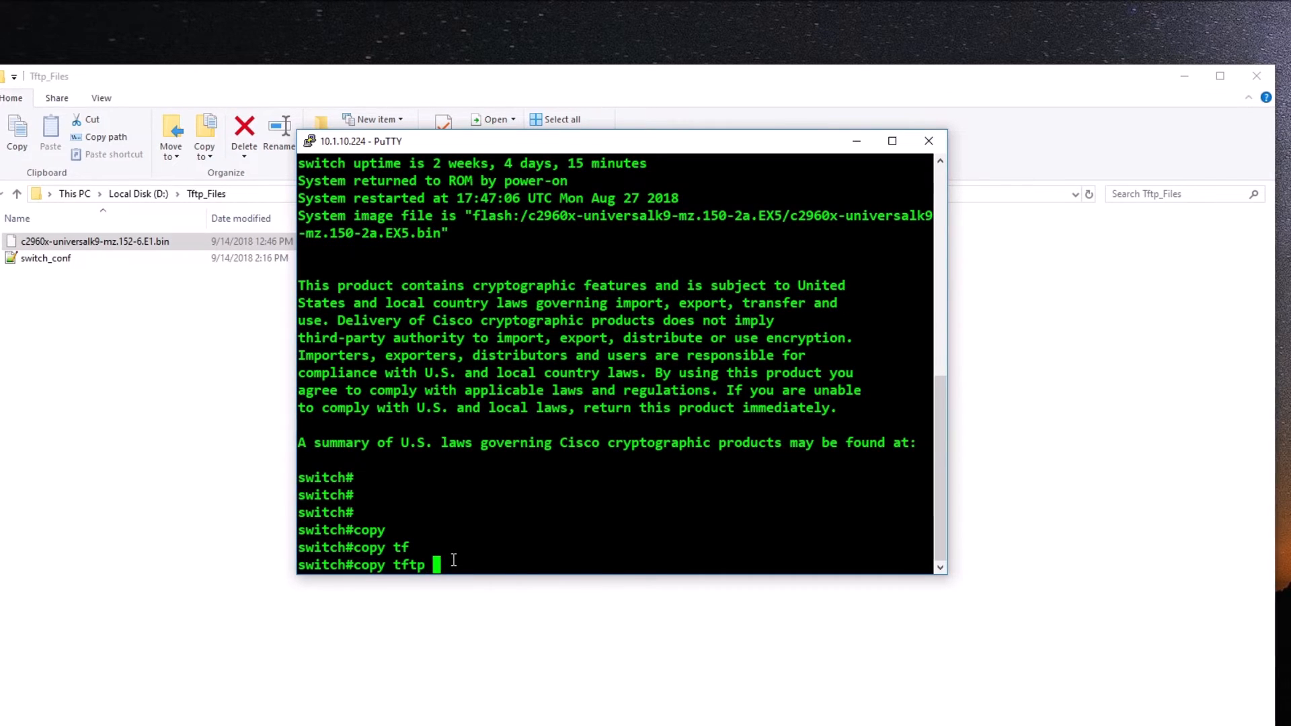
{"action": "type", "text": "flash:"}
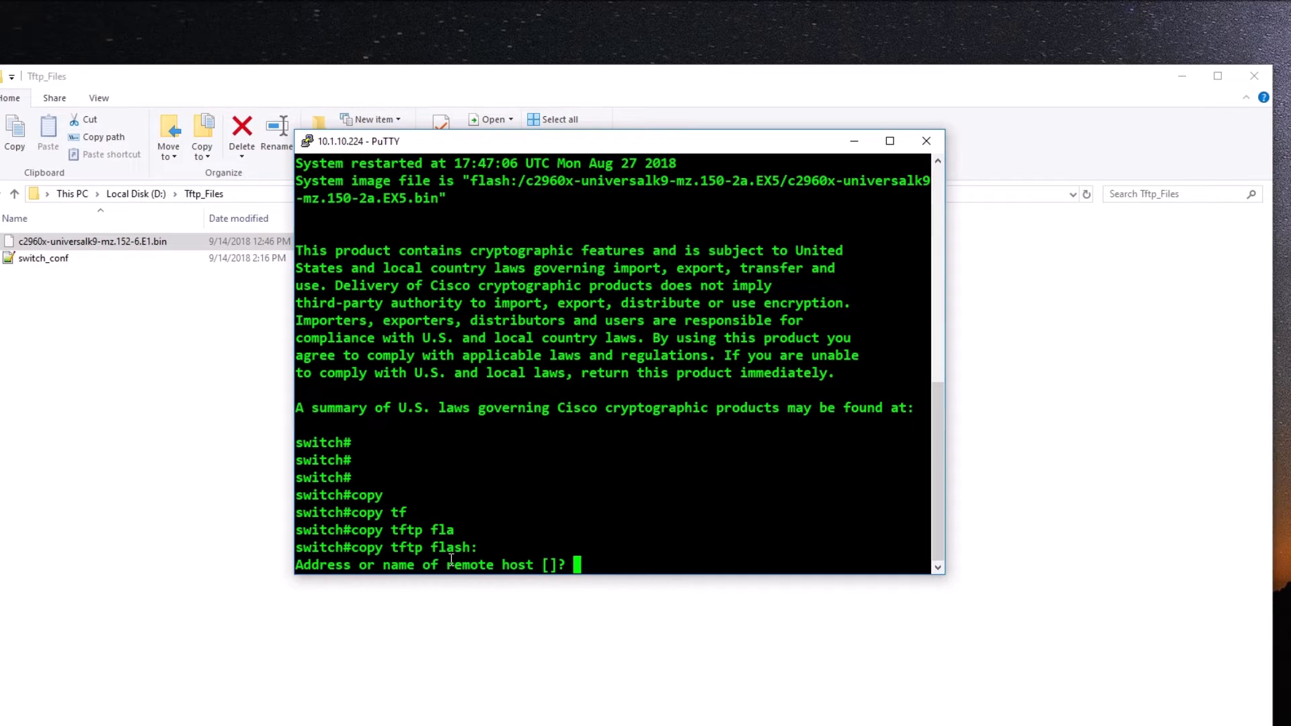
{"action": "type", "text": "10.1.11.100"}
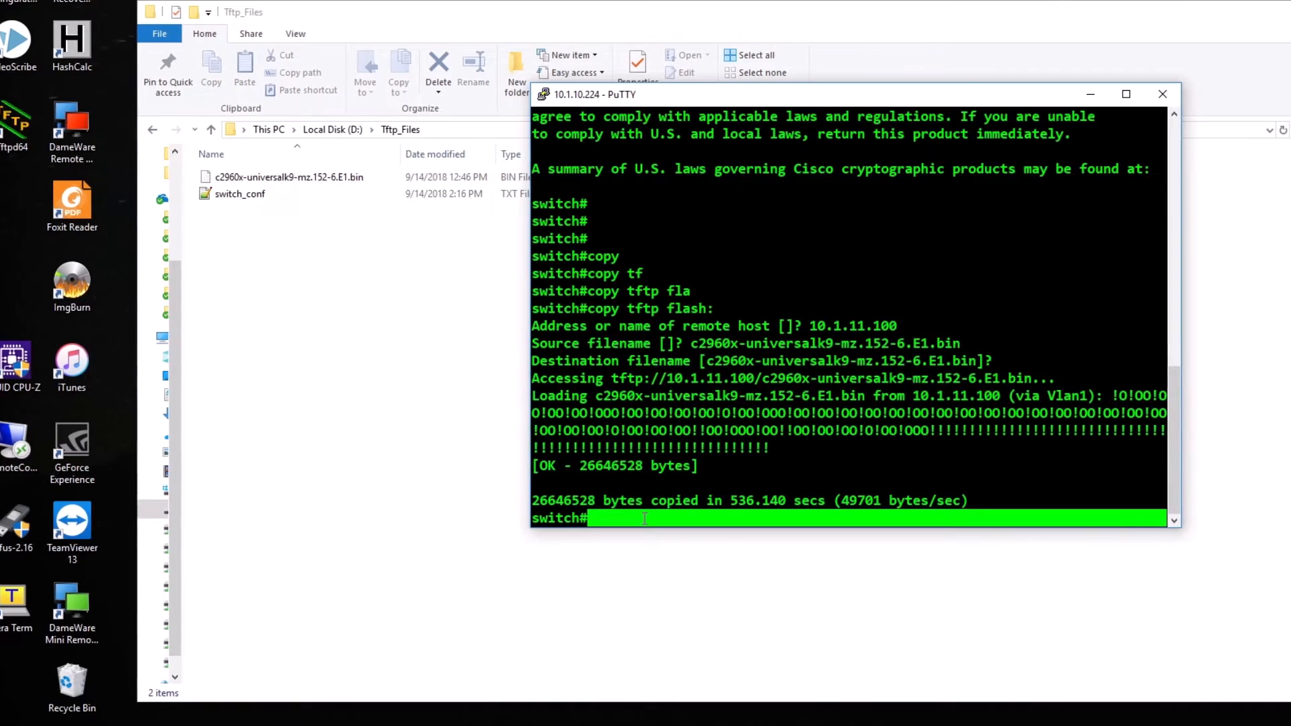
- Run sh flash and highlight the new c2960x-universalk9-mz.152-6.E1.bin in the listing
{"action": "type", "text": "sh fla"}
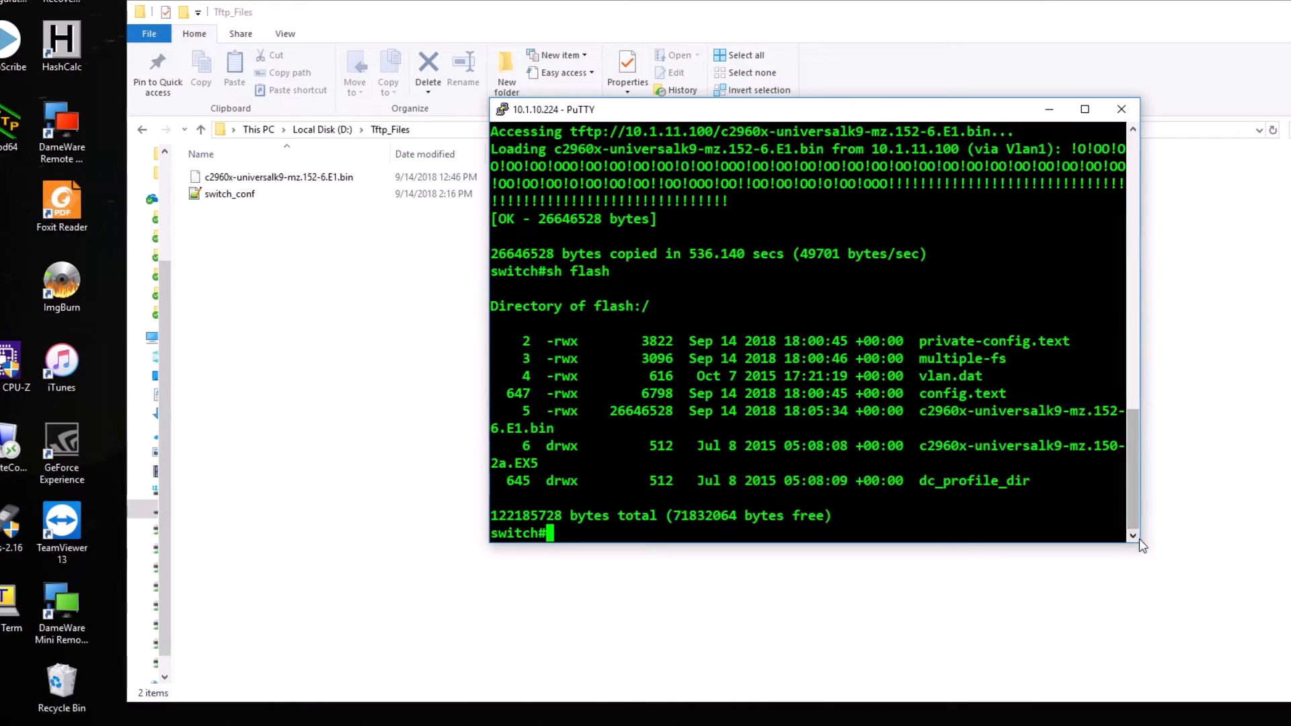
{"action": "type", "text": "sh flash"}
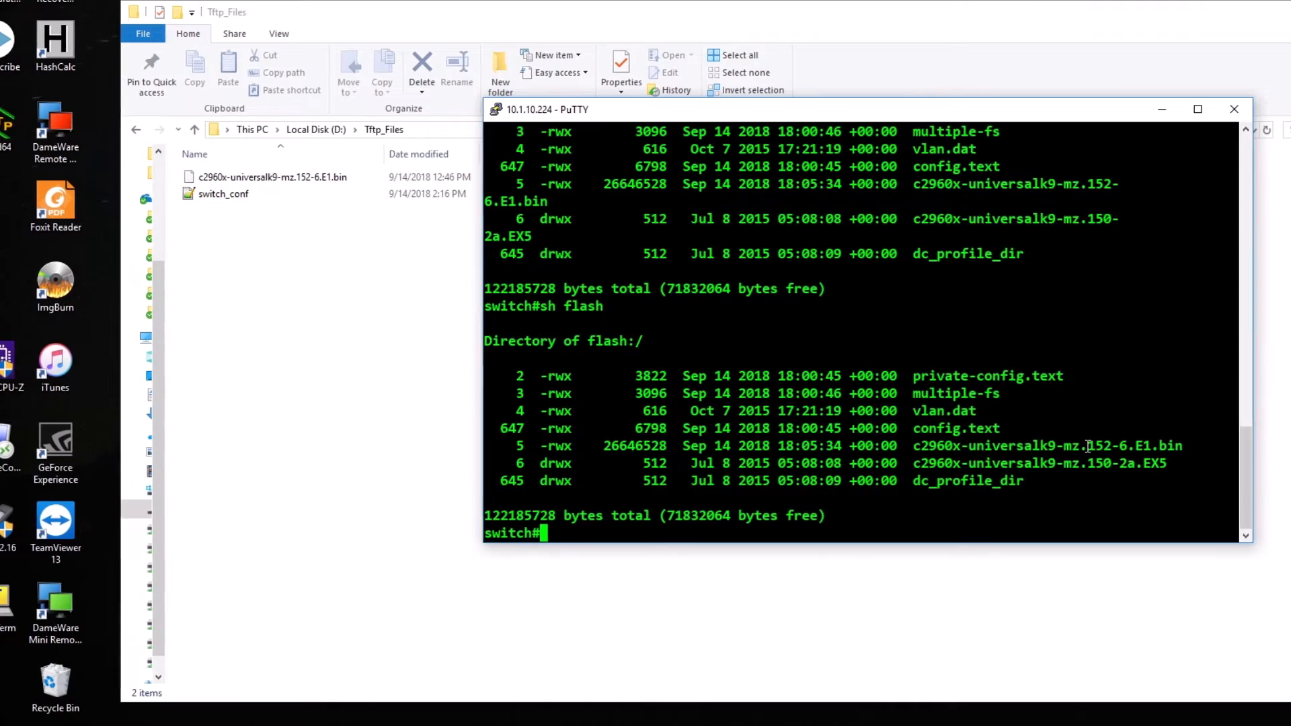
{"action": "double_click", "coordinate": [1105, 445]}
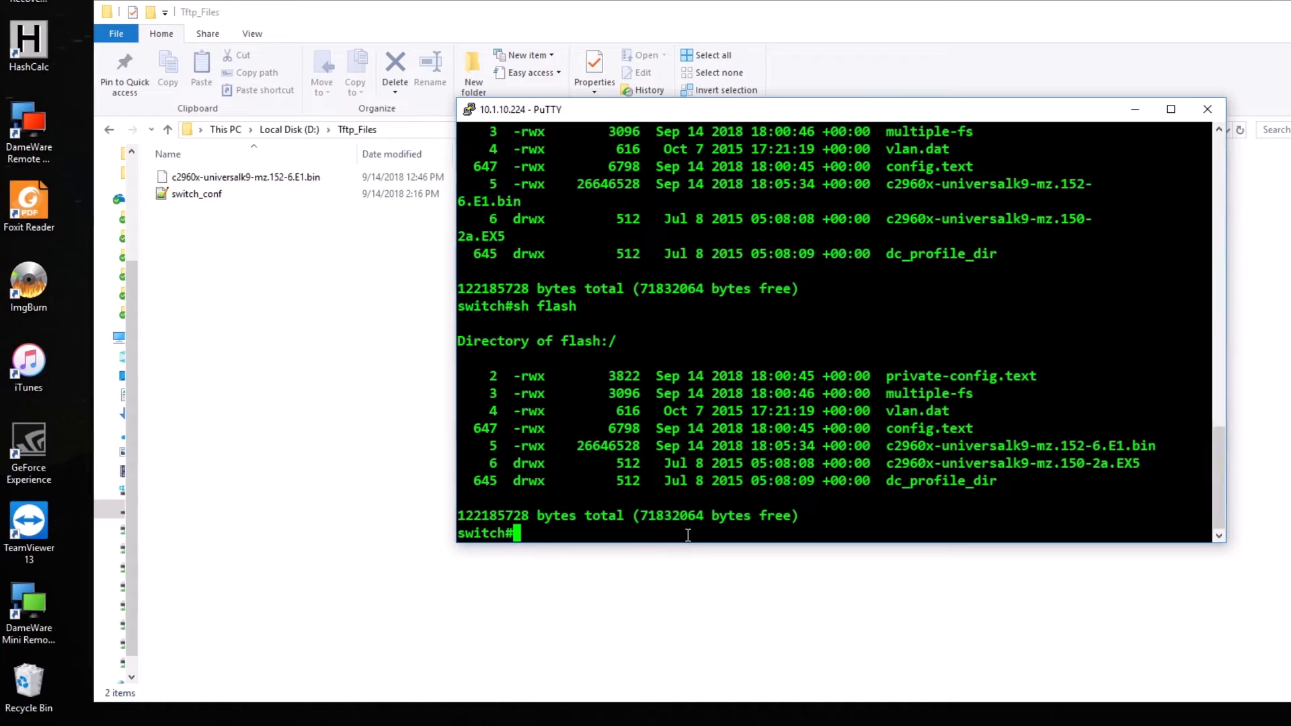
- Run sh boot and highlight the BOOT path still pointing to the 150-2a.EX5 image
{"action": "type", "text": "sh boot"}
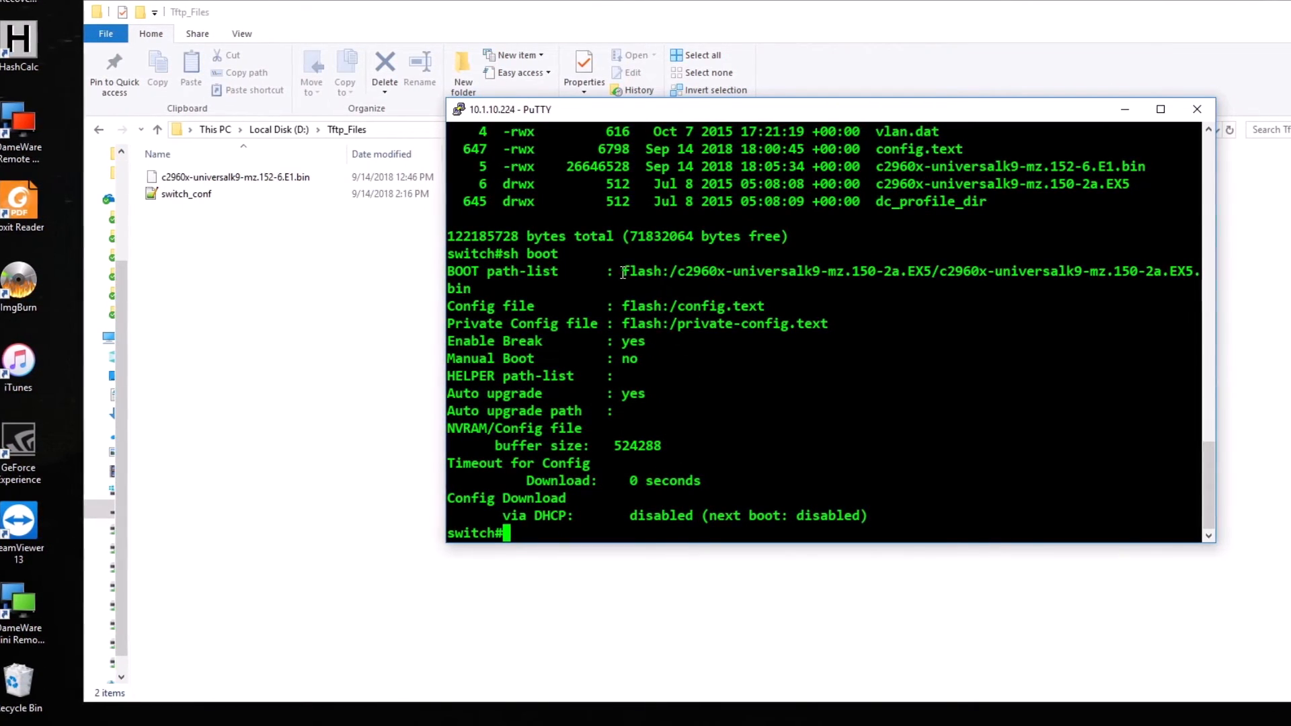
{"action": "left_click_drag", "start_coordinate": [623, 271], "coordinate": [929, 271]}
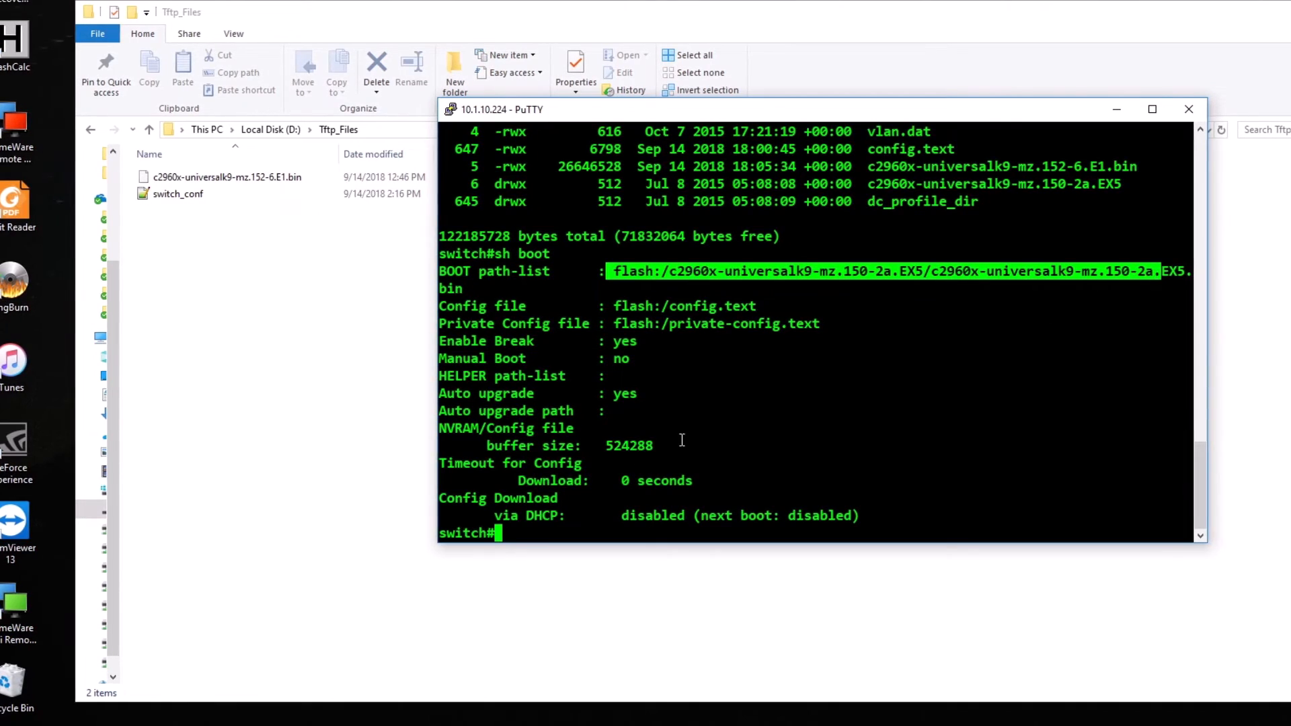
{"action": "left_click", "coordinate": [566, 531]}
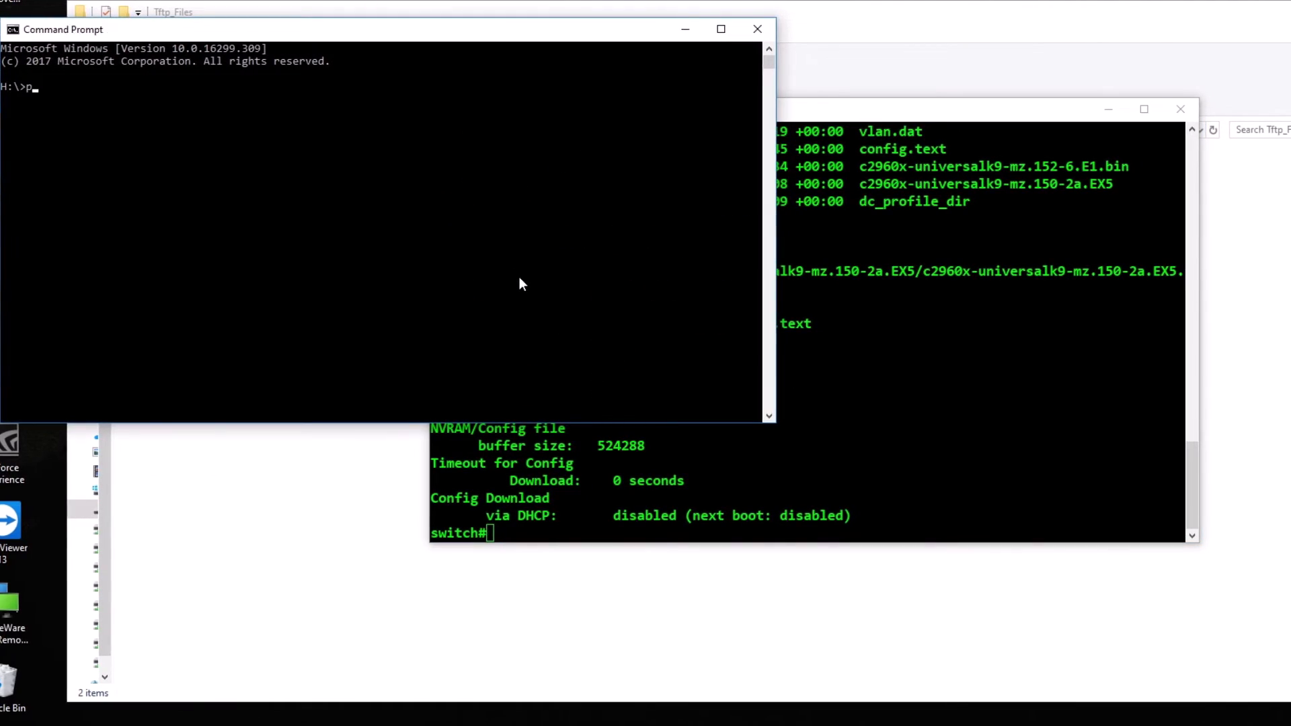
- Run ping 10.1.10.224 -t in Command Prompt to watch the switch reply
{"action": "type", "text": "ing 10.1."}
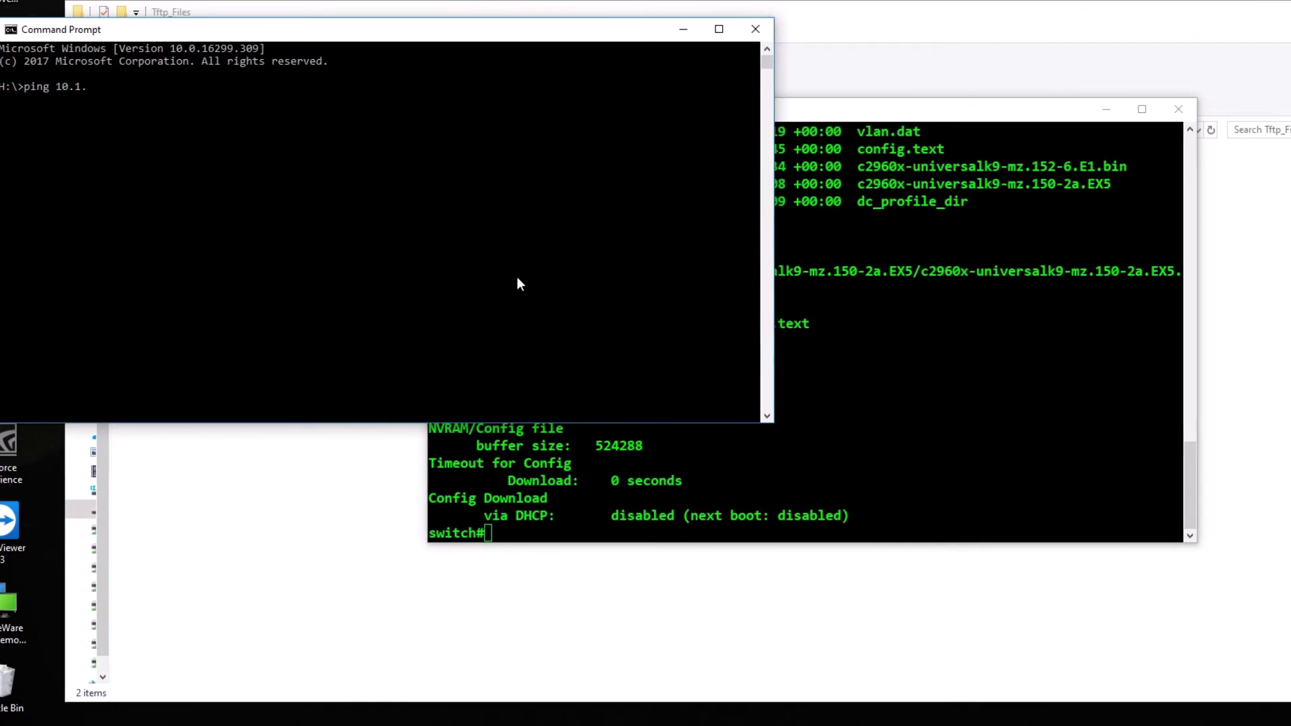
{"action": "type", "text": "10."}
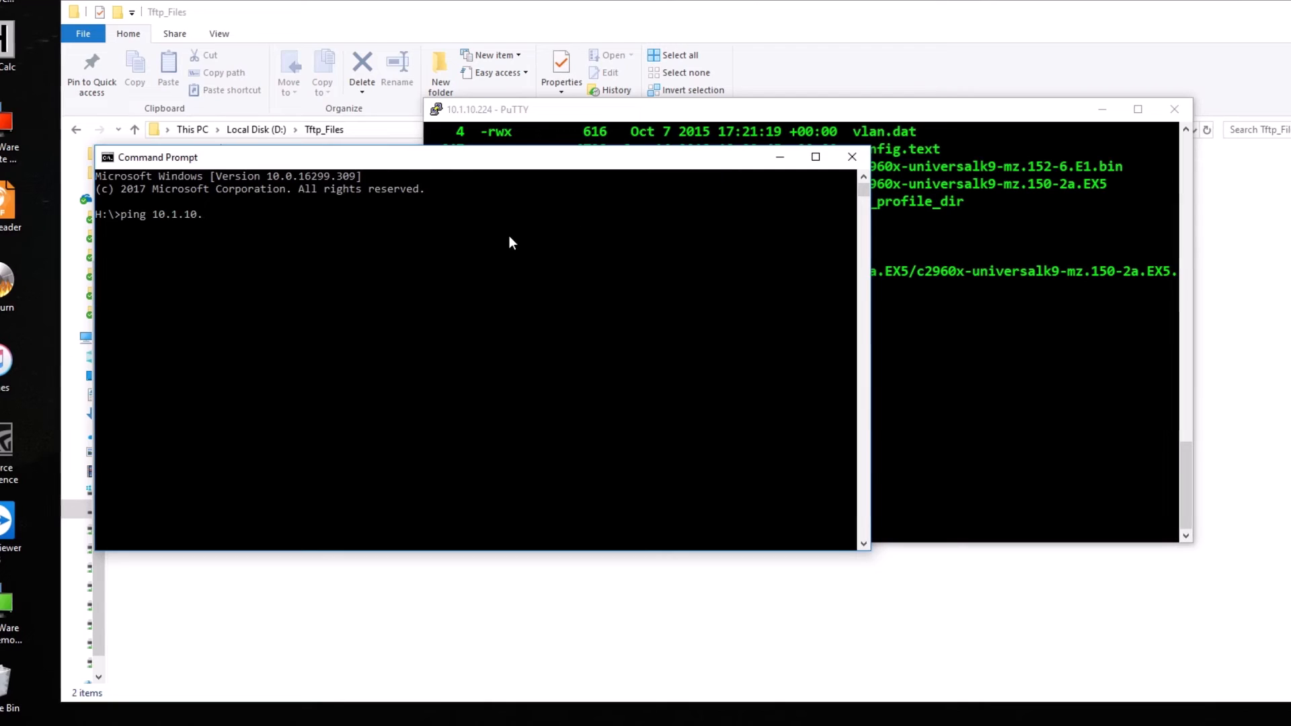
{"action": "type", "text": "224 -t"}
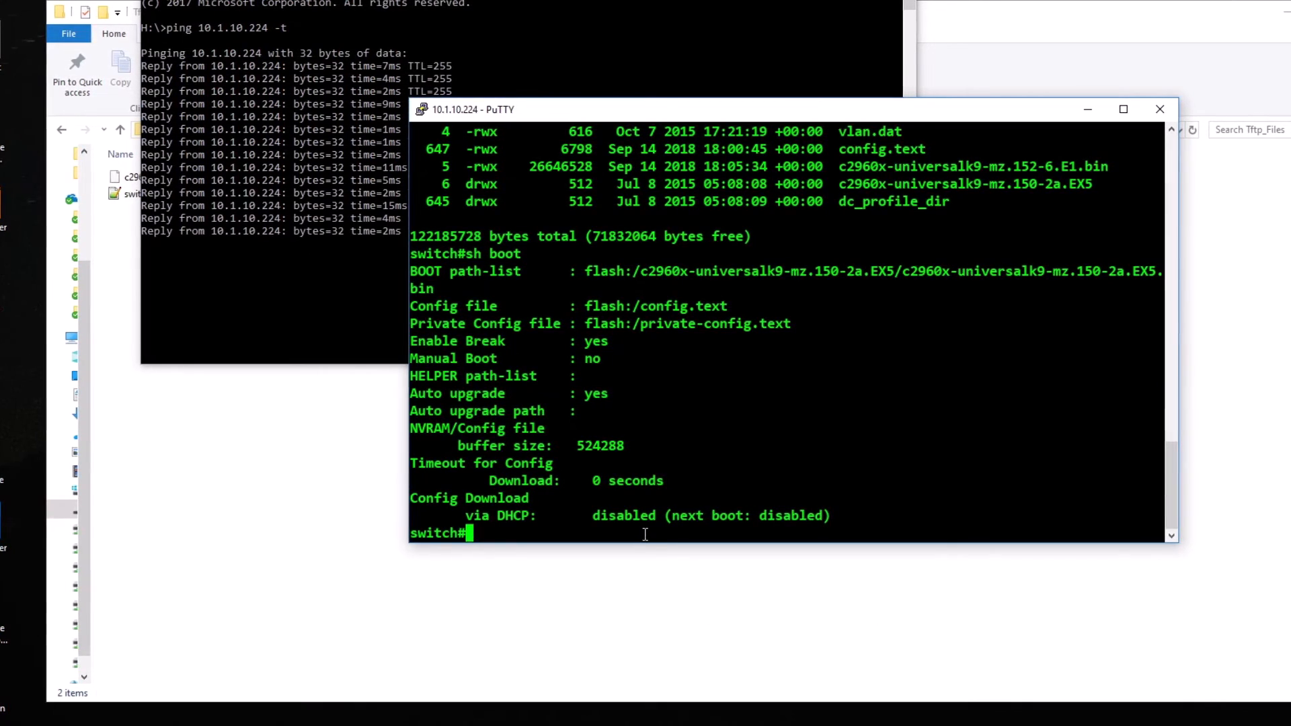
- Enter conf t and begin the command boot system flash: at the config prompt
{"action": "type", "text": "cob"}
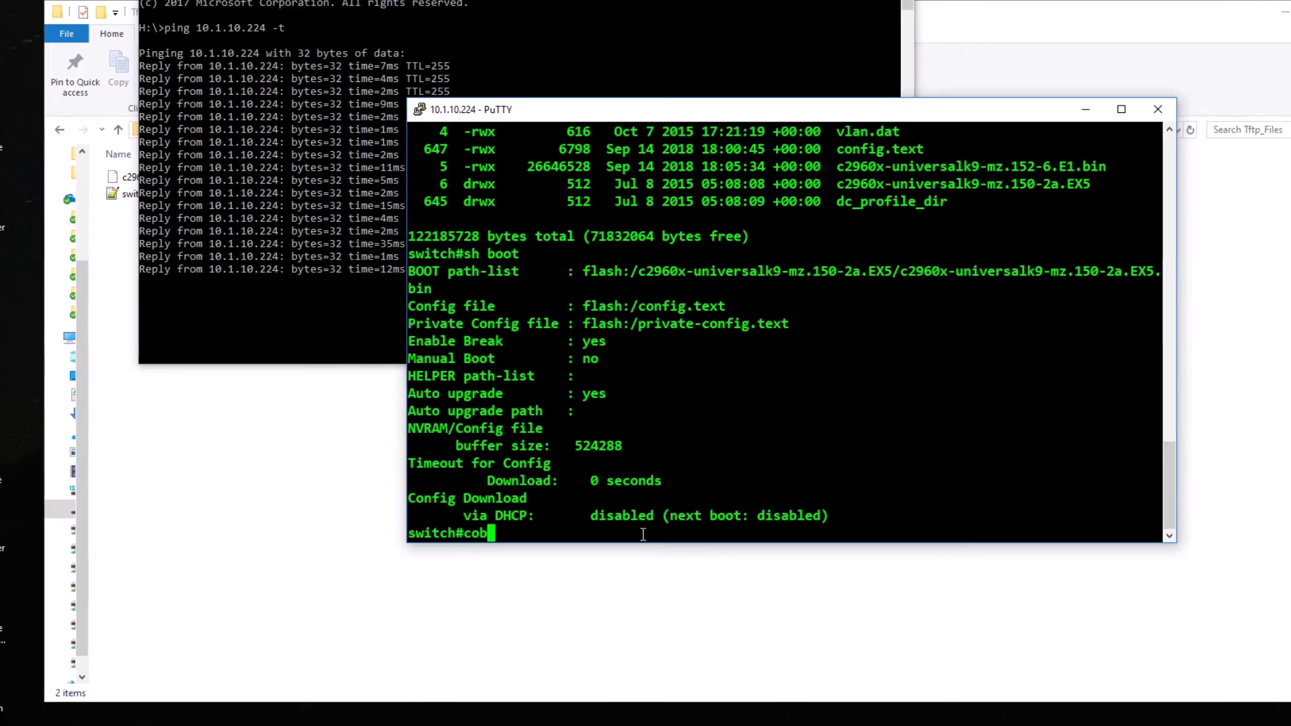
{"action": "type", "text": "conf t"}
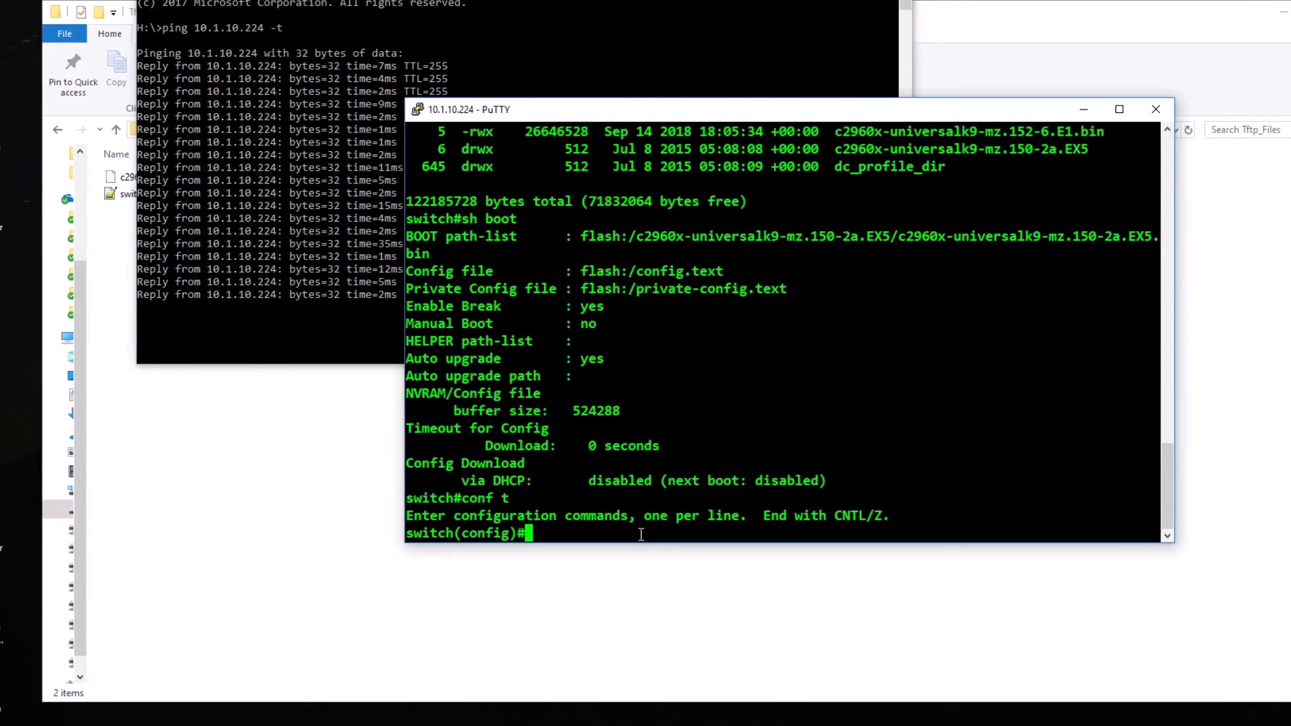
{"action": "type", "text": "bo"}
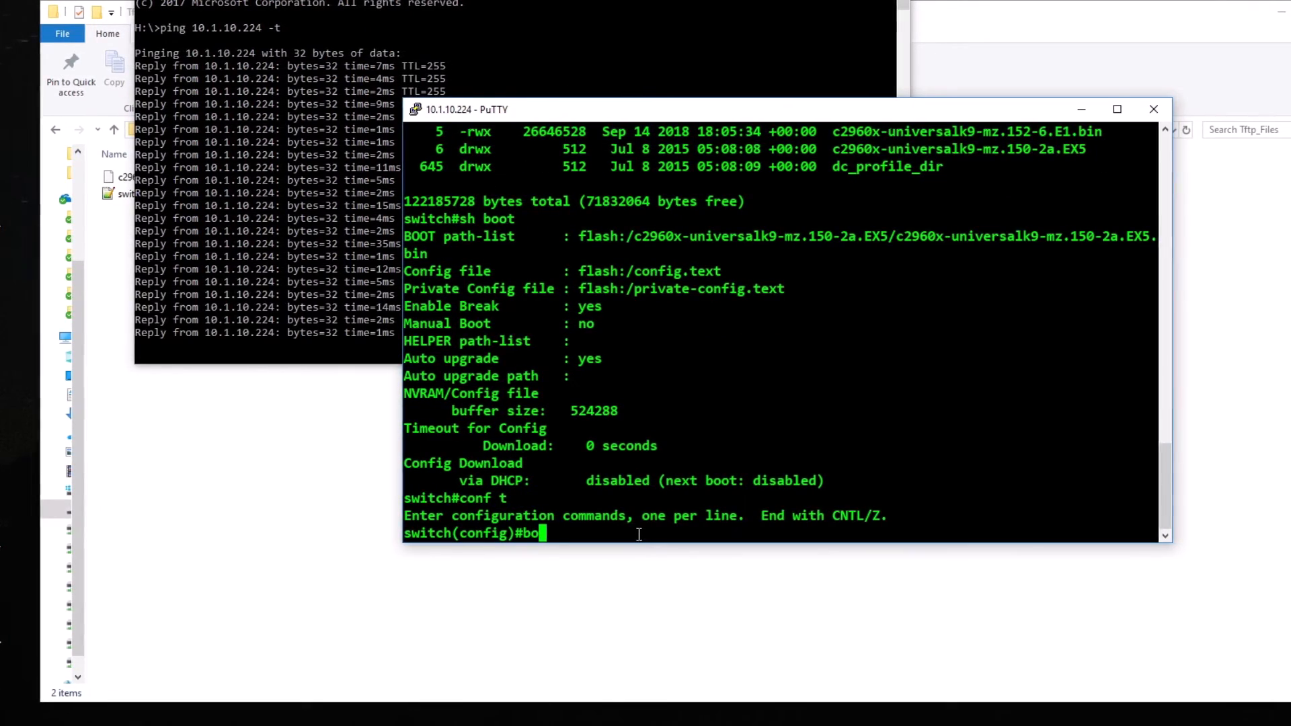
{"action": "type", "text": "boot system"}
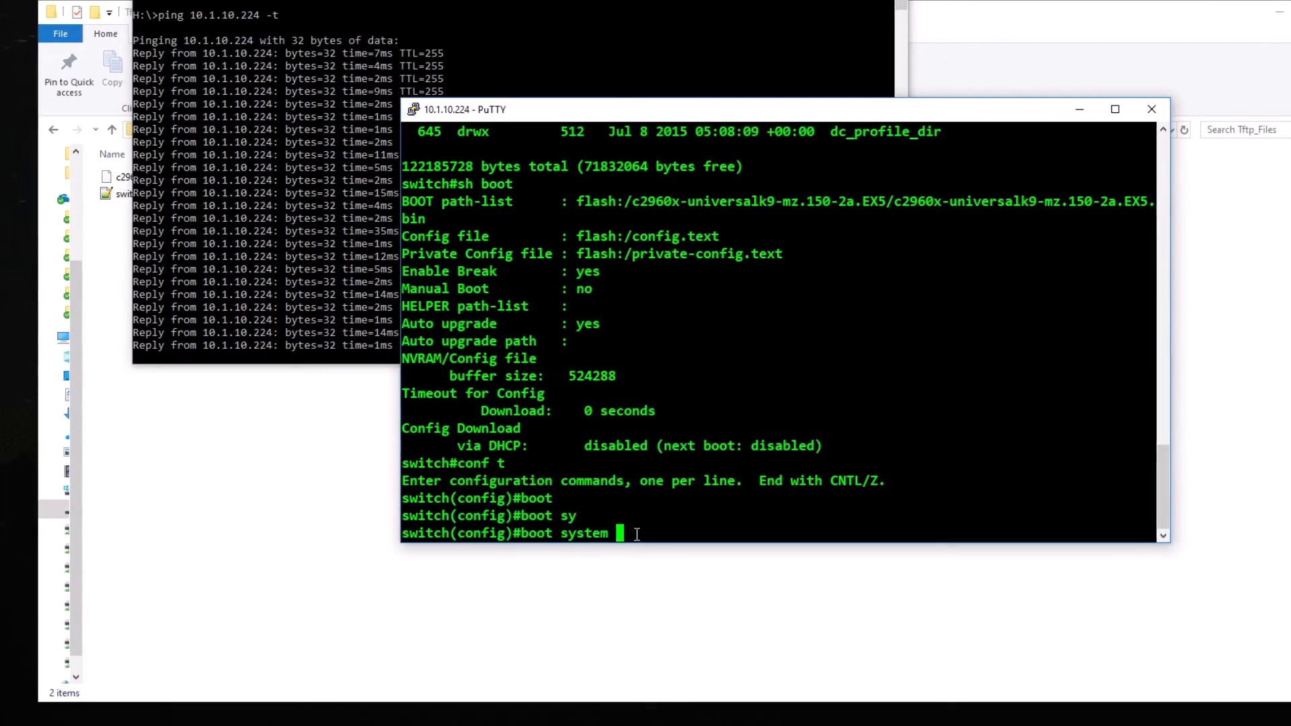
{"action": "type", "text": "fla"}
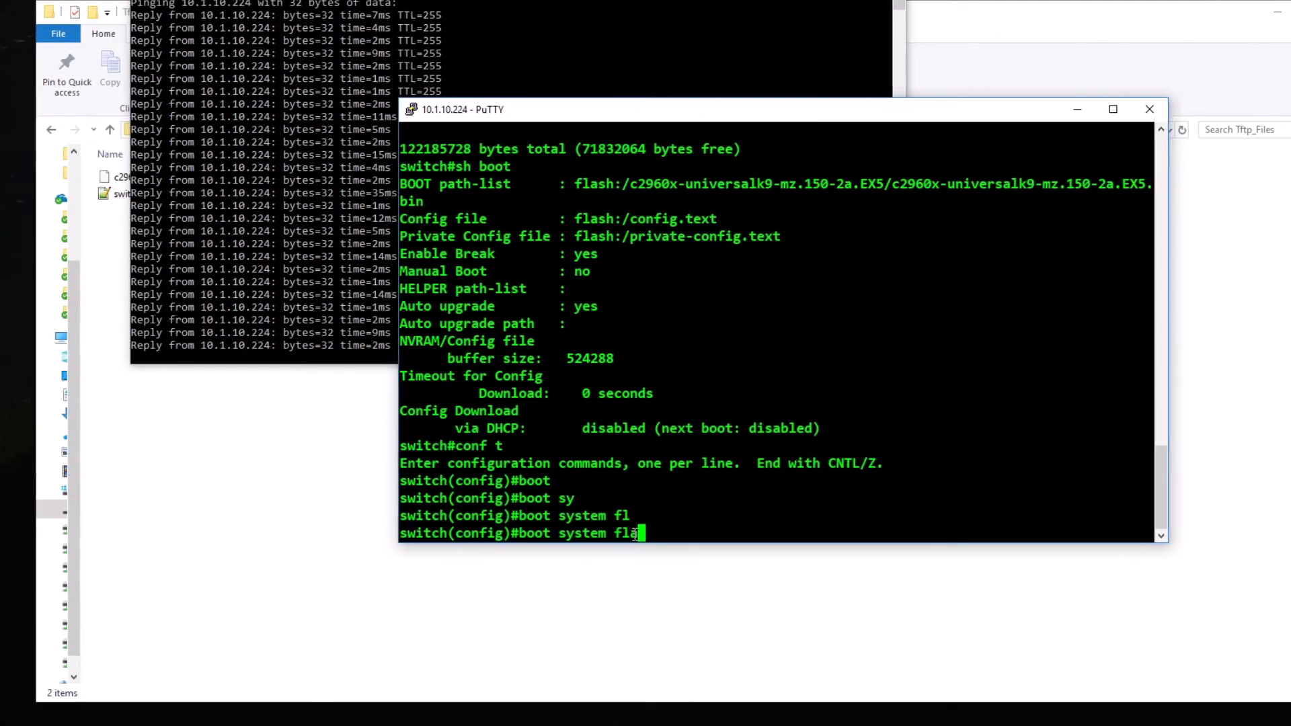
{"action": "type", "text": "h"}
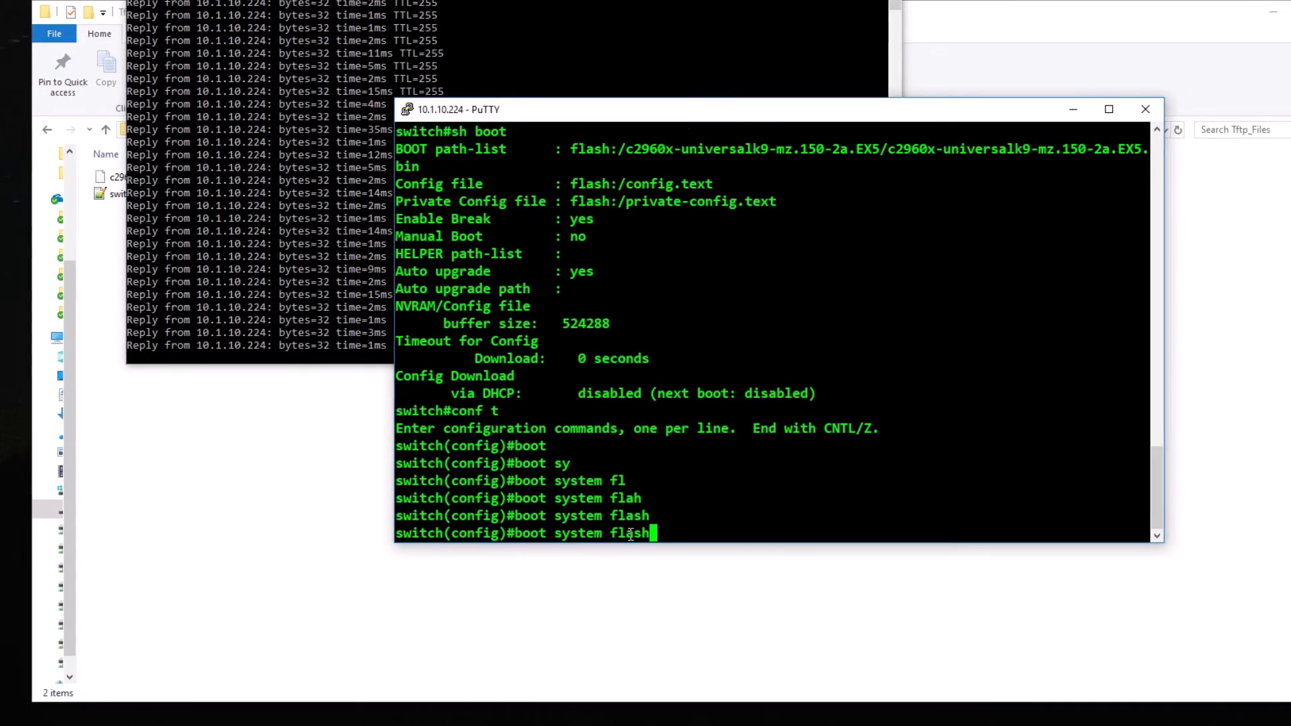
{"action": "type", "text": ":"}
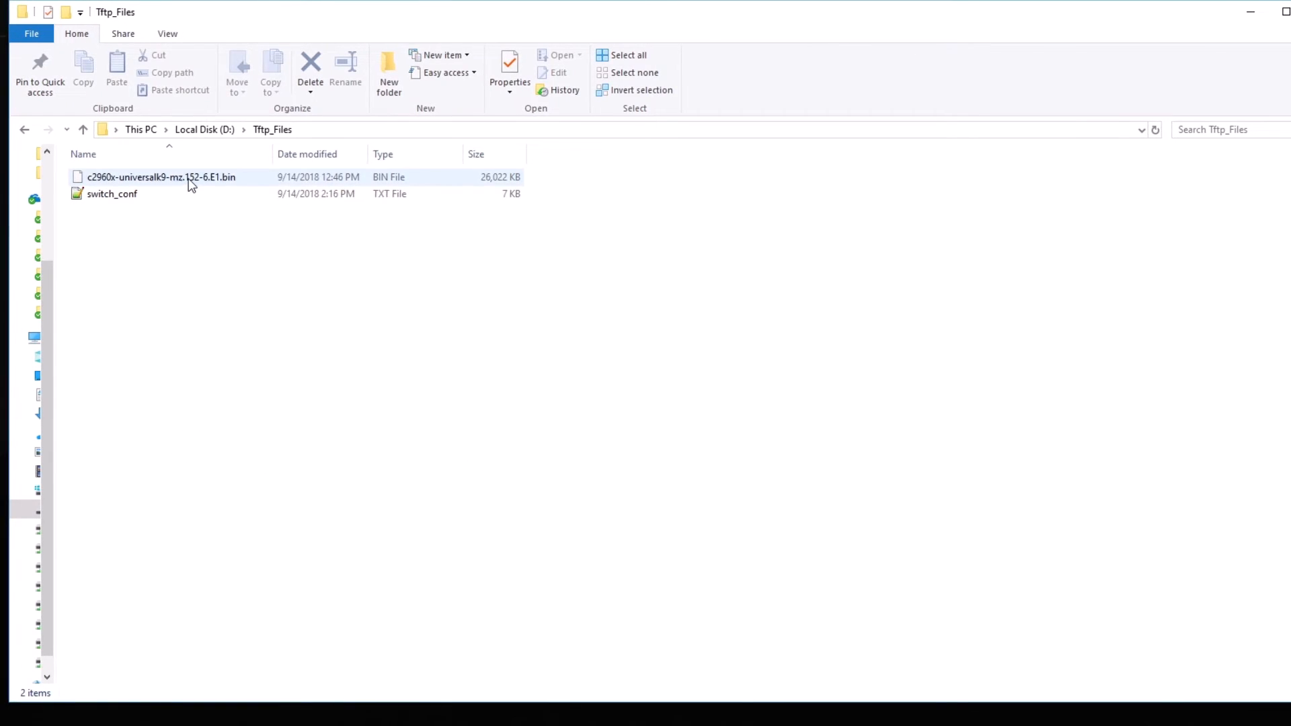
- Copy the c2960x-universalk9-mz.152-6.E1.bin file name through Rename in File Explorer
{"action": "right_click", "coordinate": [192, 182]}
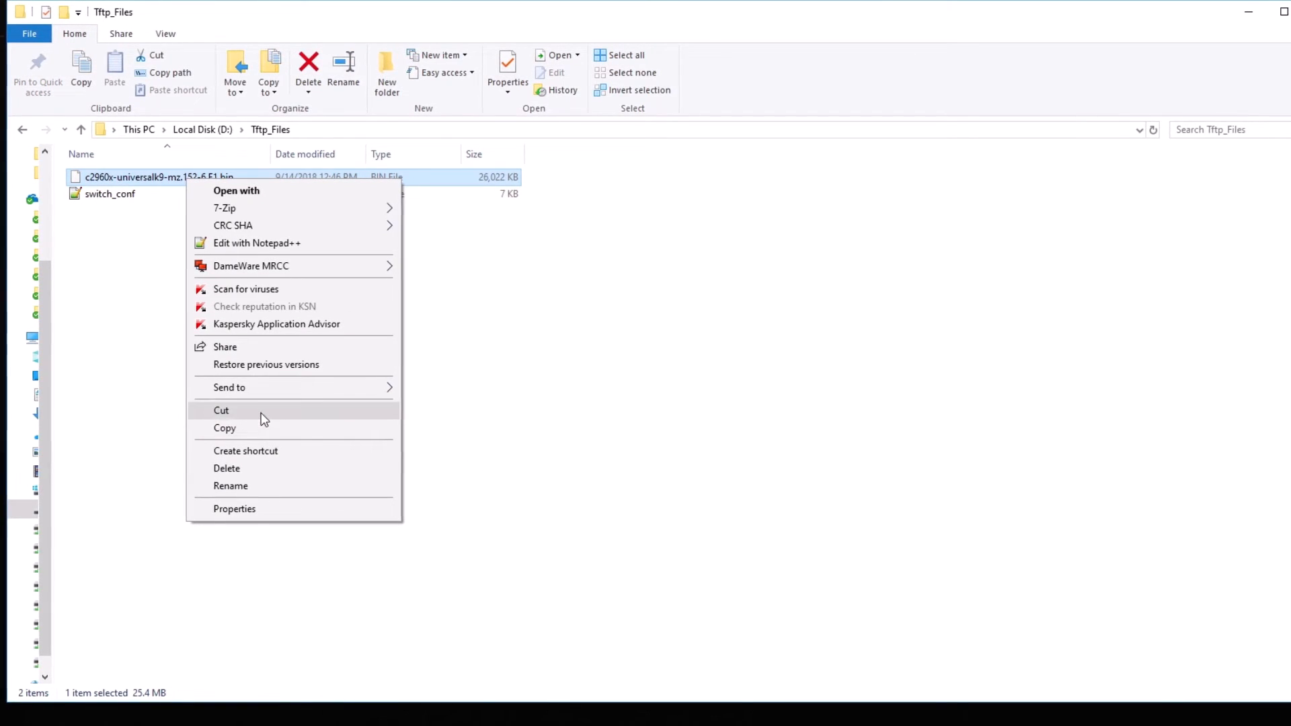
{"action": "left_click", "coordinate": [230, 486]}
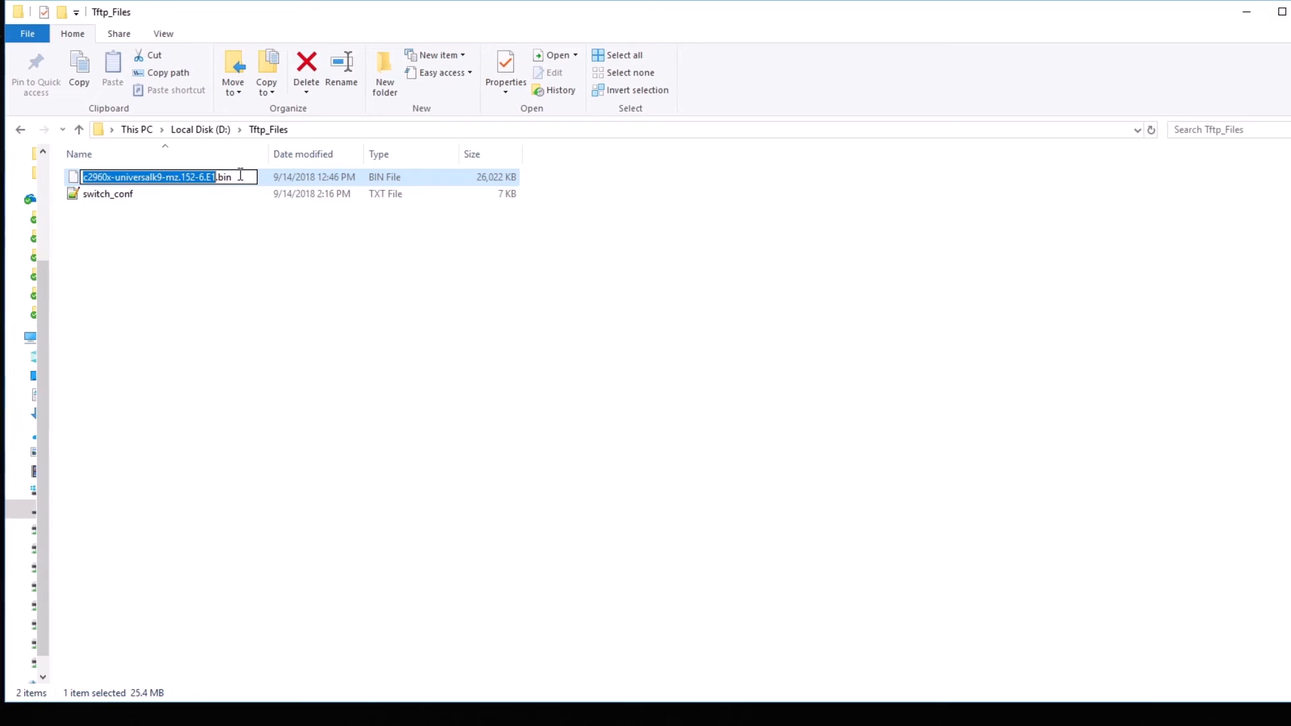
{"action": "right_click", "coordinate": [168, 178]}
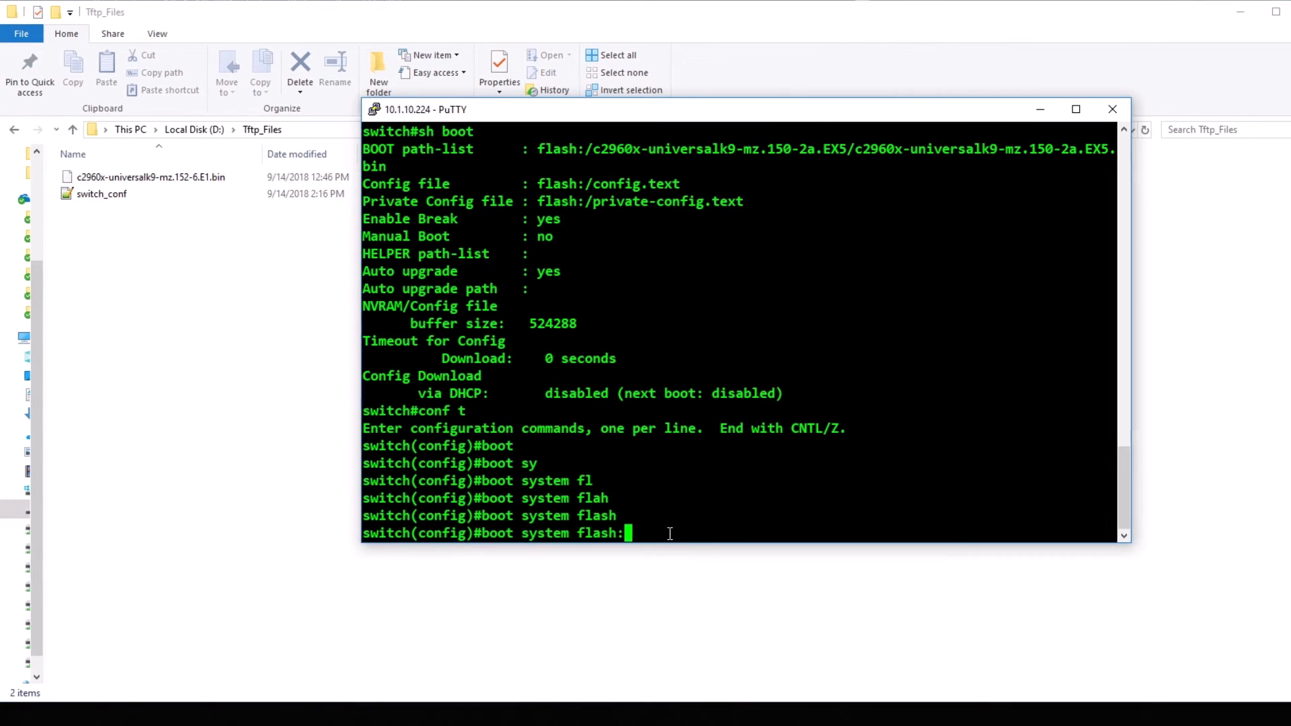
- Set boot system to flash:c2960x-universalk9-mz.152-6.E1.bin and verify it in sh boot
{"action": "type", "text": "c2960x-universalk9-mz.152-6.E1.bin"}
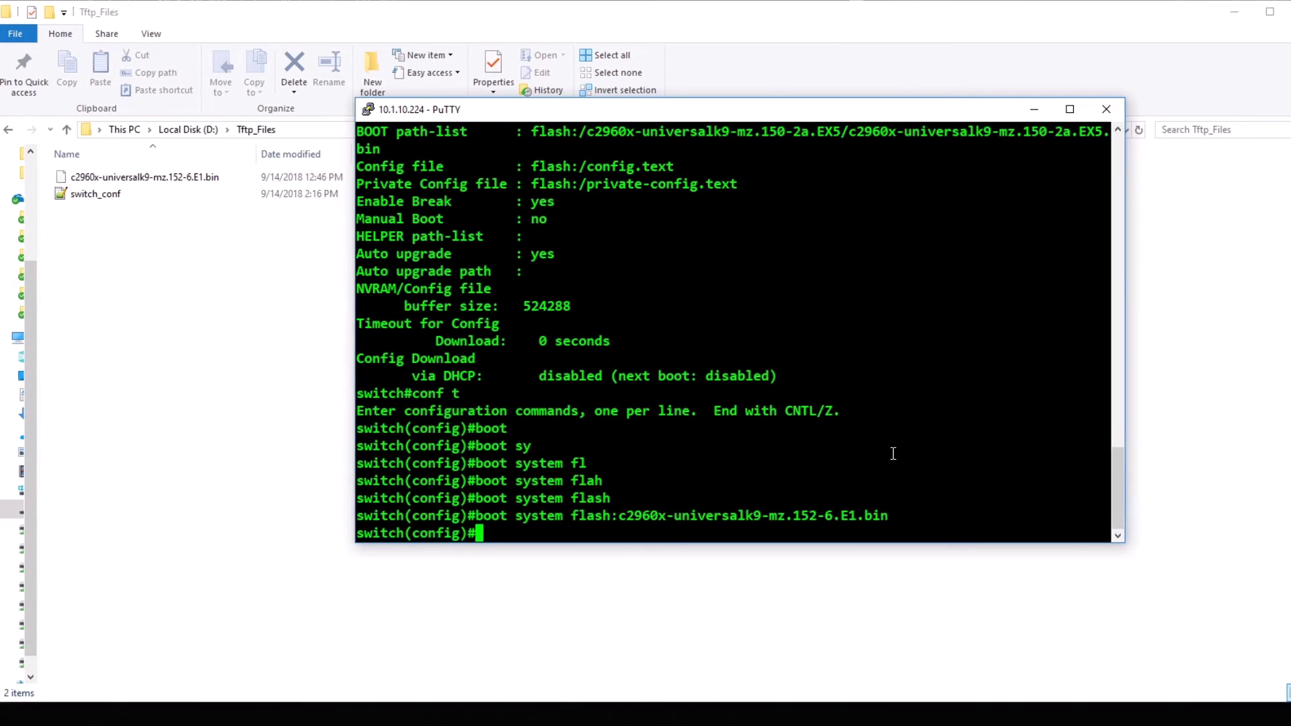
{"action": "type", "text": "boot"}
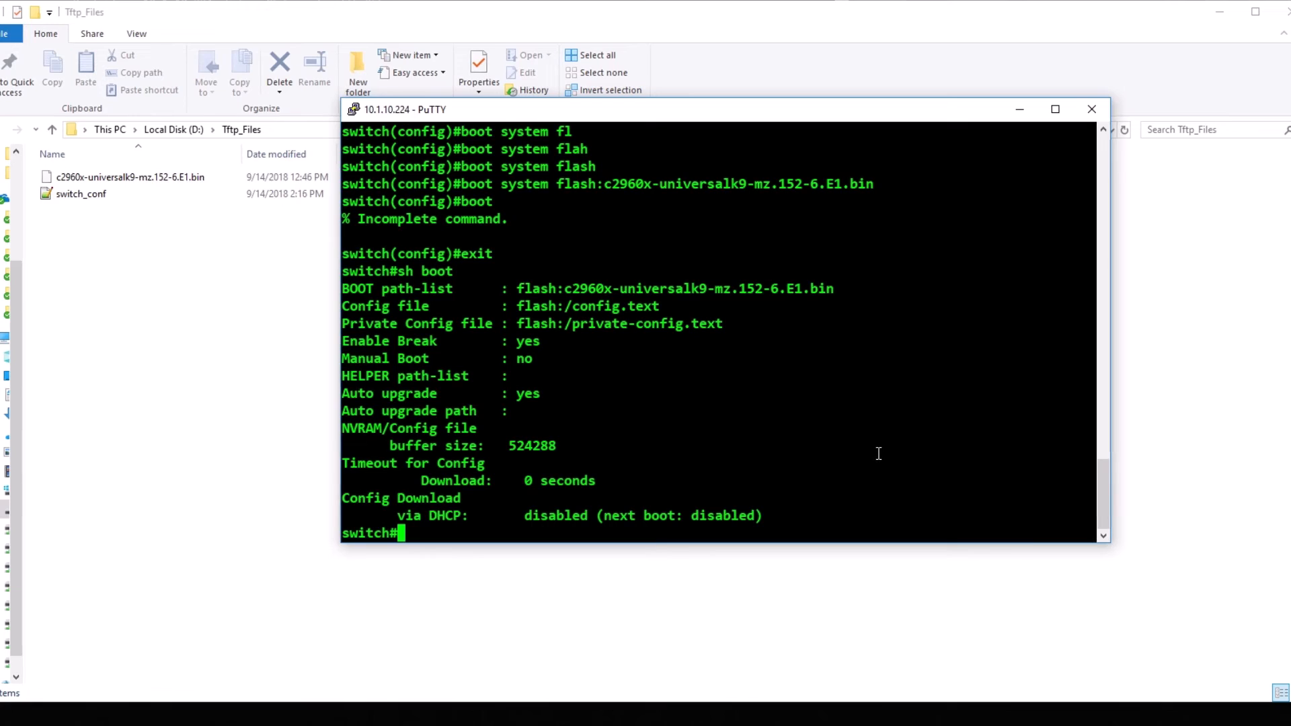
{"action": "left_click_drag", "start_coordinate": [531, 289], "coordinate": [722, 289]}
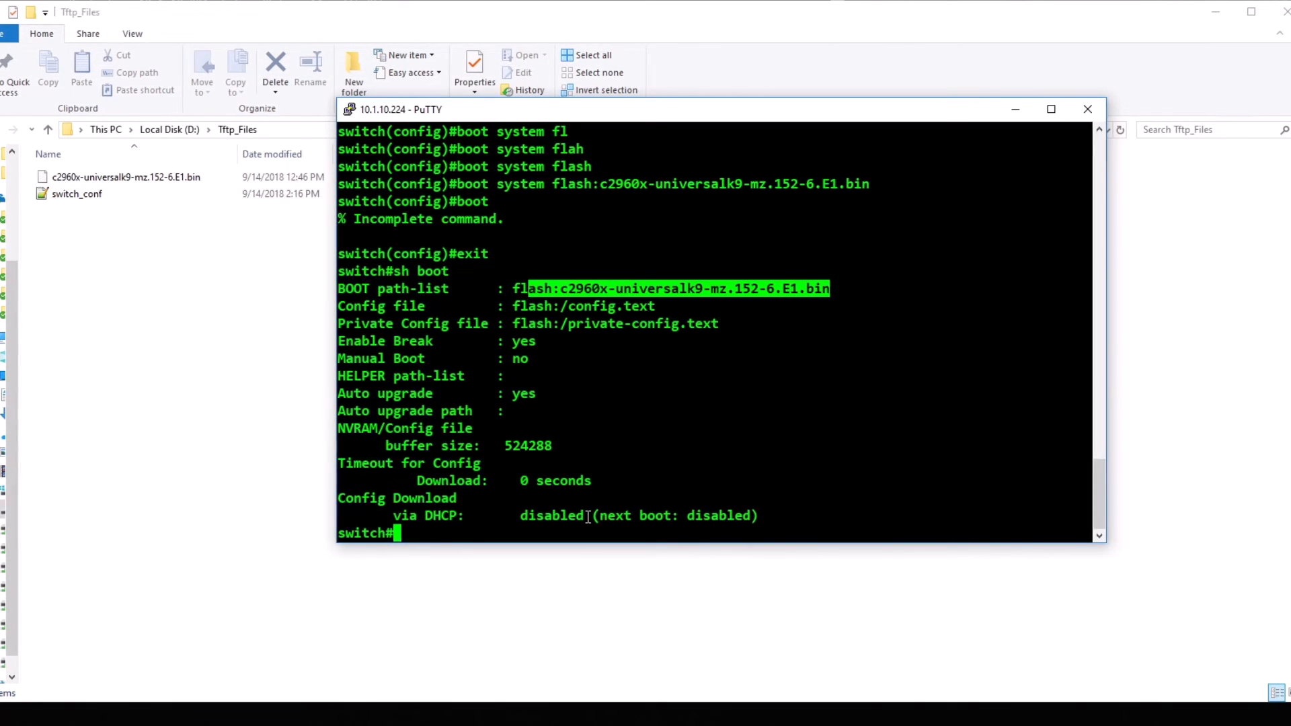
{"action": "type", "text": "reboot"}
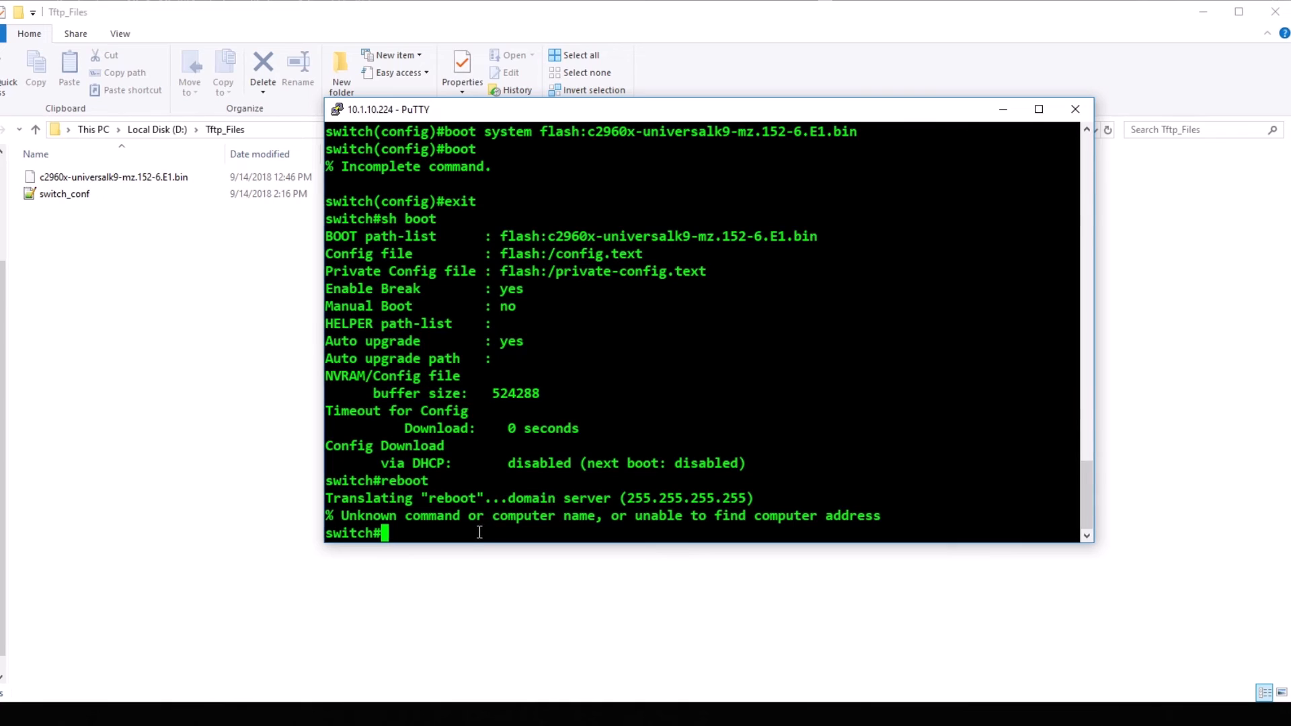
- Reload the switch, answering Y to save the modified configuration
{"action": "type", "text": "re"}
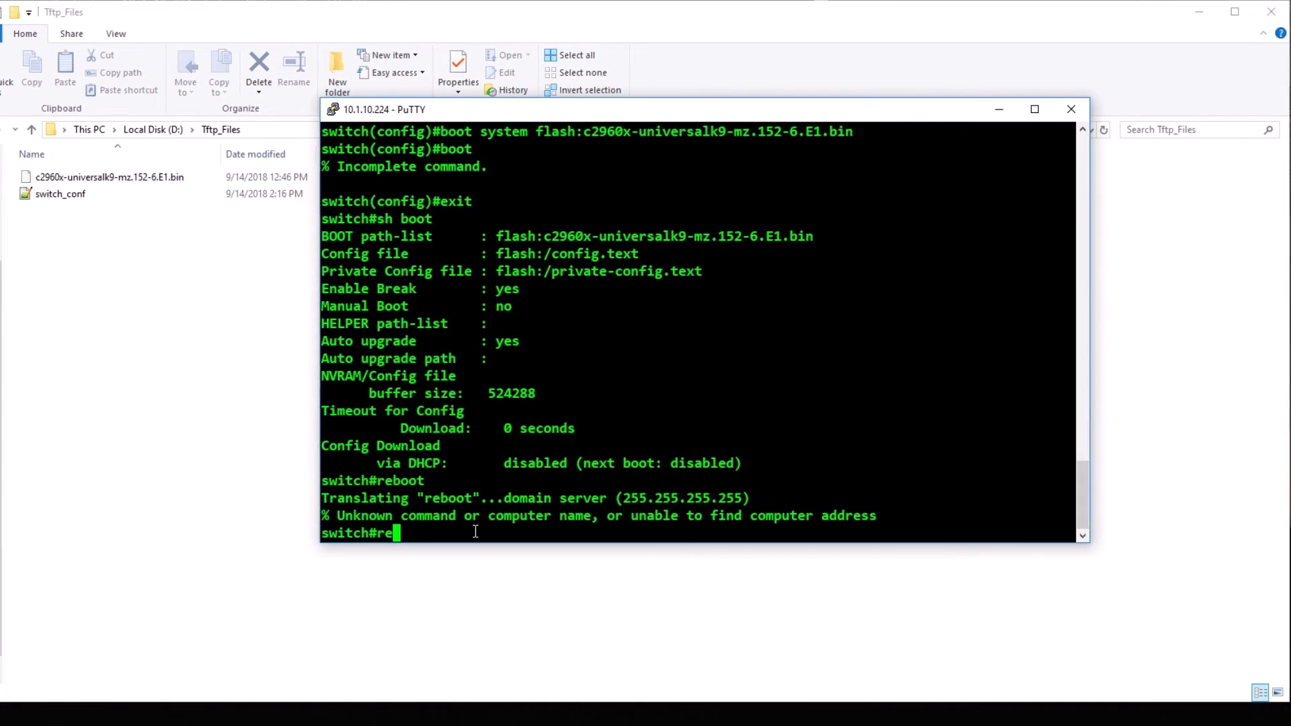
{"action": "type", "text": "start"}
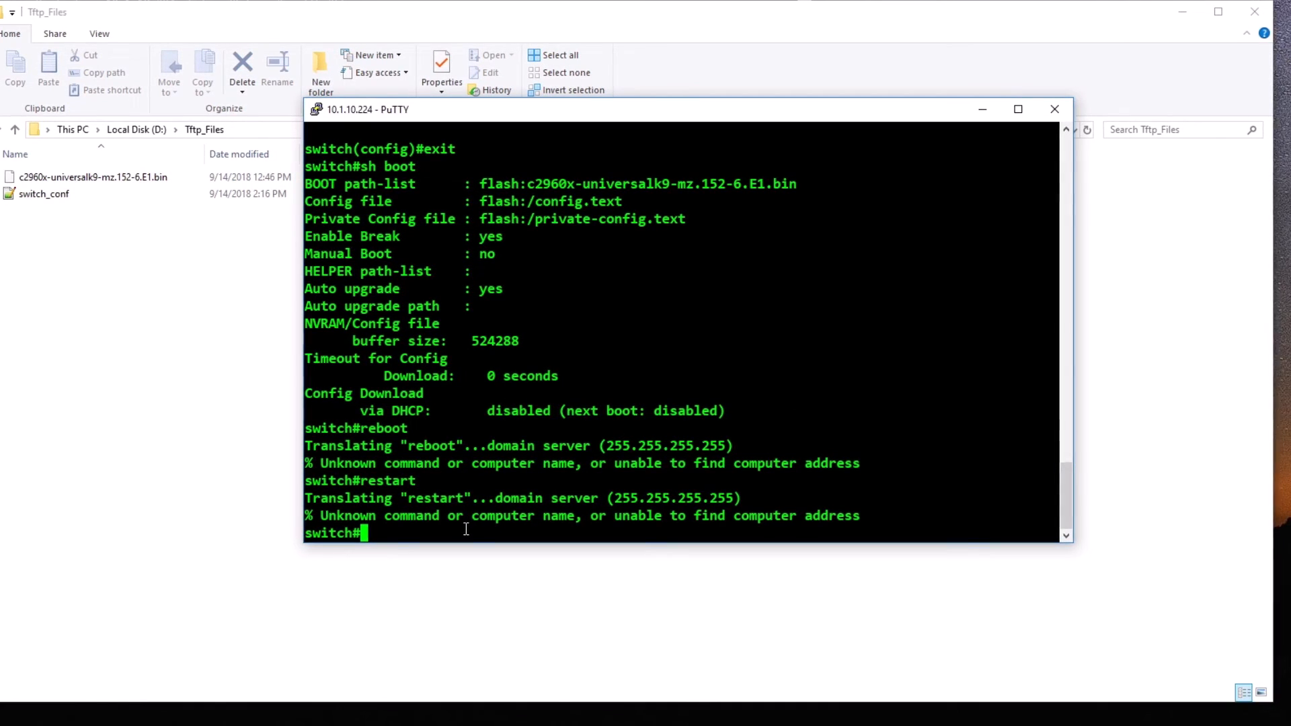
{"action": "type", "text": "reload"}
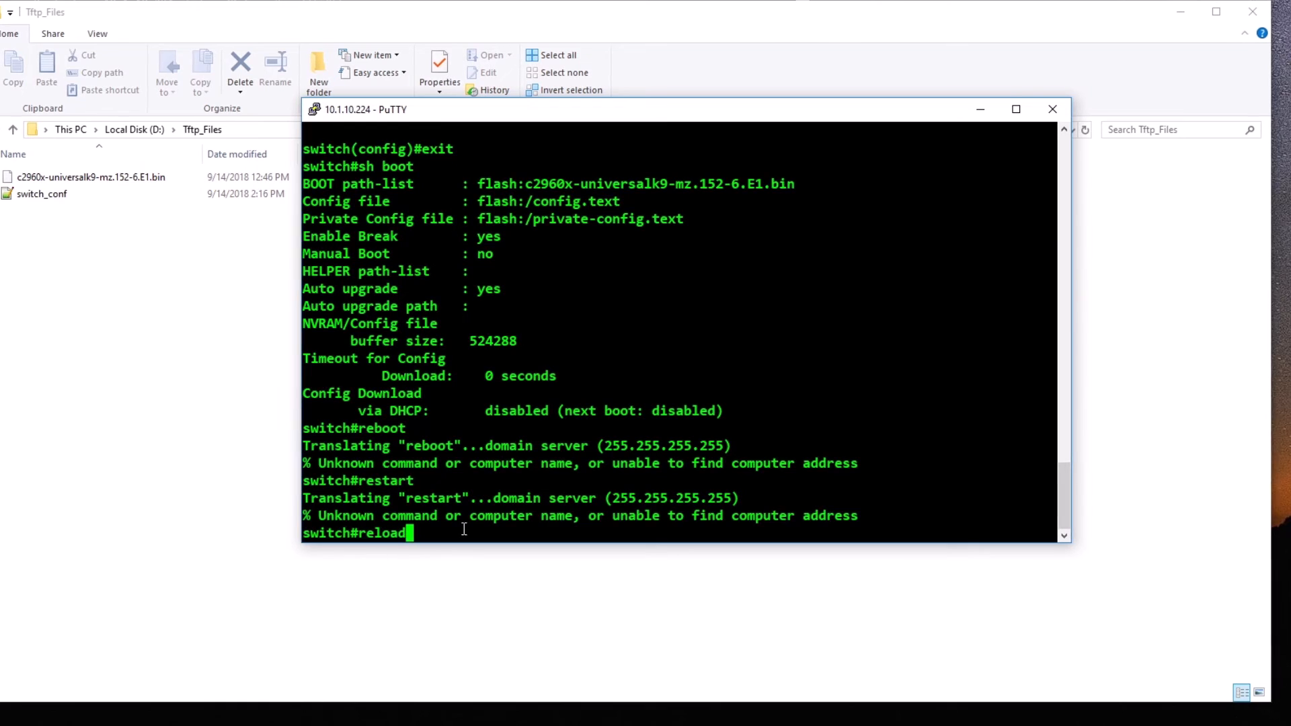
{"action": "key", "text": "Return"}
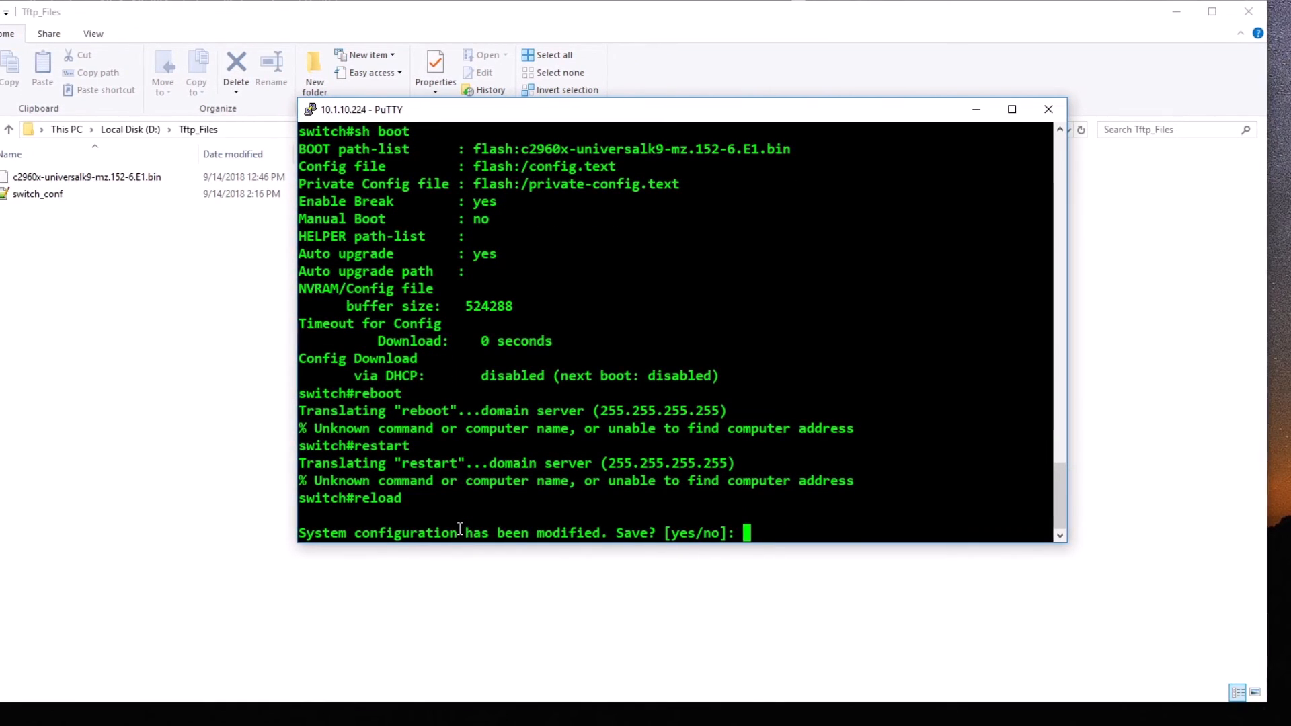
{"action": "type", "text": "Y"}
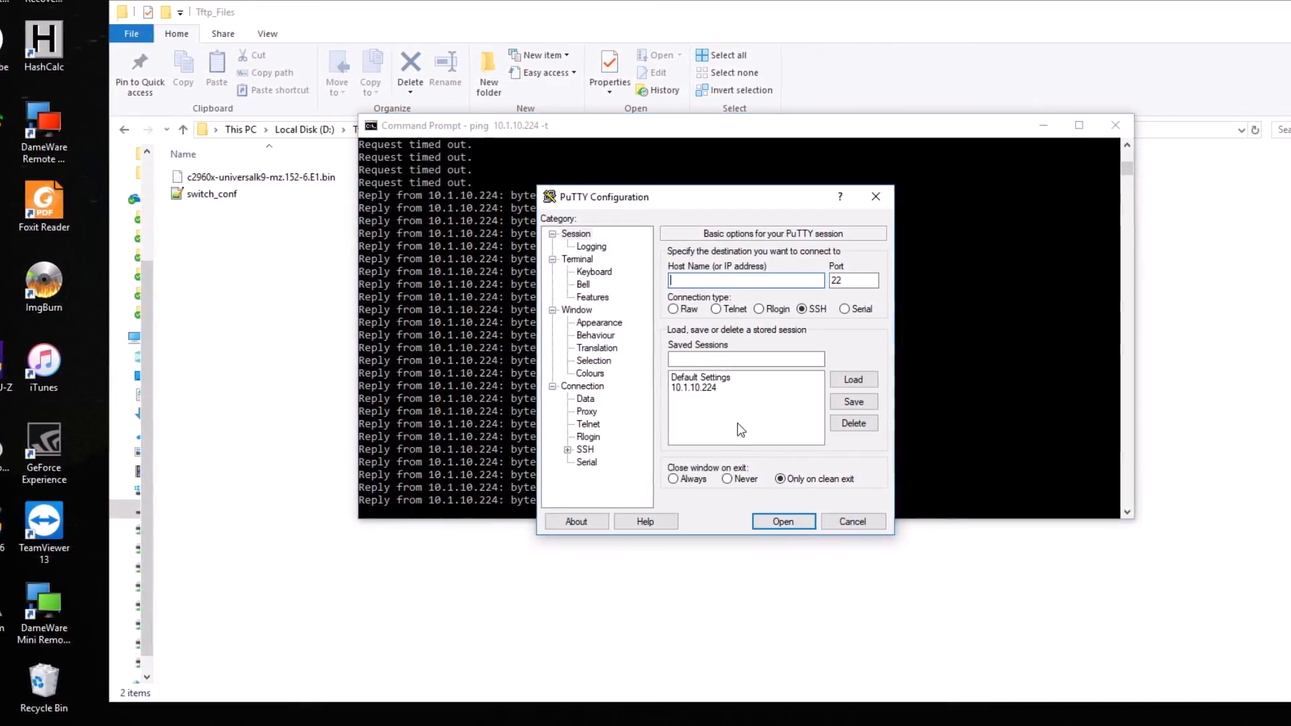
{"action": "left_click", "coordinate": [697, 387]}
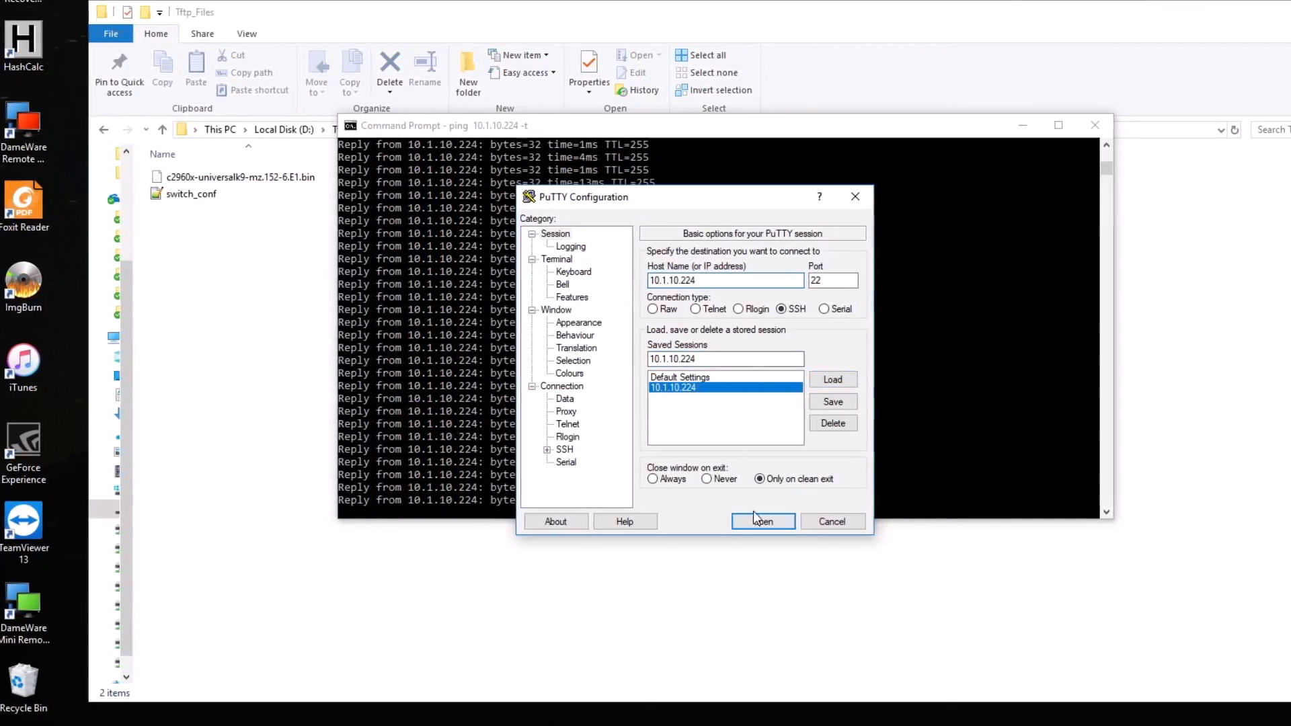
{"action": "left_click", "coordinate": [763, 521]}
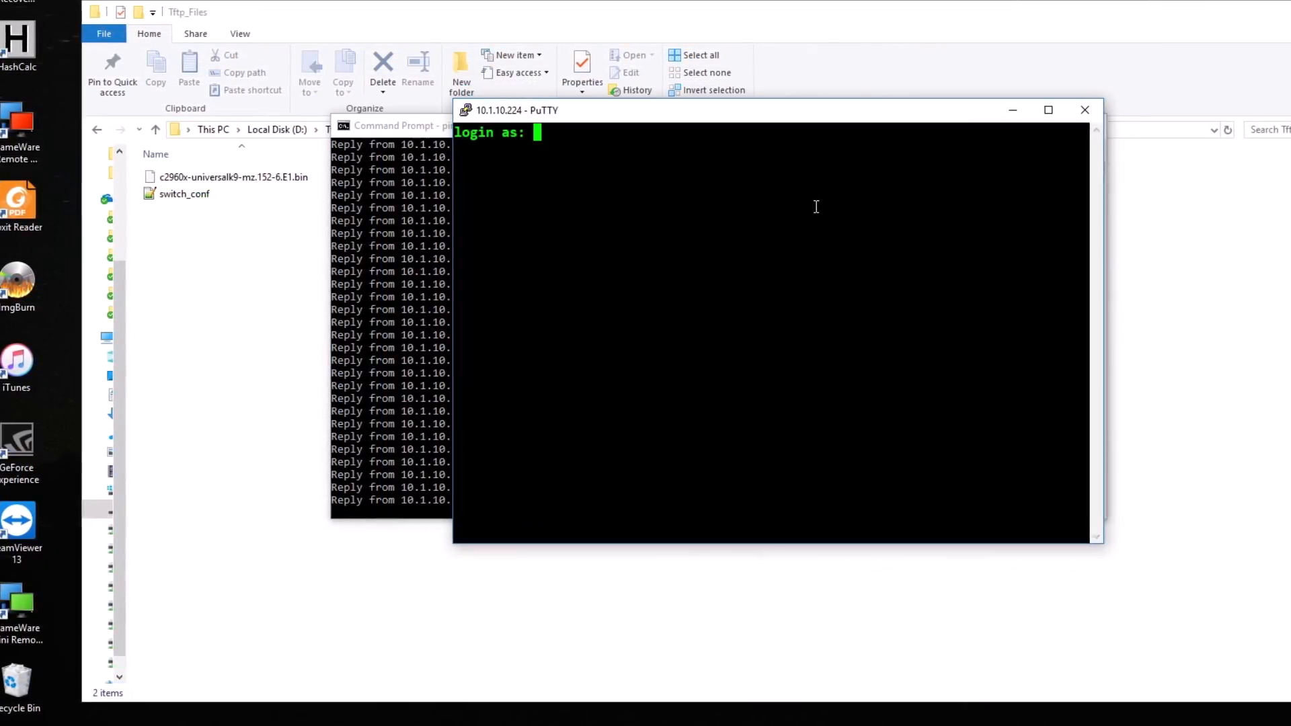
{"action": "type", "text": "itsupport"}
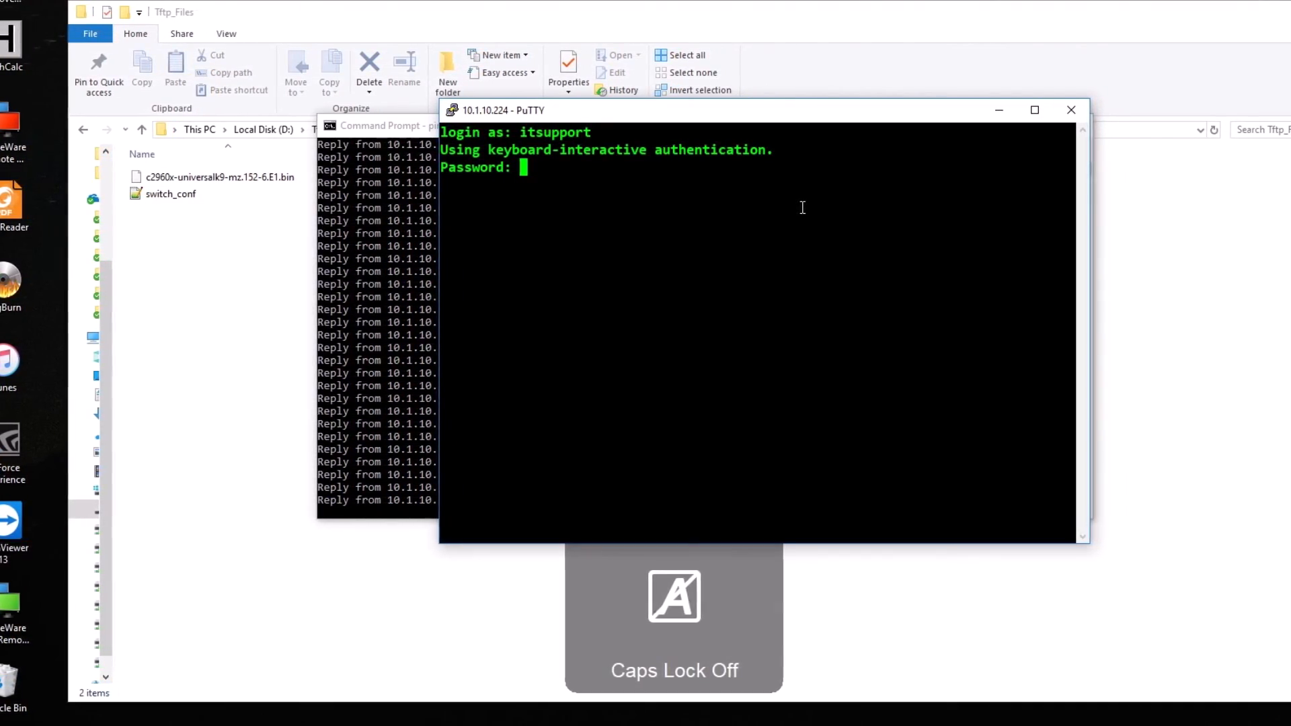
{"action": "key", "text": "Enter"}
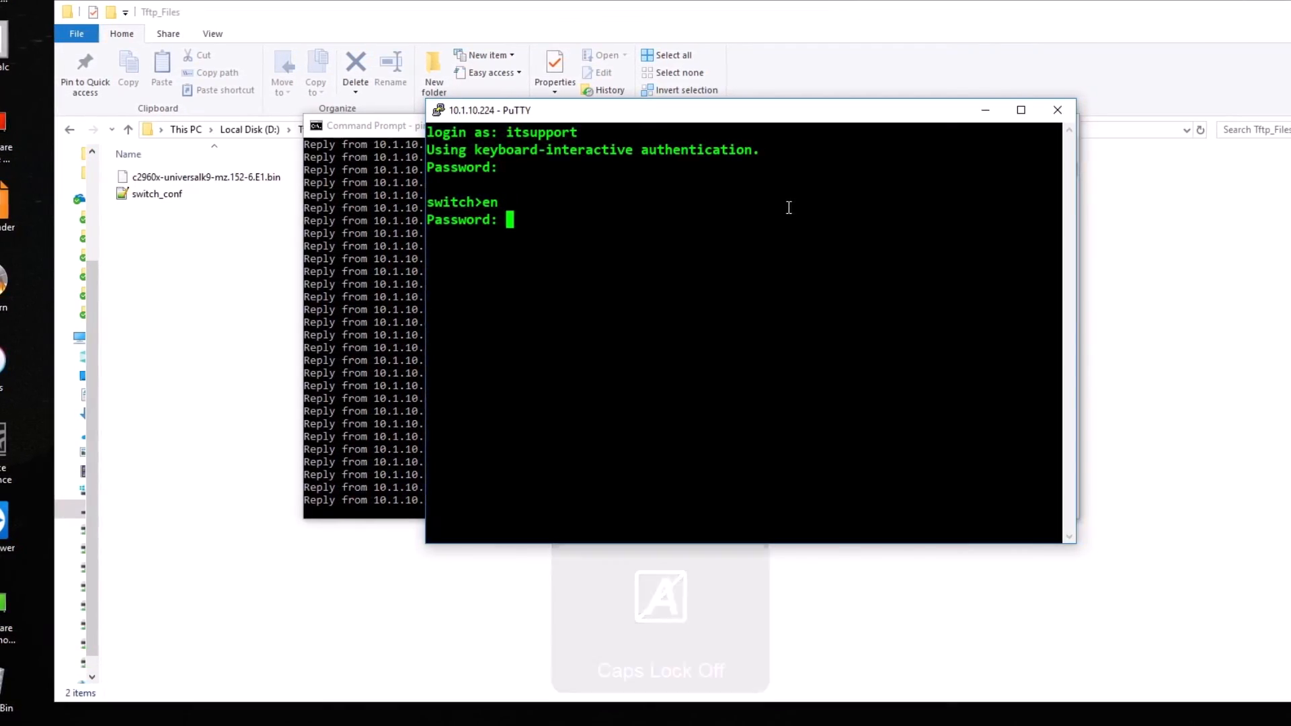
{"action": "key", "text": "Enter"}
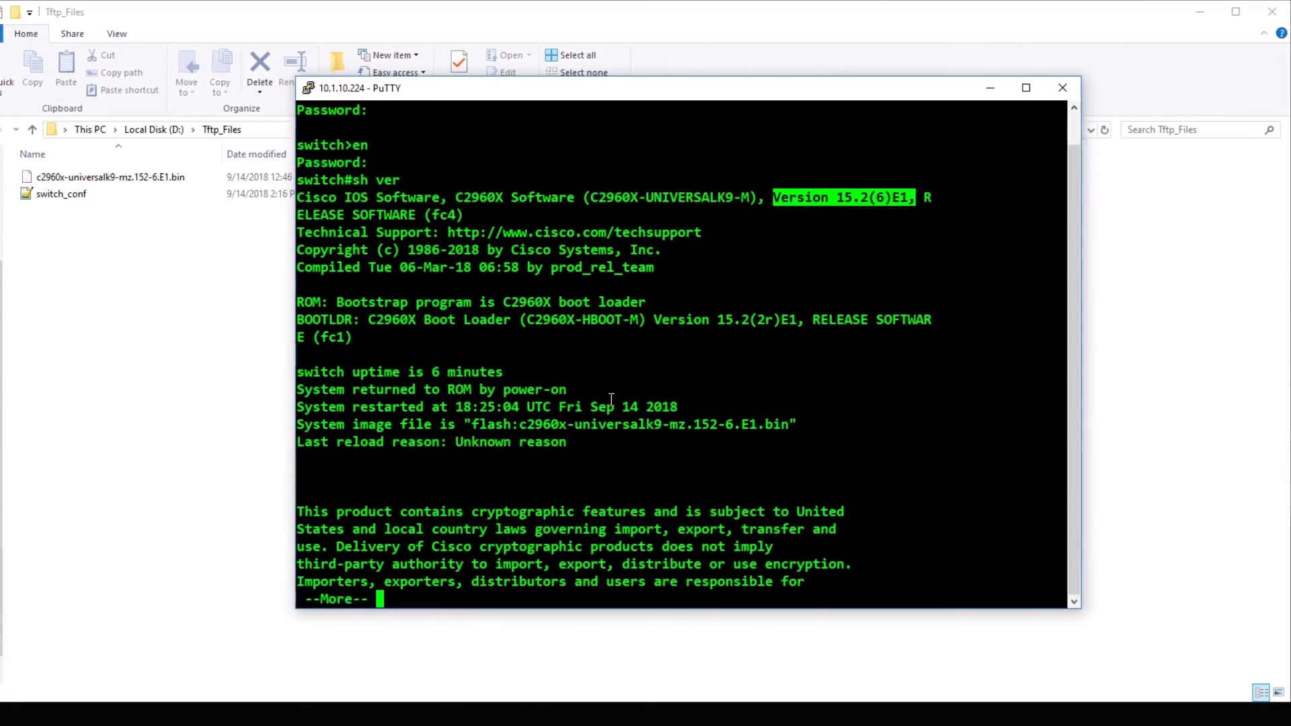
- Page through the remaining version output and type exit to end the session
{"action": "key", "text": "space"}
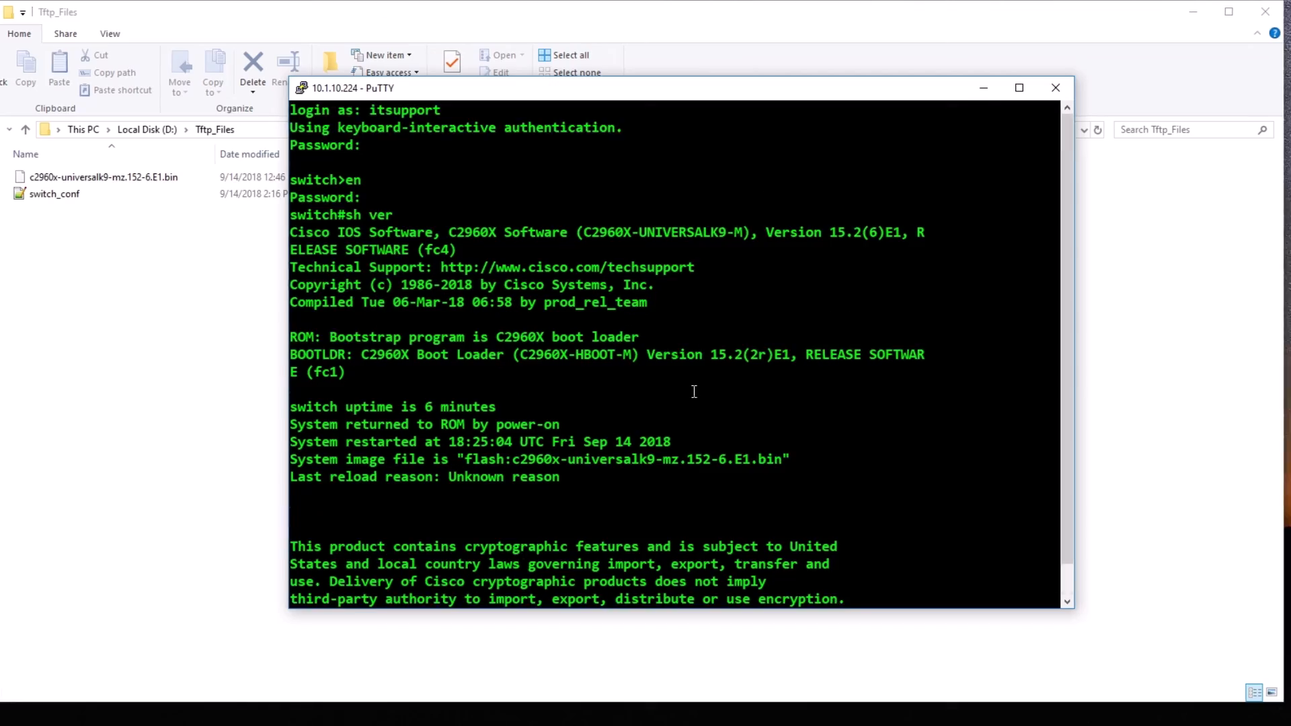
{"action": "scroll", "scroll_direction": "down", "scroll_amount": 3}
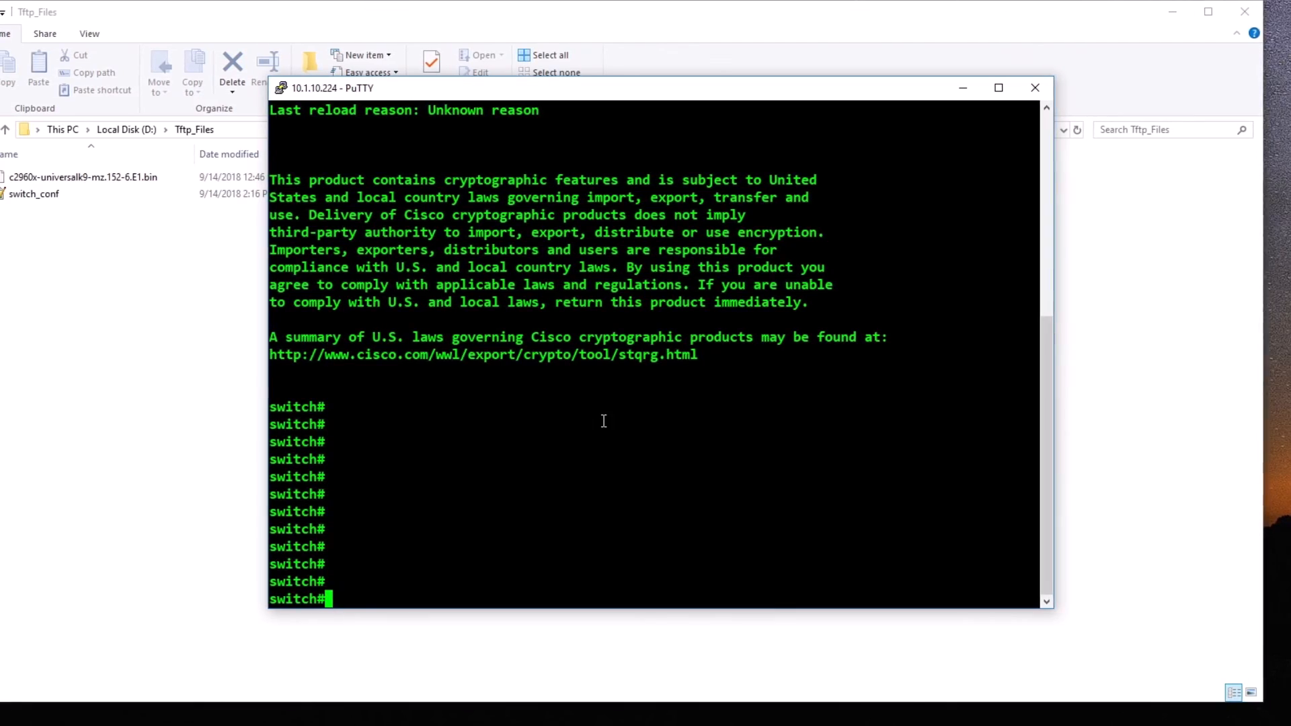
{"action": "type", "text": "exit"}
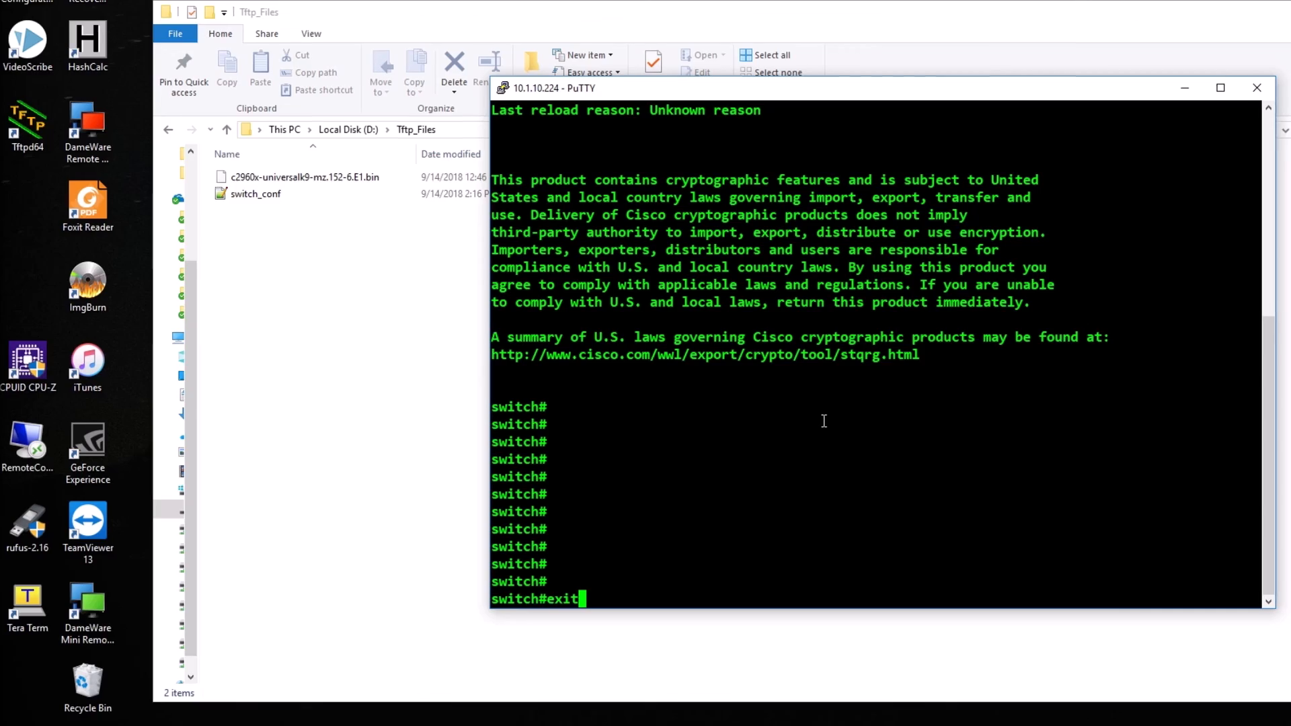